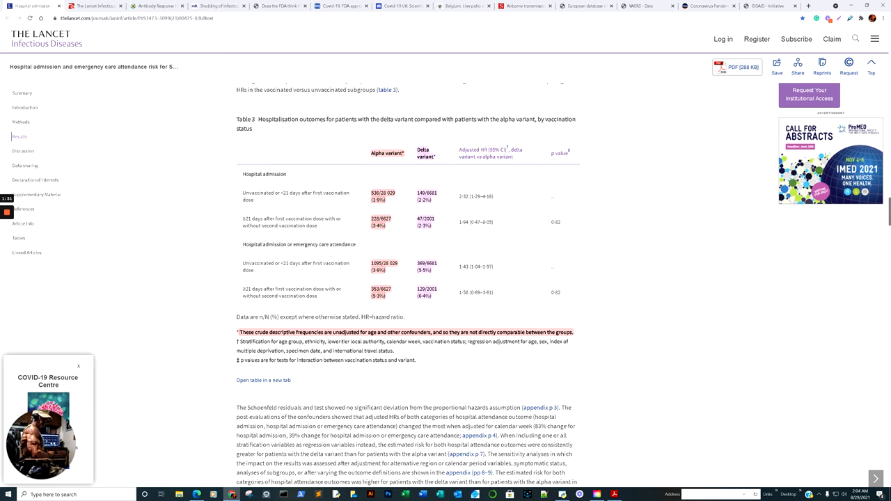
mouse_move(352, 270)
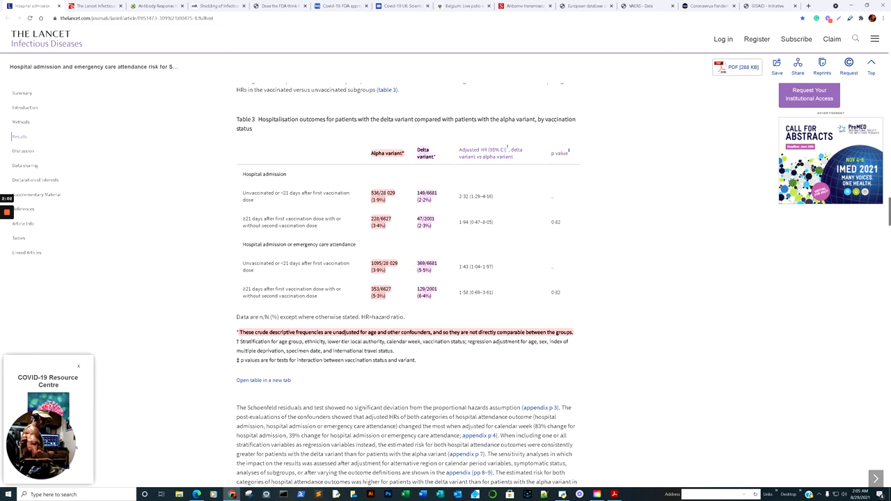
- Read the EurekAlert! release on delta doubling hospitalisation risk versus alpha, ending at its top
double_click(261, 292)
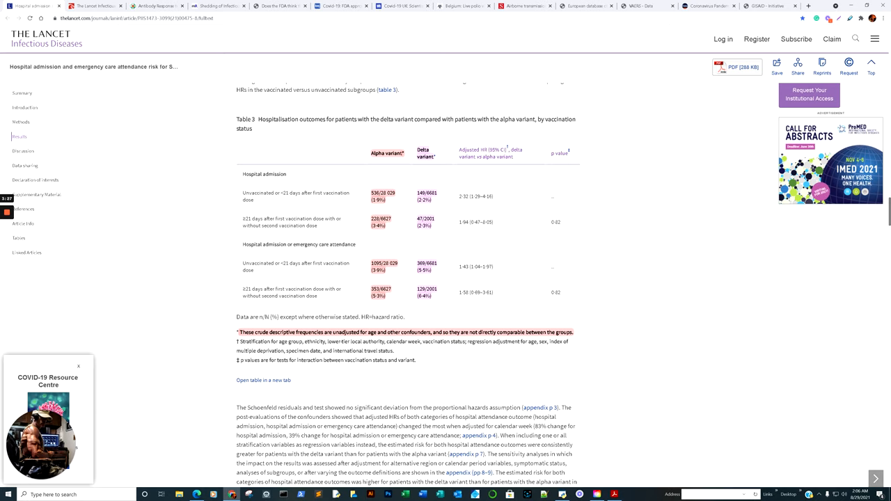
left_click(98, 6)
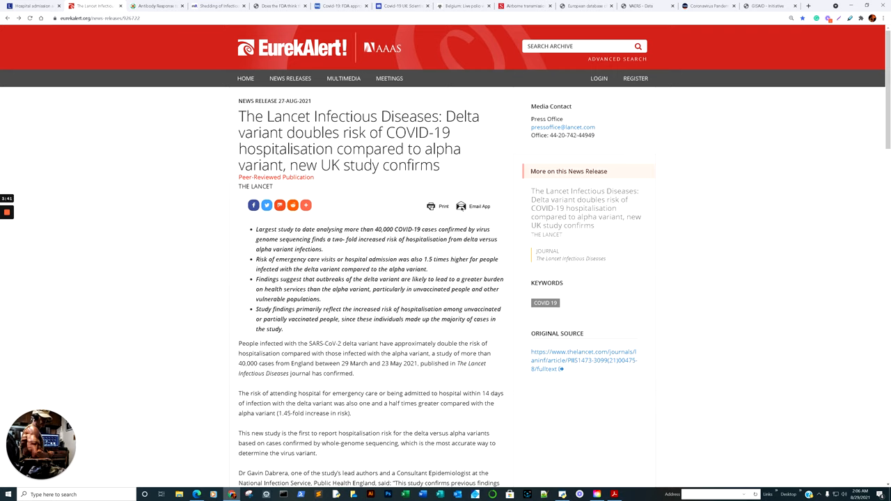
scroll("down", 3)
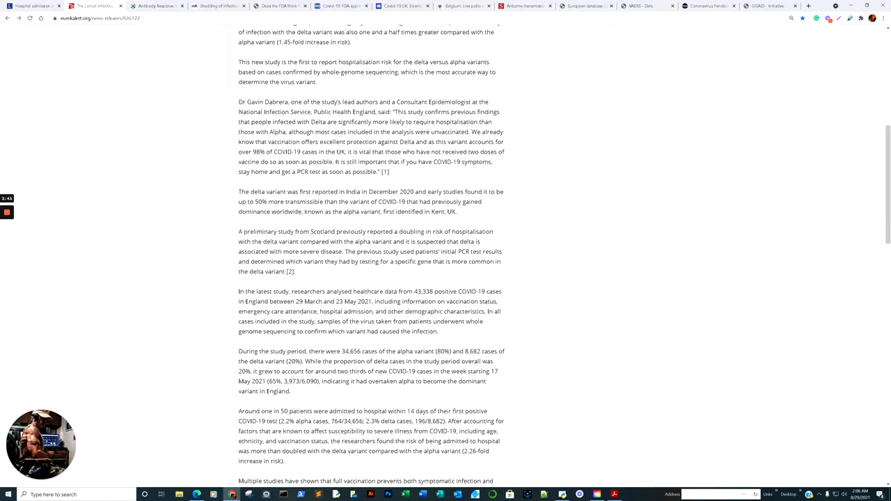
scroll("down", 3)
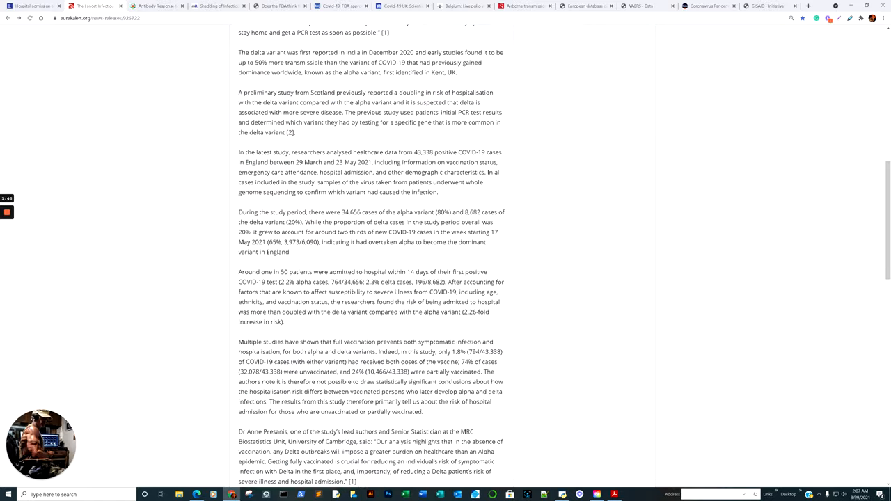
scroll("up", 3)
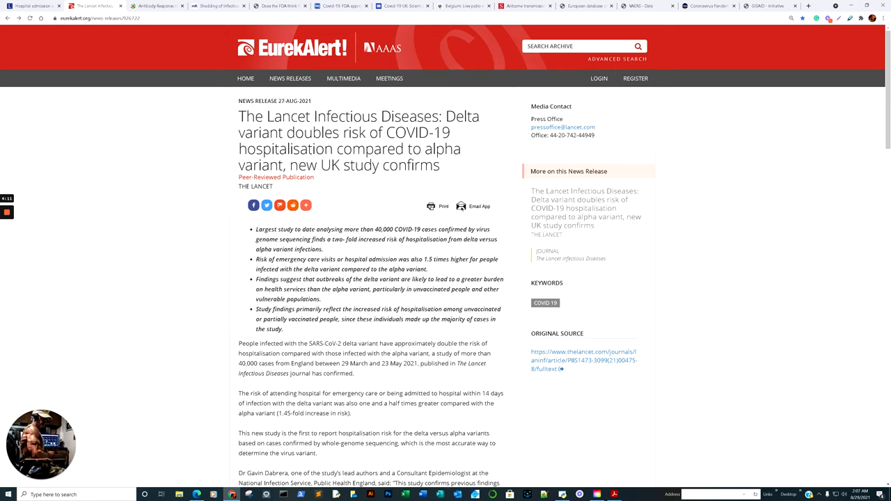
- Cycle through the Transplantation, medRxiv and BMJ Opinion tabs to the EudraVigilance substance list
left_click(157, 6)
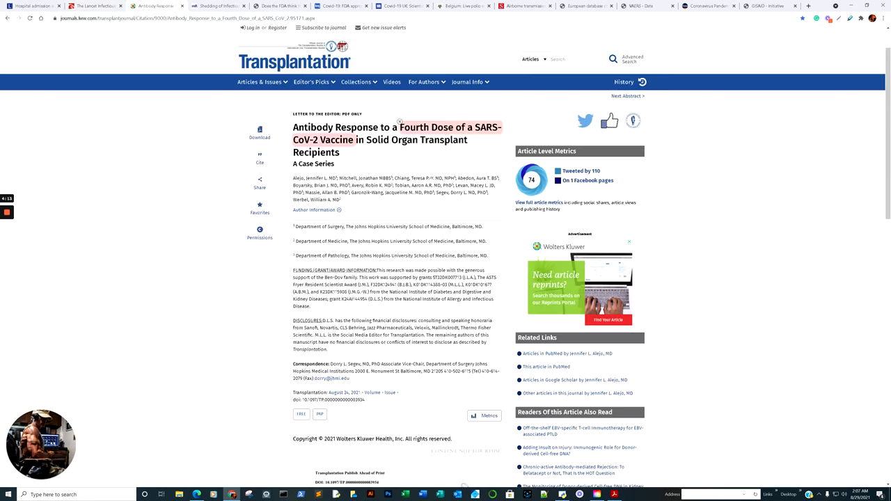
left_click(216, 6)
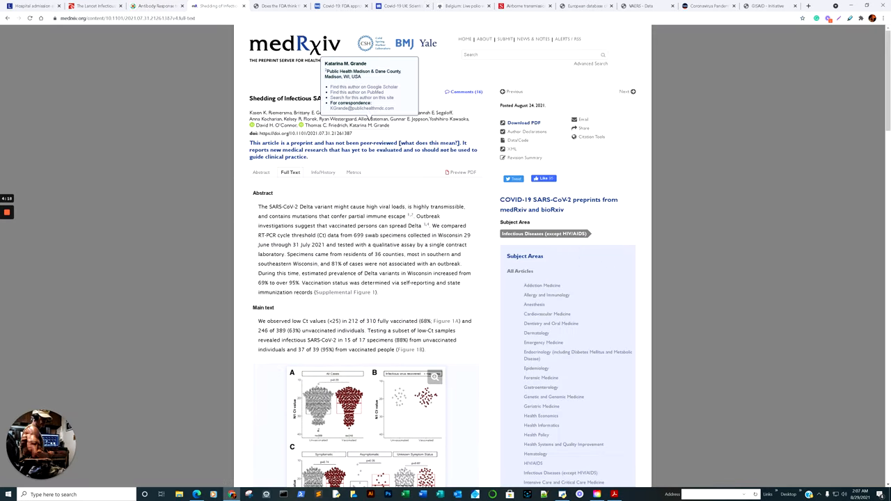
left_click(278, 6)
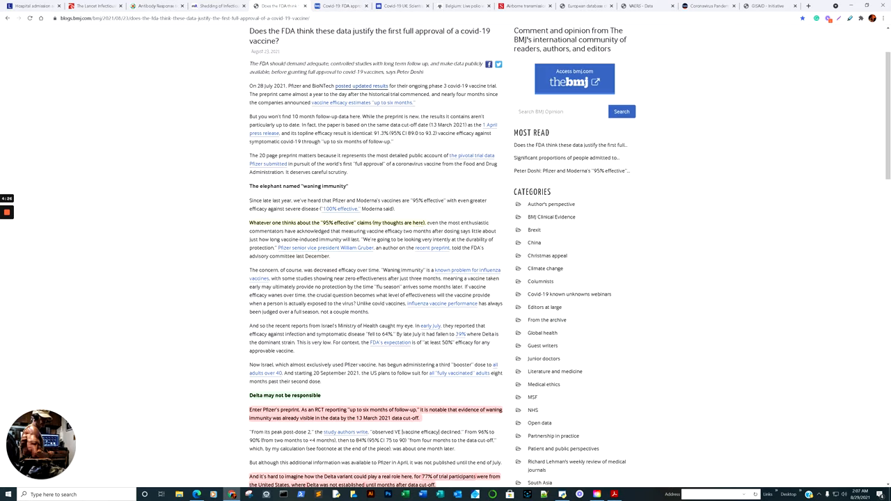
scroll("up", 3)
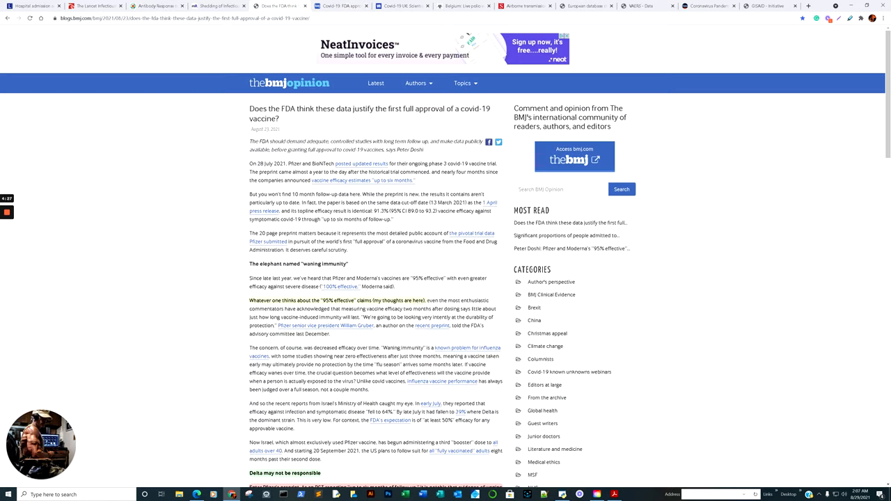
left_click(522, 5)
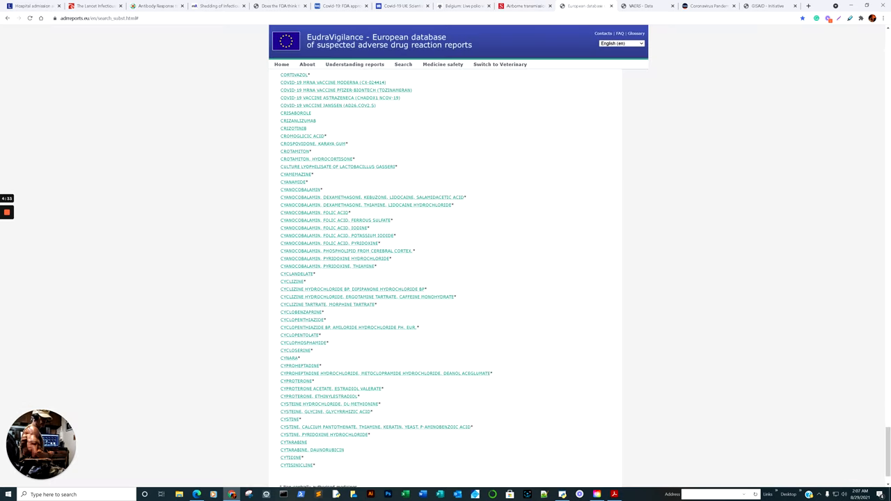
- Move past the VAERS Data tab to Our World in Data's COVID-19 pandemic page
left_click(640, 6)
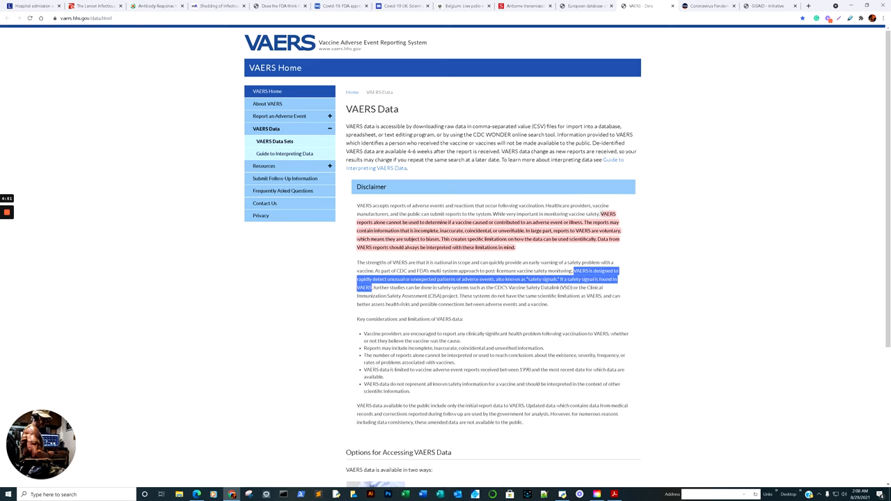
left_click(708, 5)
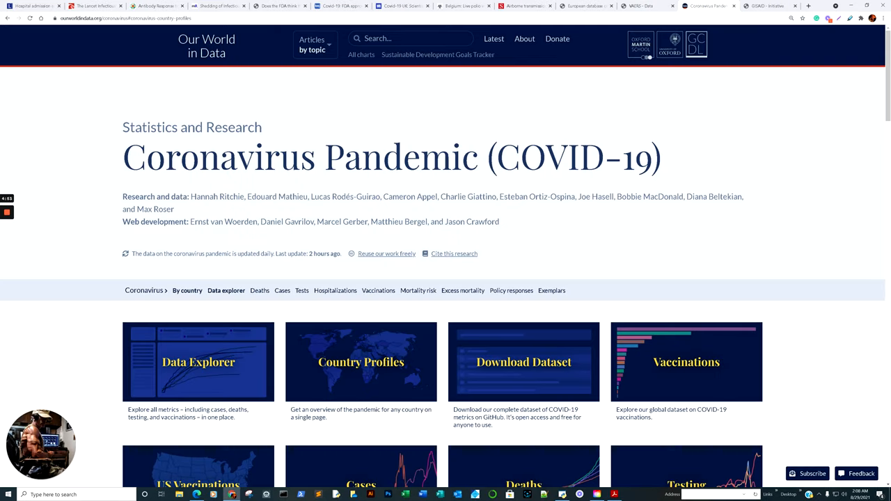
scroll("down", 3)
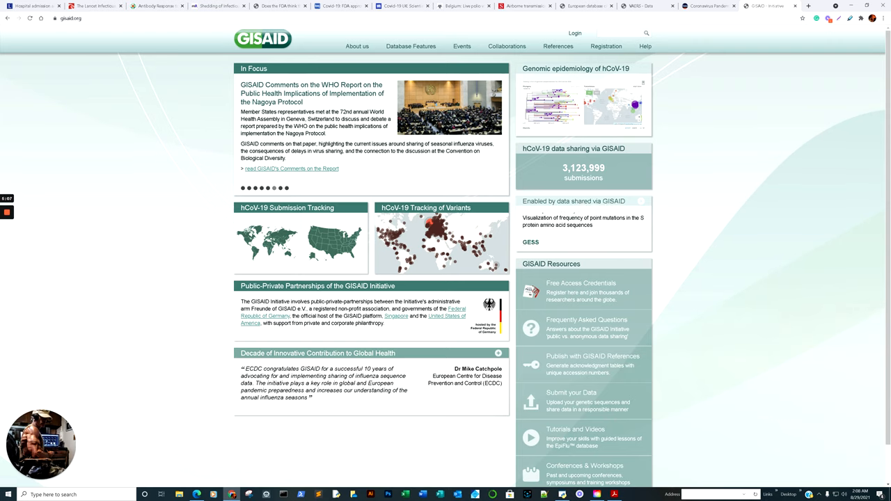
- Bring the natural-versus-vaccine immunity preprint PDF to the front at its title page
left_click(97, 6)
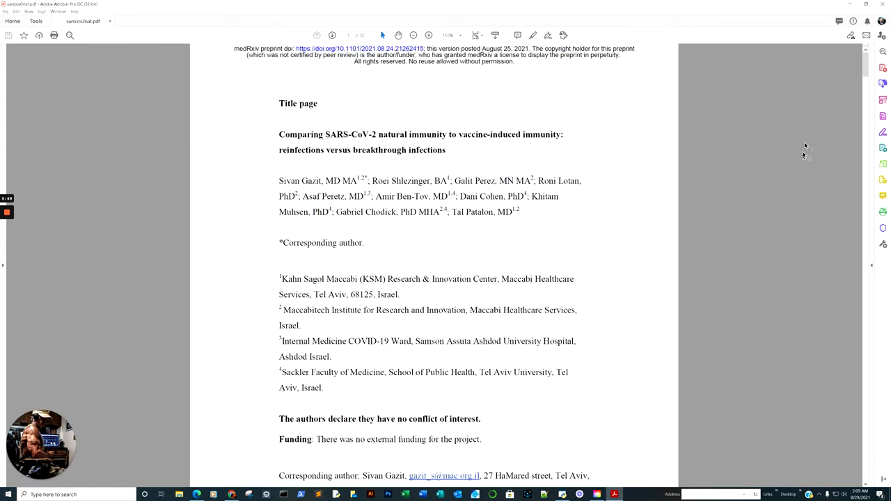
mouse_move(348, 132)
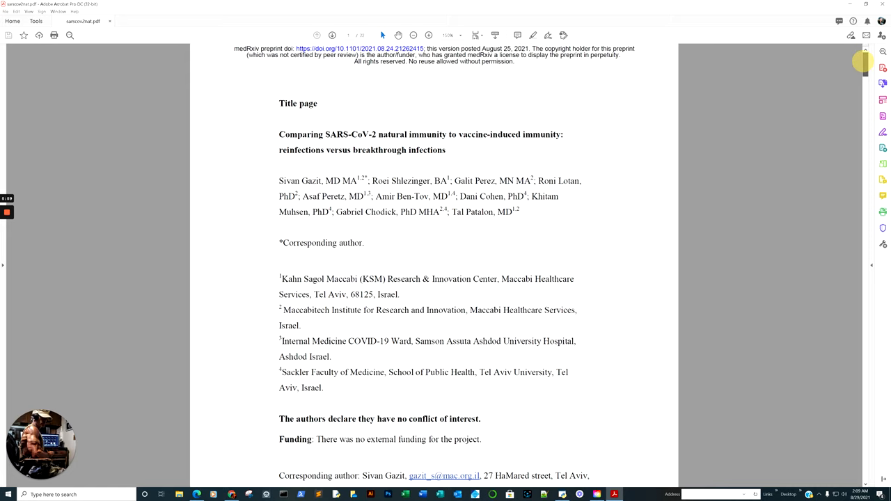
- Scroll the preprint down to its highlighted Conclusions on natural immunity and Delta
scroll("down", 3)
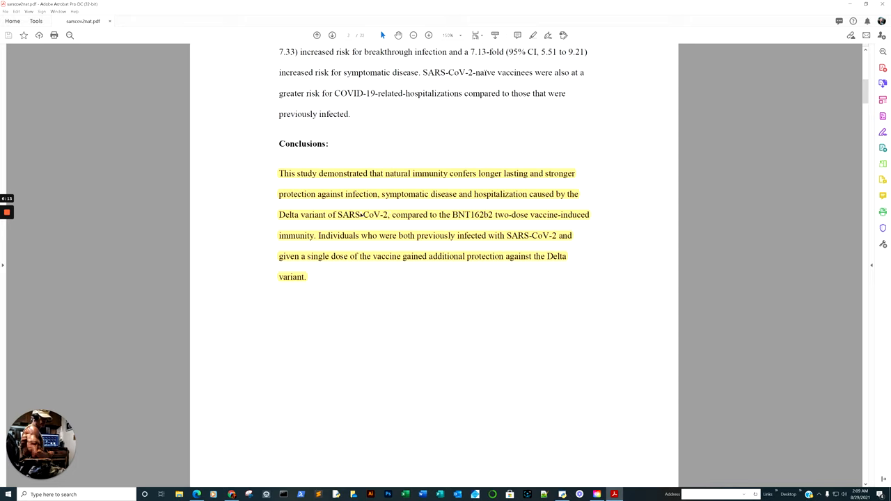
mouse_move(342, 217)
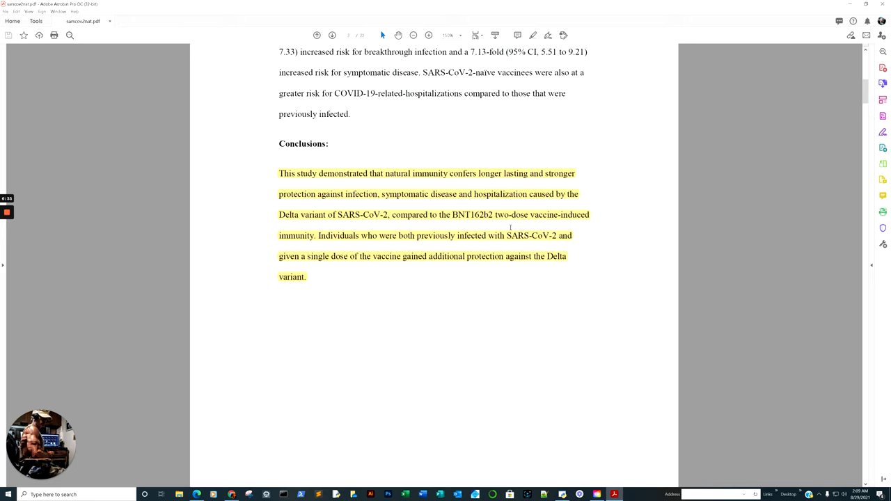
mouse_move(546, 228)
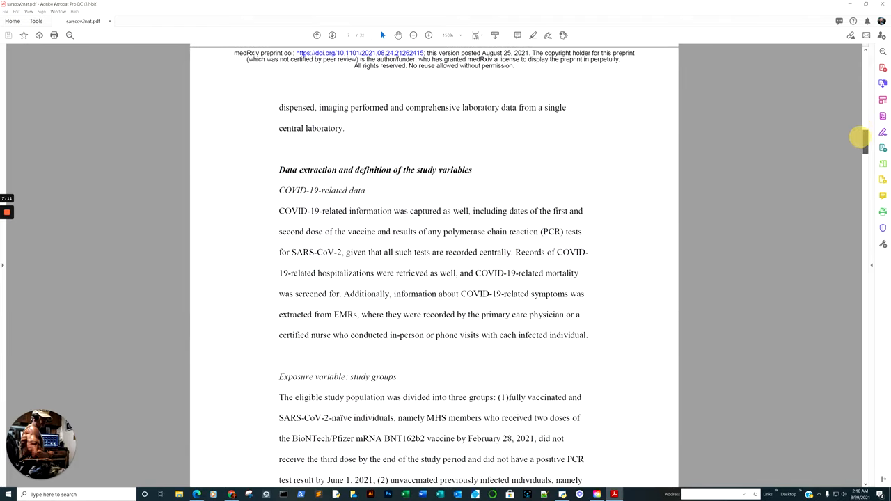
scroll("down", 3)
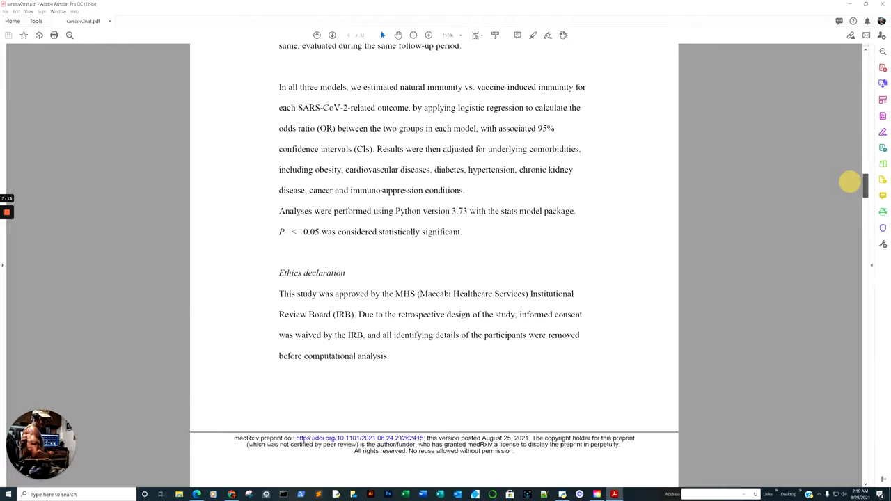
scroll("down", 3)
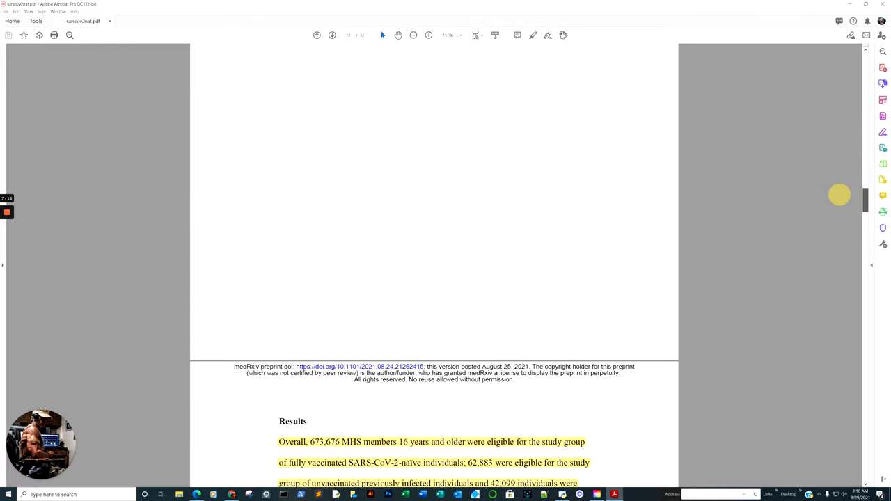
scroll("down", 3)
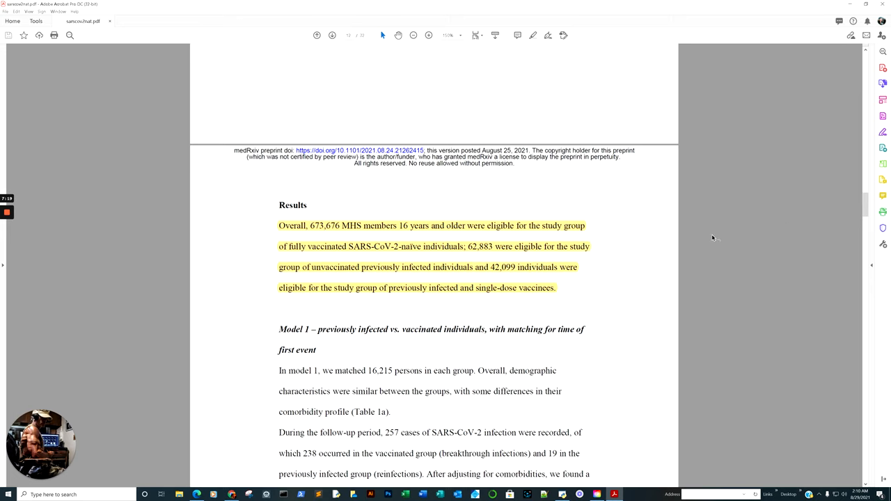
scroll("down", 3)
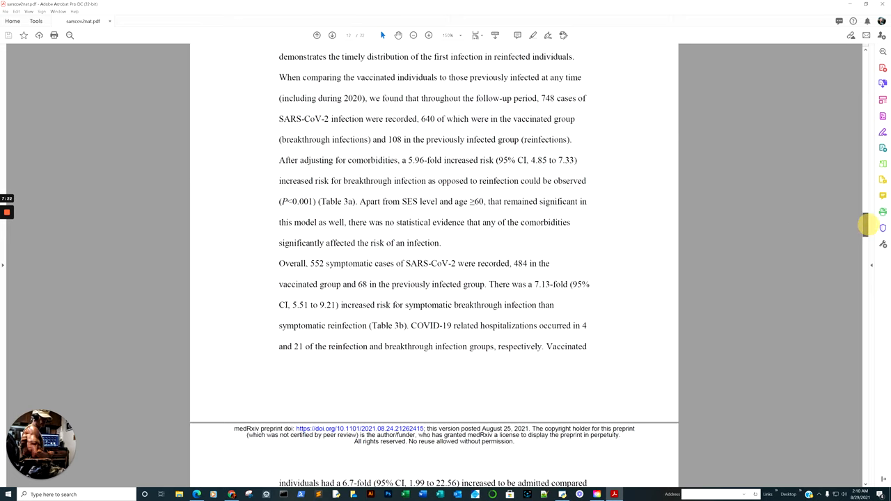
scroll("down", 3)
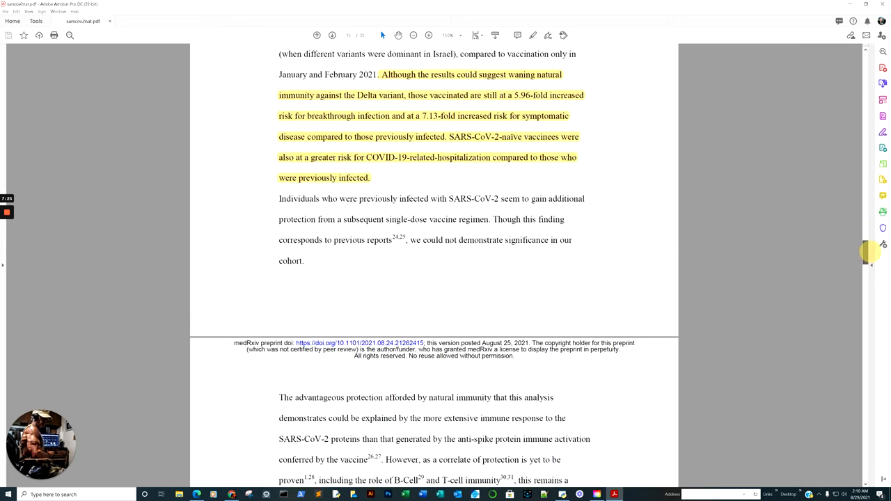
scroll("up", 3)
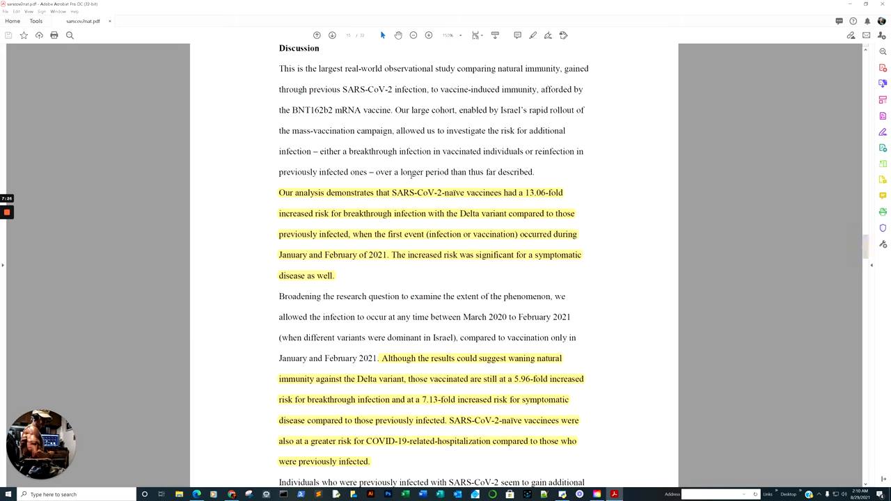
mouse_move(467, 206)
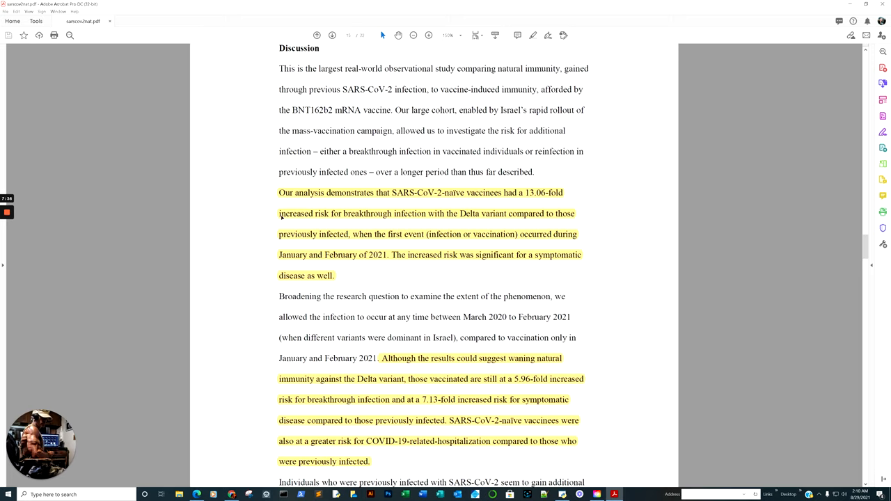
left_click(418, 234)
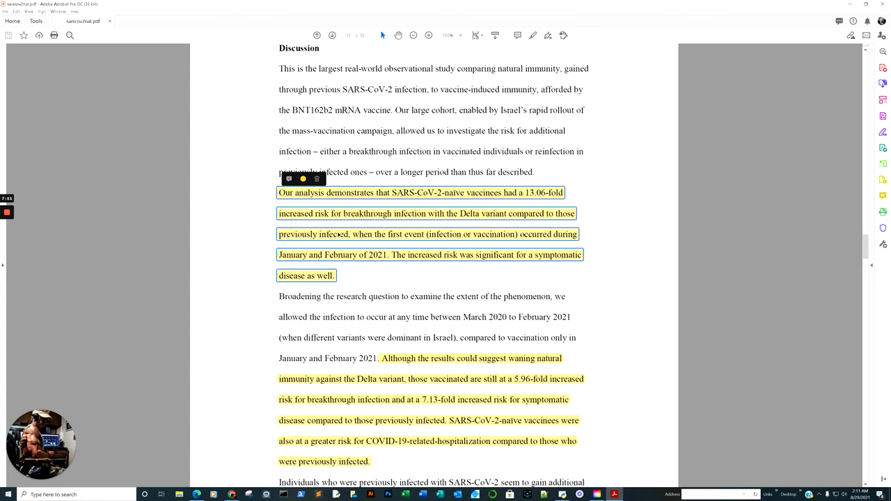
mouse_move(477, 244)
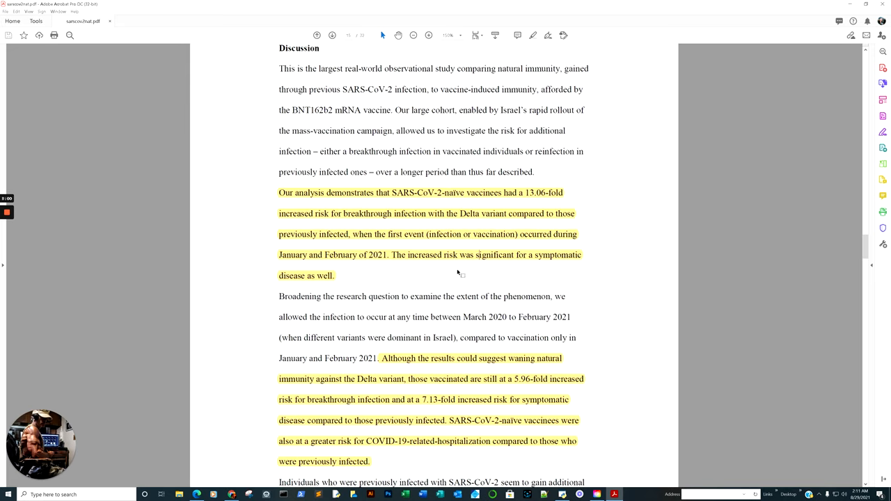
mouse_move(550, 268)
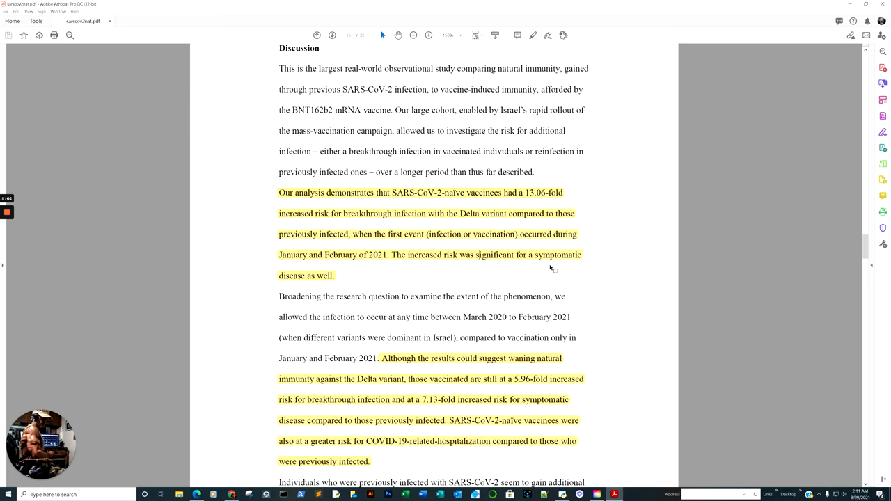
scroll("down", 3)
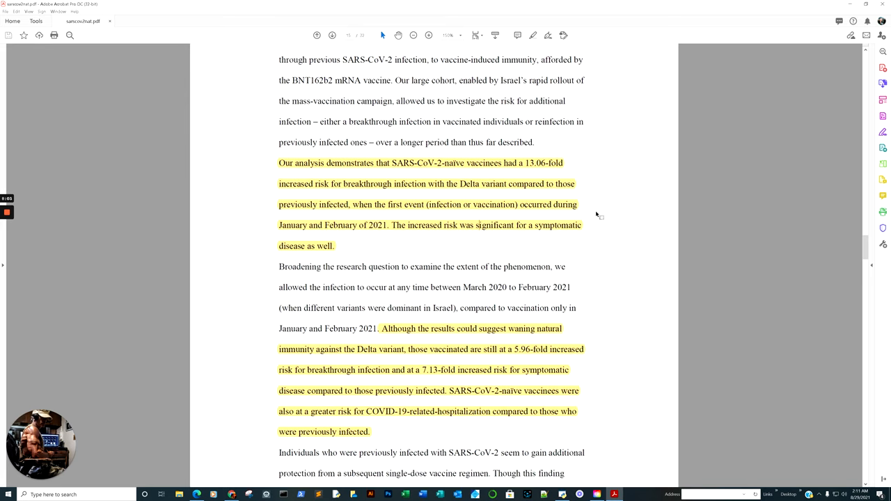
scroll("down", 3)
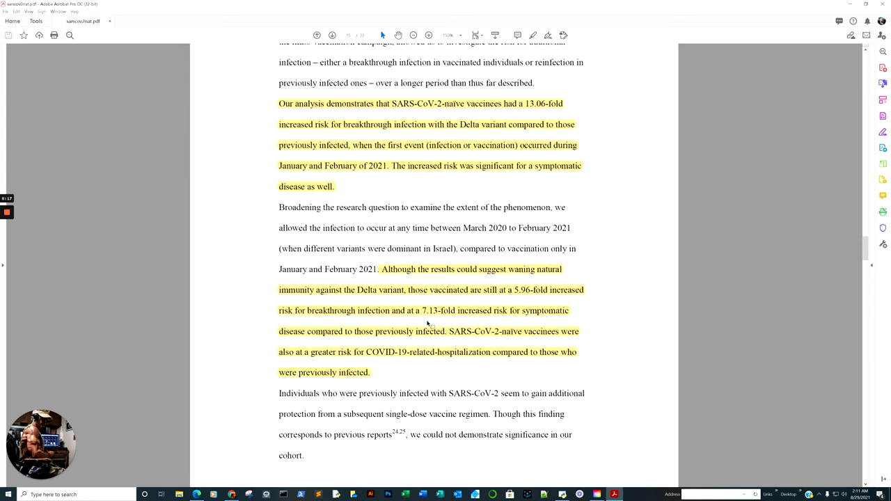
mouse_move(493, 324)
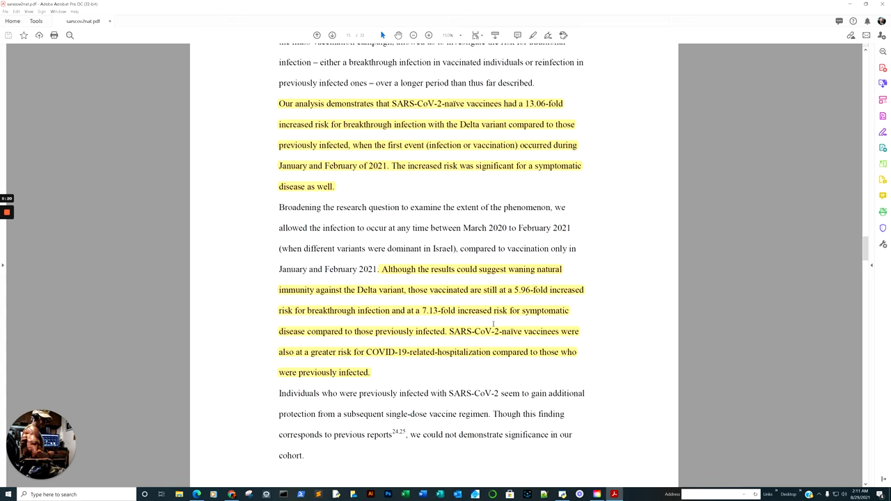
mouse_move(382, 336)
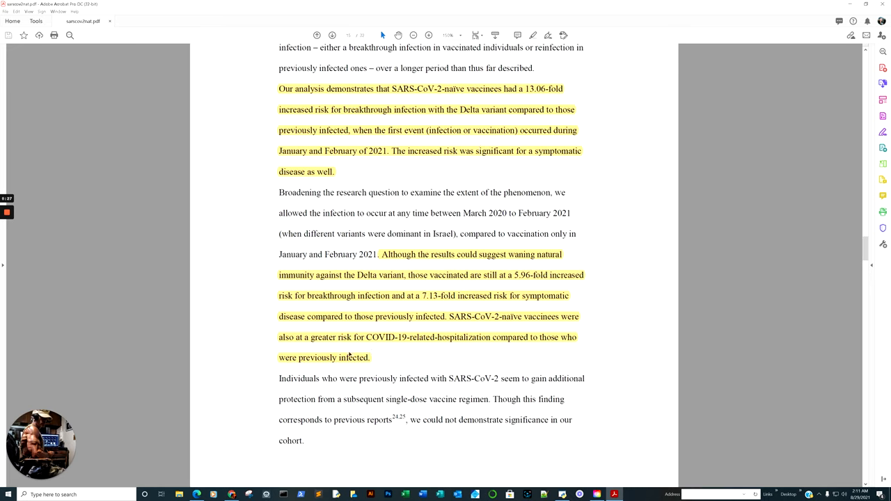
mouse_move(465, 355)
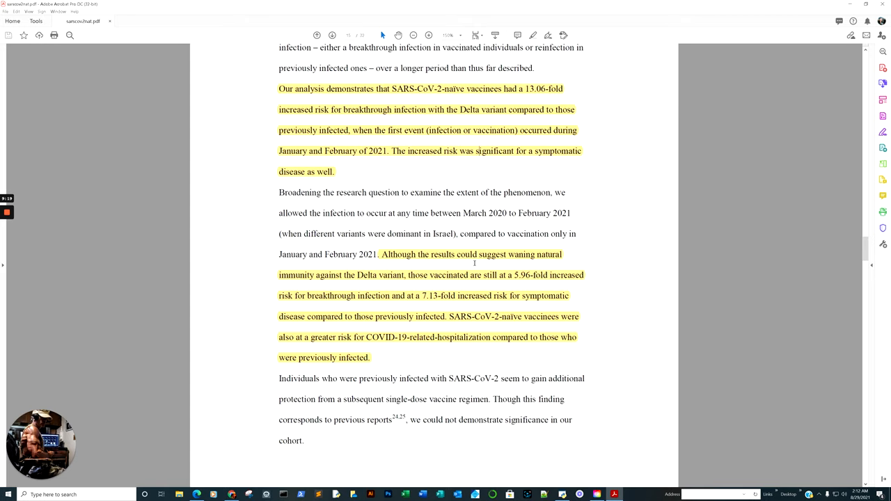
- Scroll to the highlighted paragraph on natural immunity's longer, stronger Delta protection
scroll("down", 3)
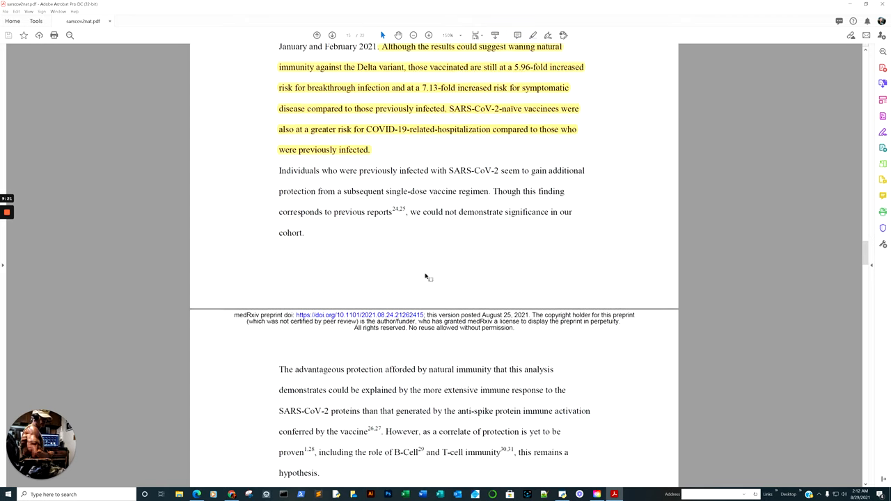
scroll("down", 3)
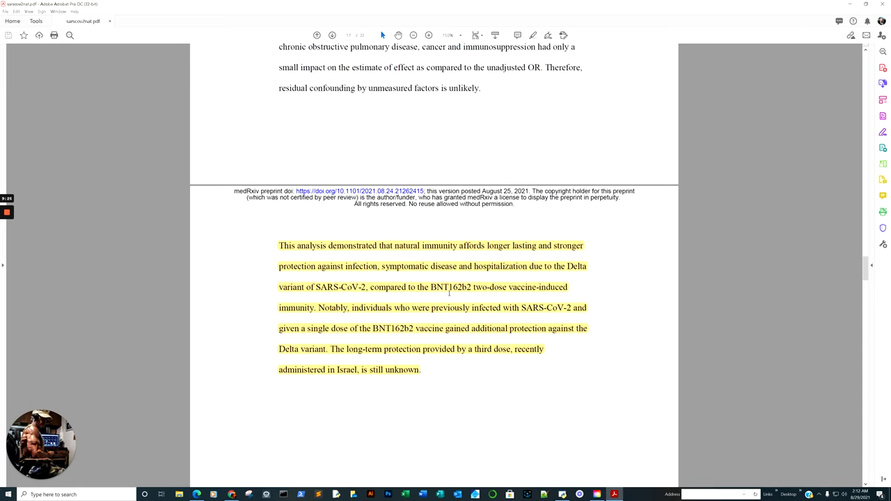
mouse_move(515, 259)
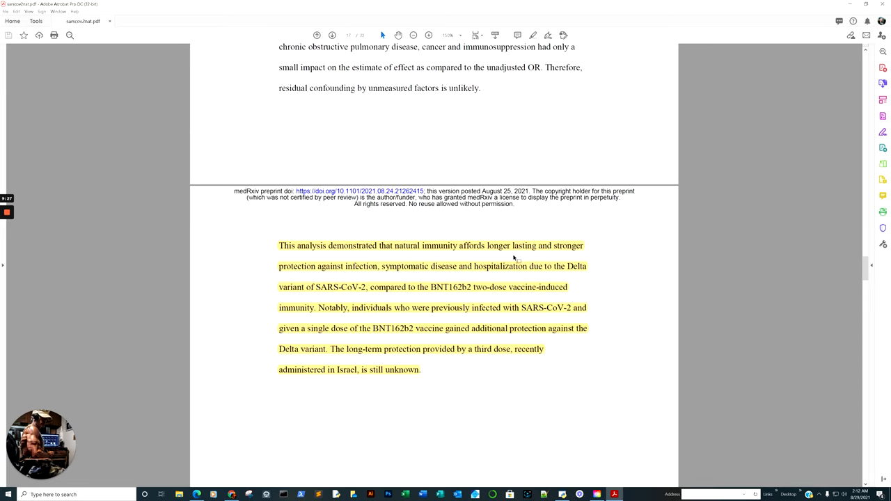
mouse_move(407, 278)
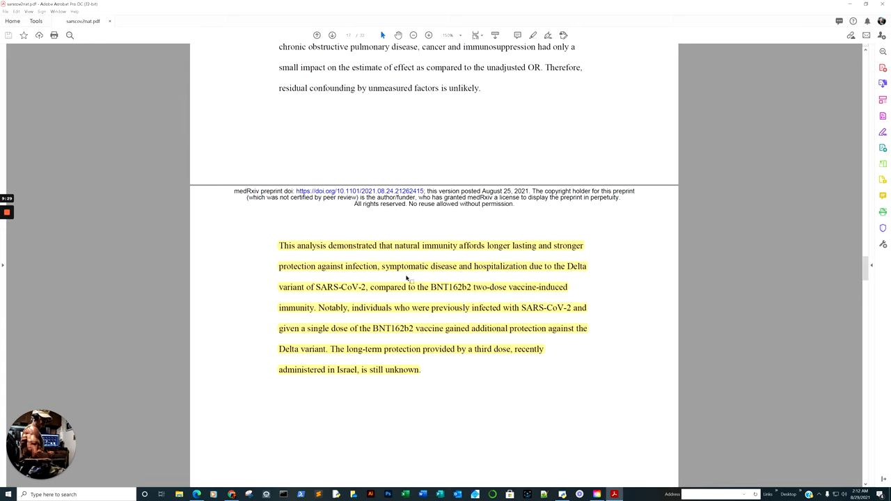
mouse_move(590, 286)
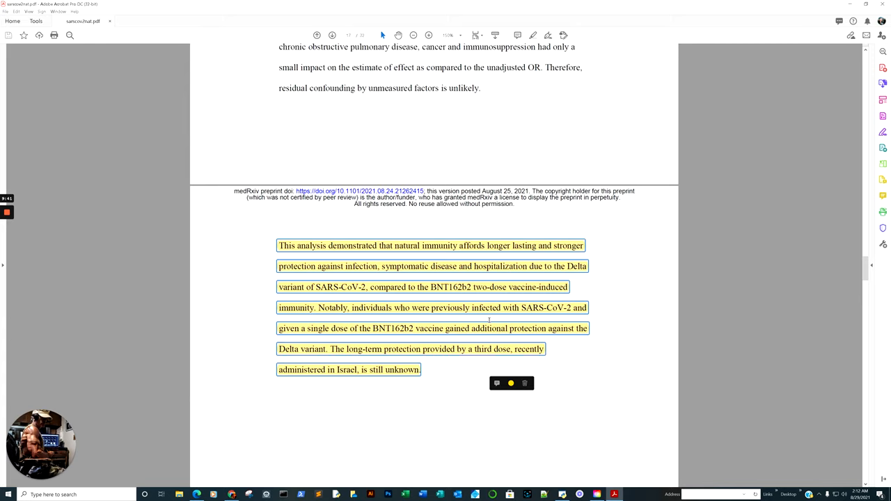
mouse_move(396, 339)
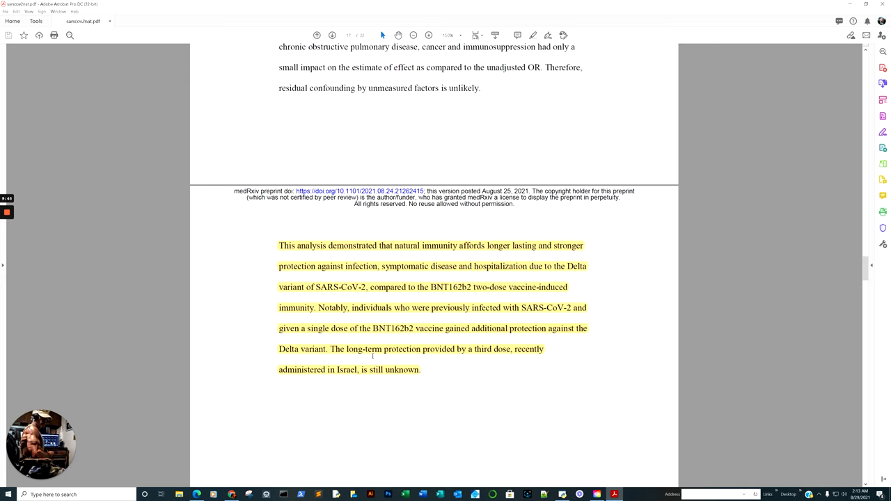
scroll("up", 3)
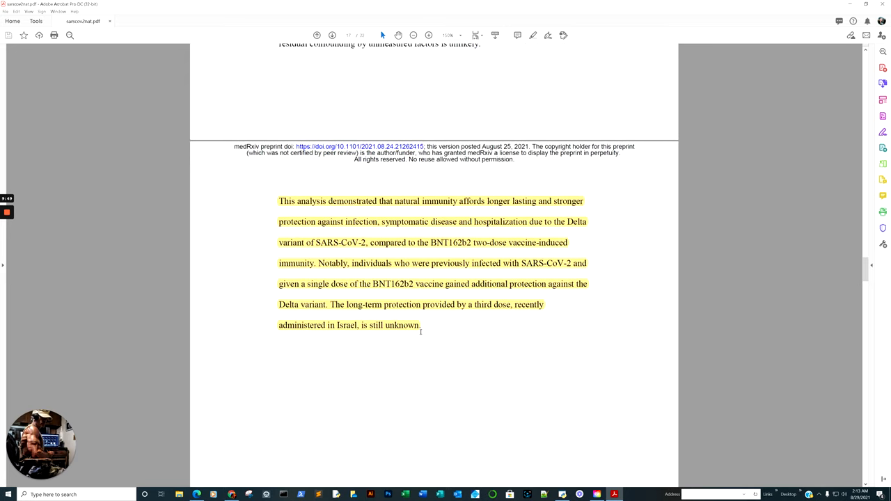
mouse_move(475, 318)
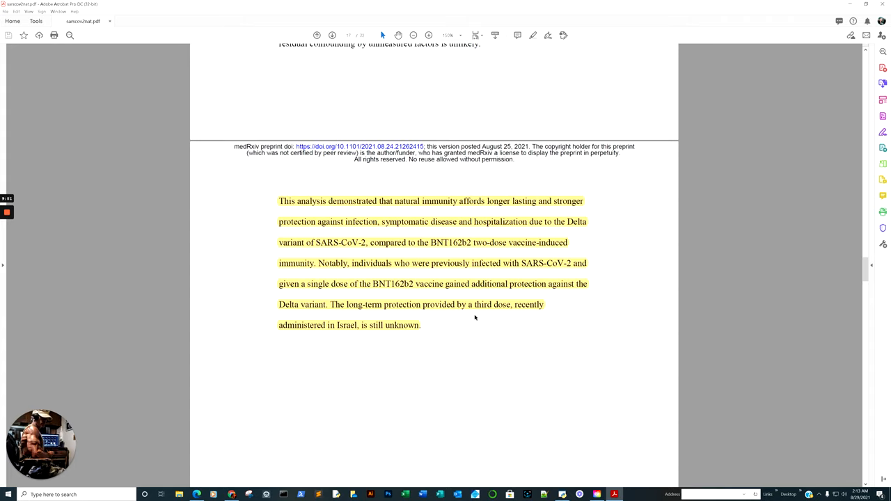
mouse_move(406, 331)
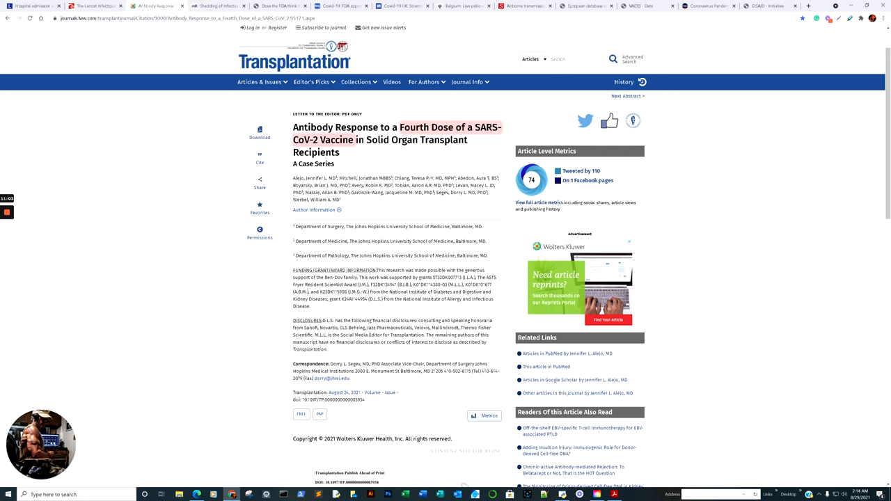
- Switch to the medRxiv preprint on infectious SARS-CoV-2 shedding despite vaccination
left_click(216, 6)
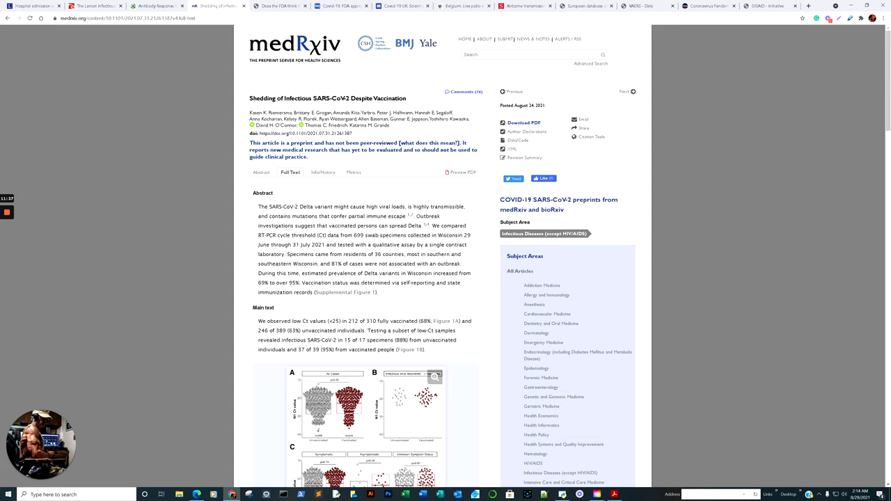
scroll("down", 3)
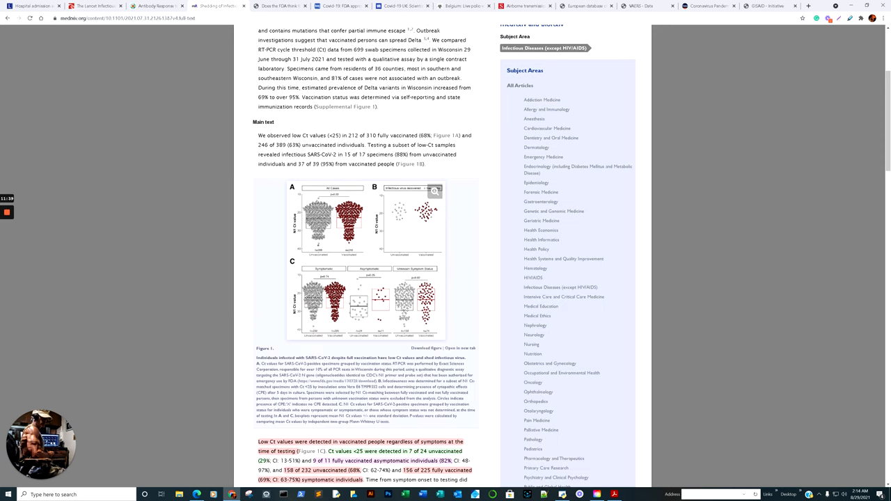
scroll("down", 3)
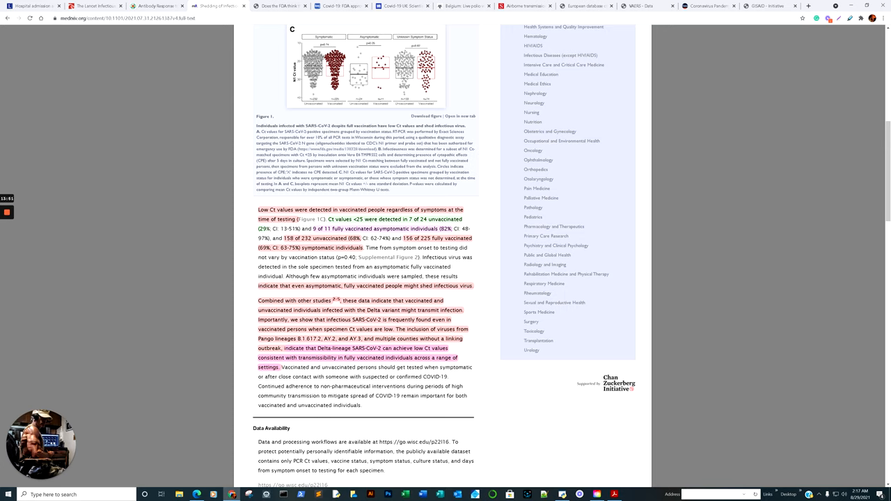
double_click(407, 329)
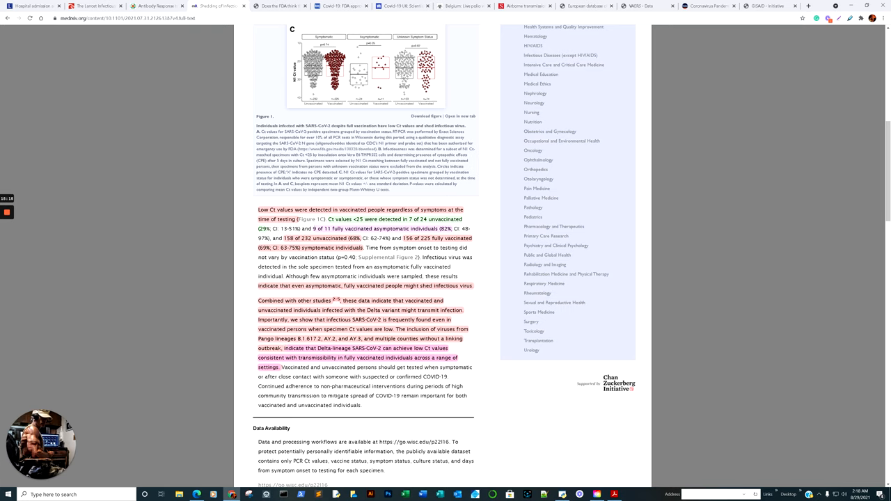
- Read through the opening sections of the BMJ Opinion piece on FDA full approval
left_click(279, 6)
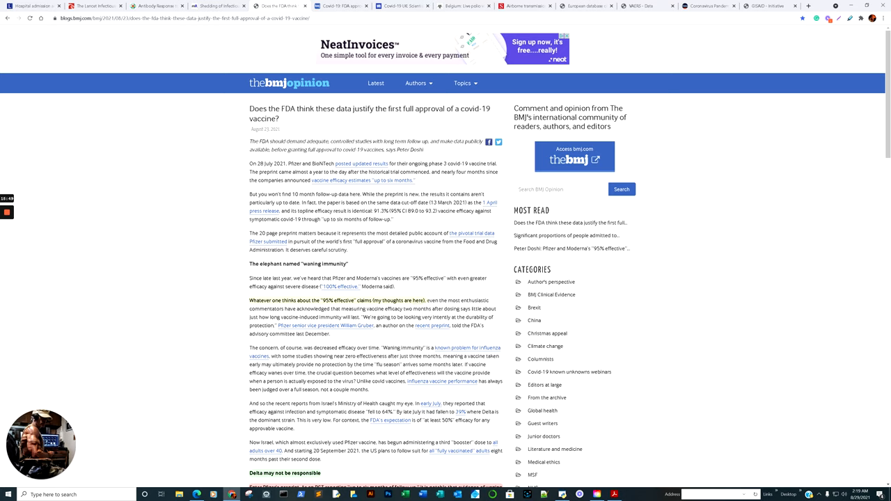
scroll("down", 3)
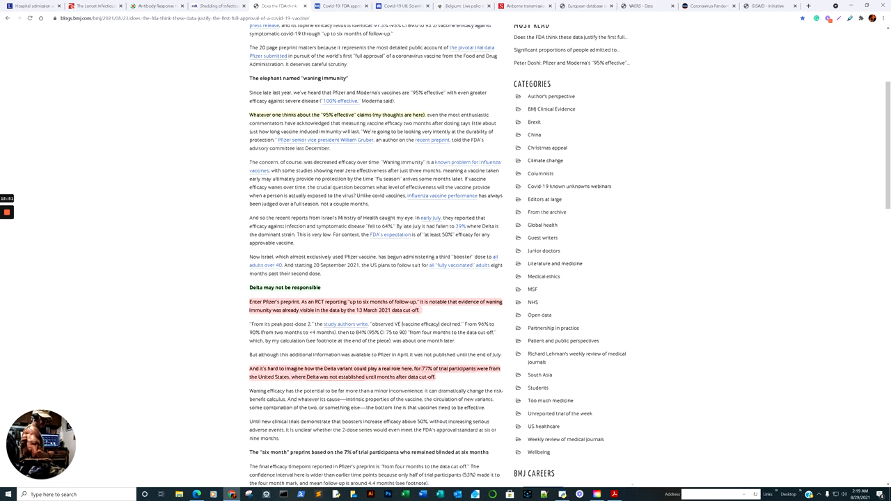
scroll("up", 3)
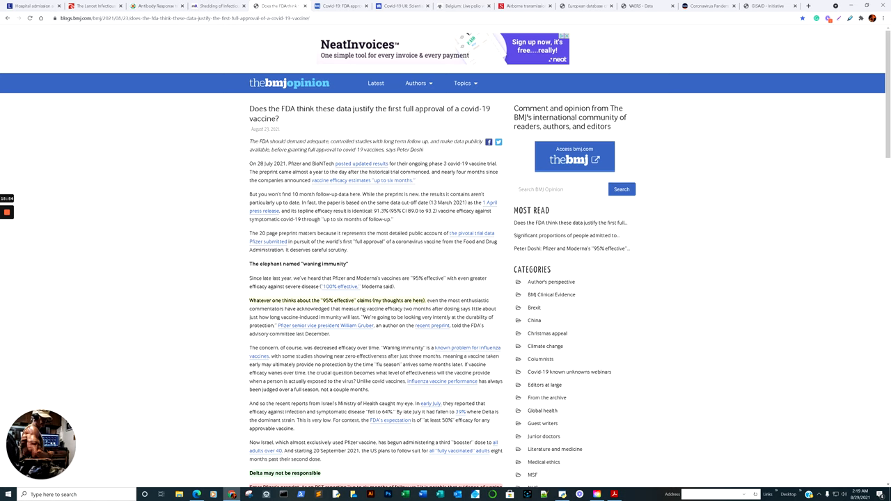
scroll("down", 3)
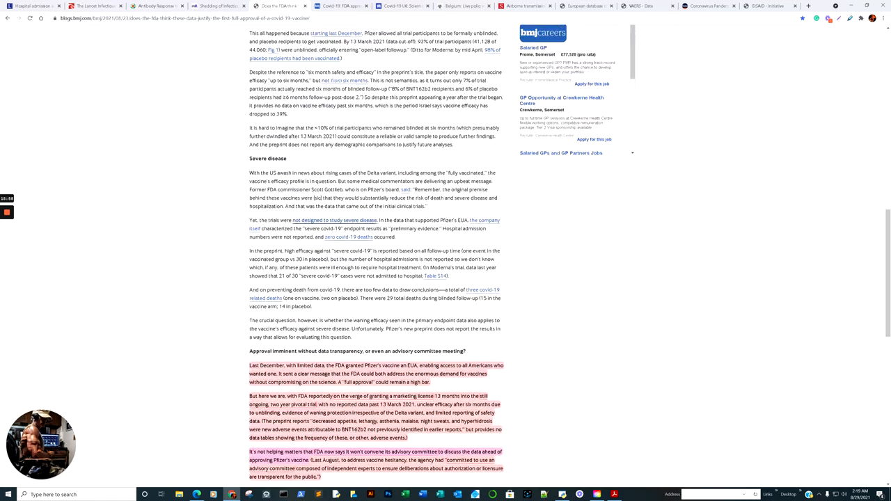
scroll("up", 3)
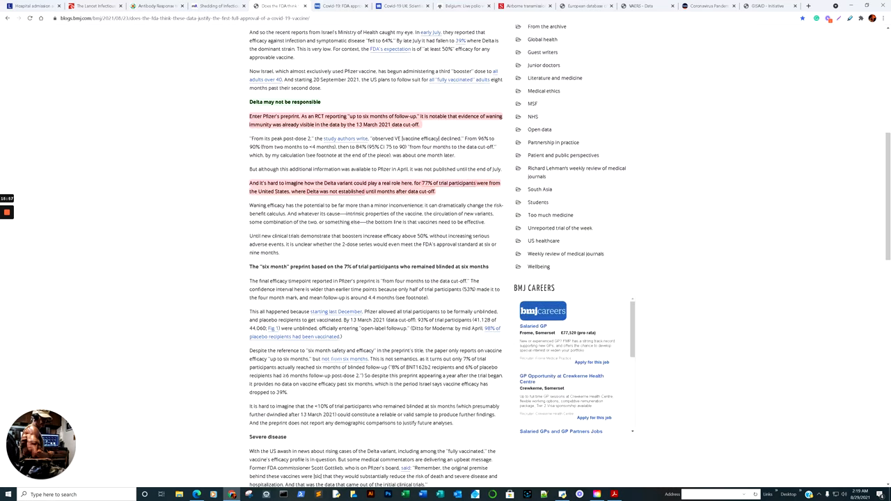
scroll("up", 3)
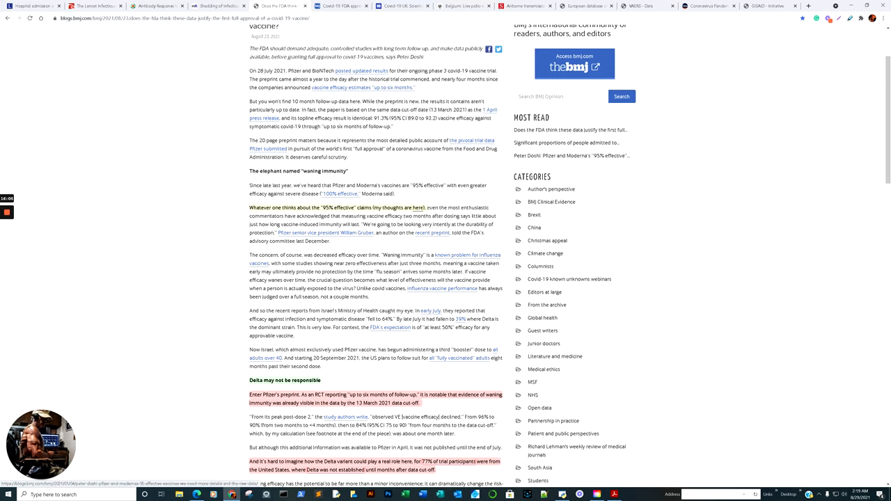
scroll("down", 3)
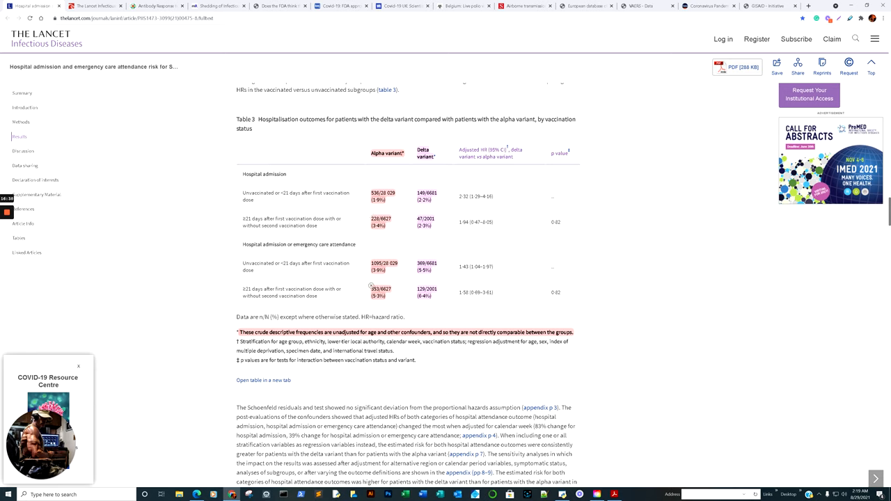
mouse_move(370, 285)
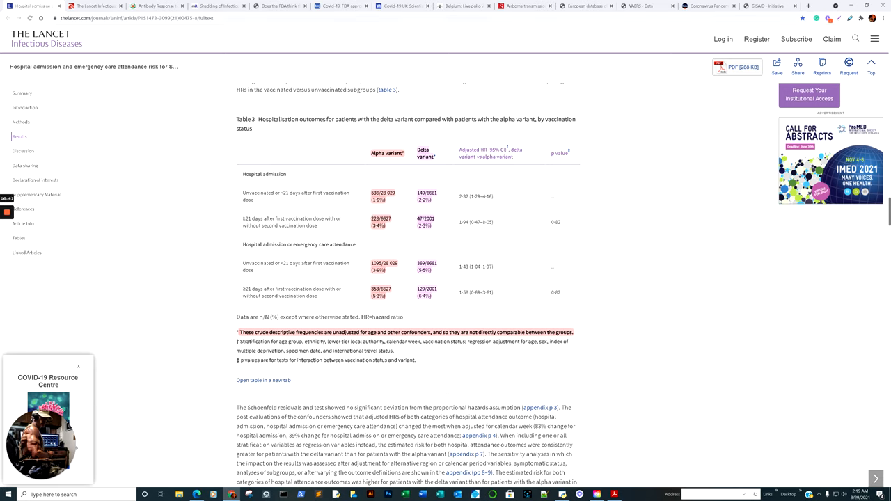
- Return to the BMJ Opinion article's 'Delta may not be responsible' section
left_click(278, 6)
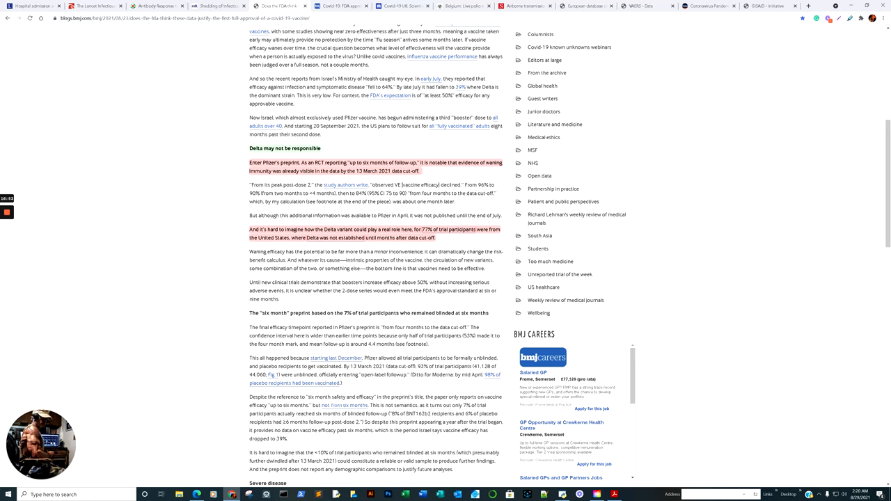
scroll("down", 3)
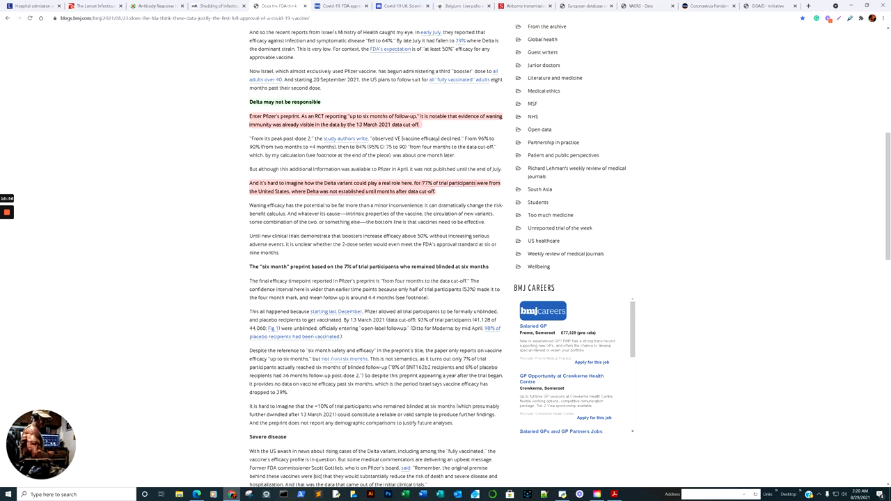
left_click_drag(249, 266, 418, 280)
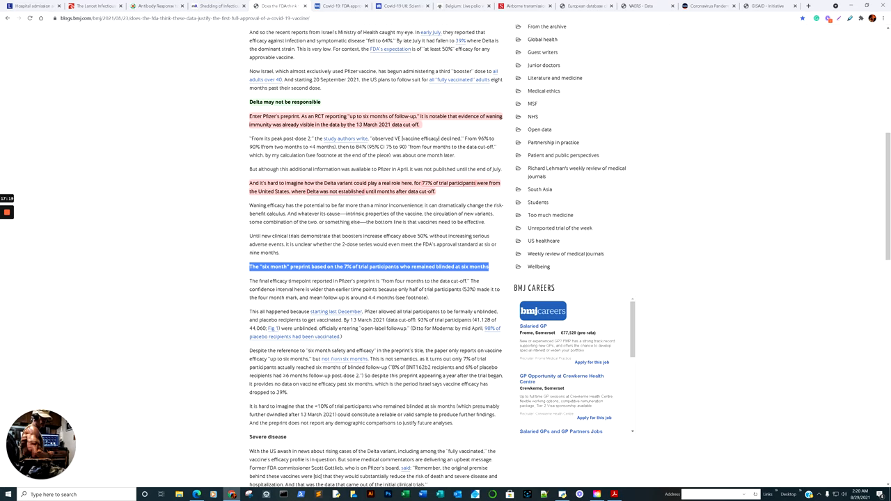
scroll("down", 3)
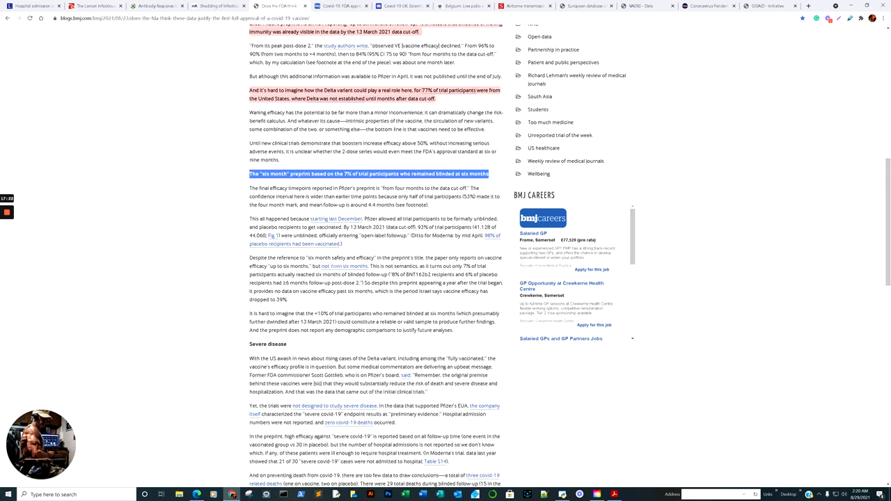
scroll("down", 3)
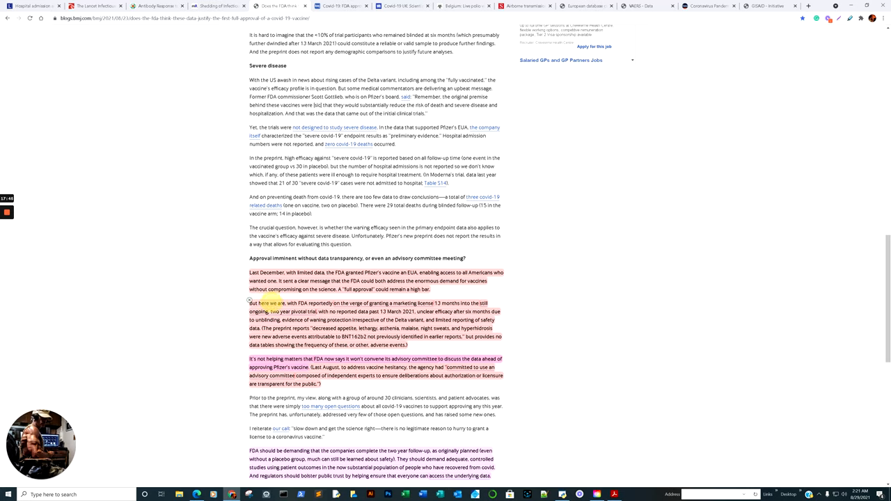
- Enlarge the BMJ Opinion page and scroll to its closing highlighted passages
scroll("down", 3)
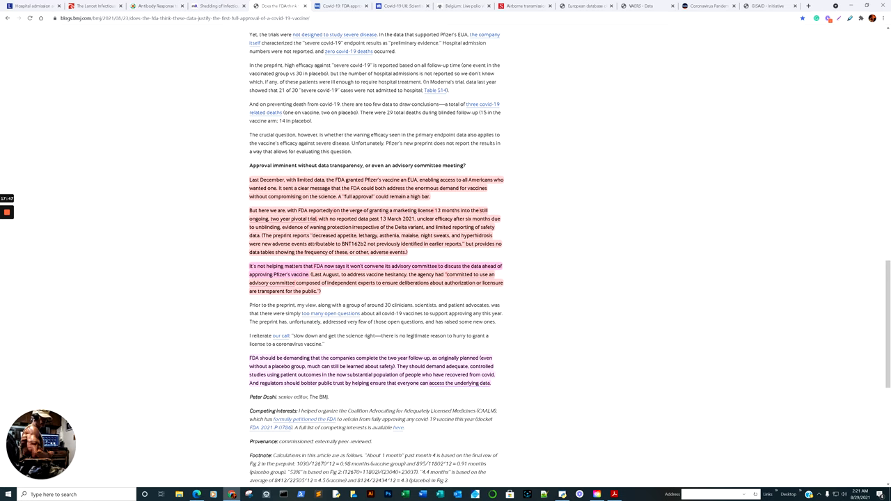
left_click(771, 30)
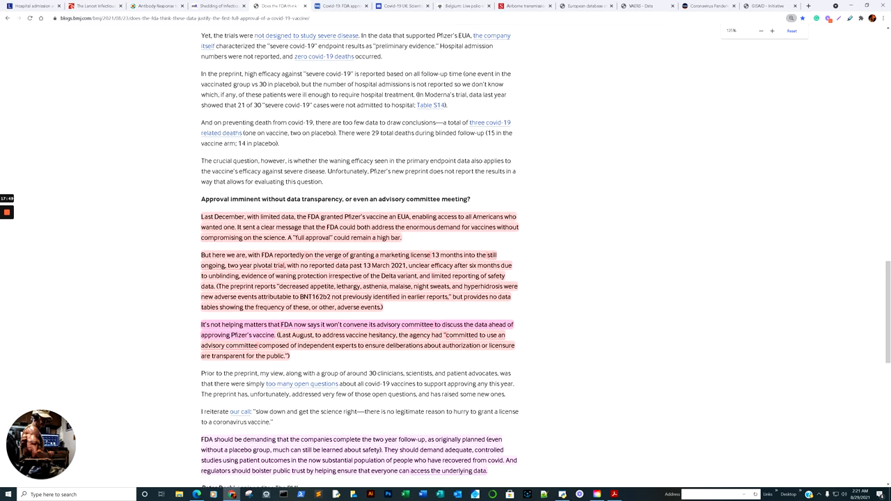
scroll("down", 3)
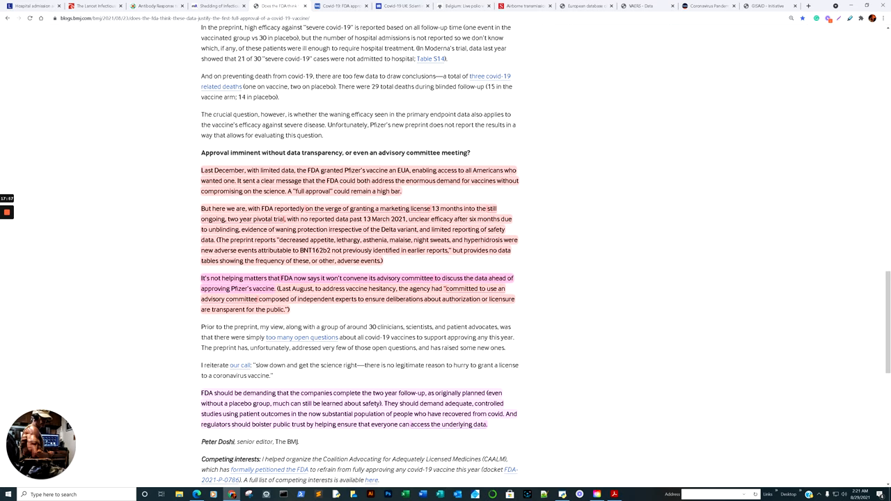
double_click(372, 219)
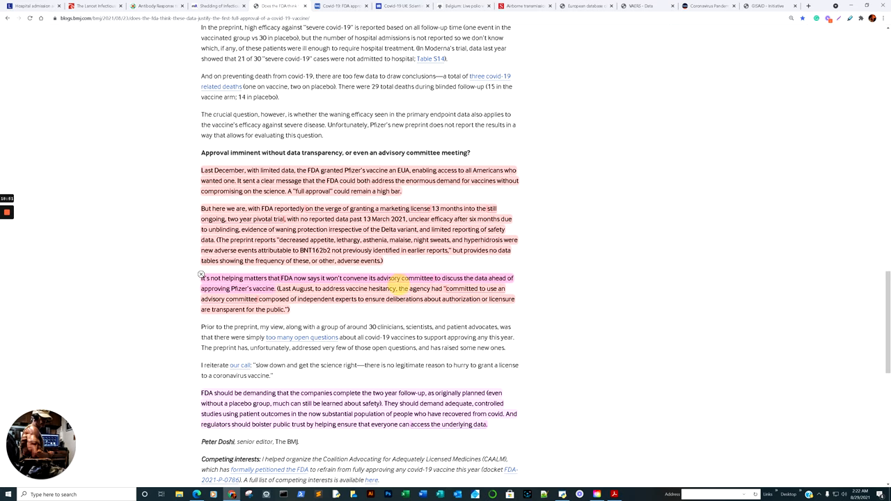
scroll("down", 3)
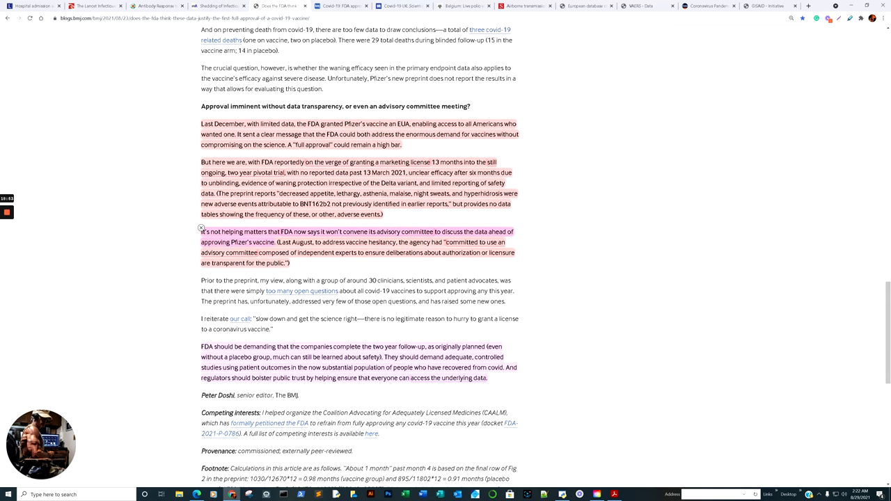
double_click(243, 242)
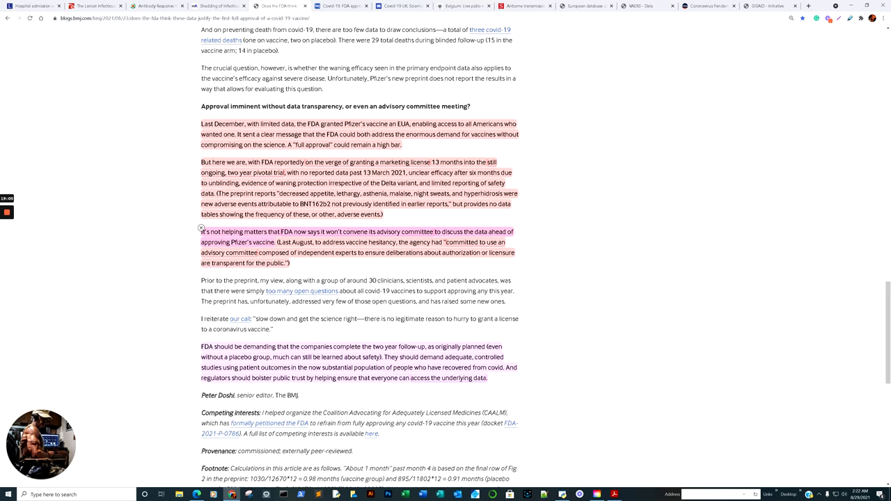
double_click(436, 242)
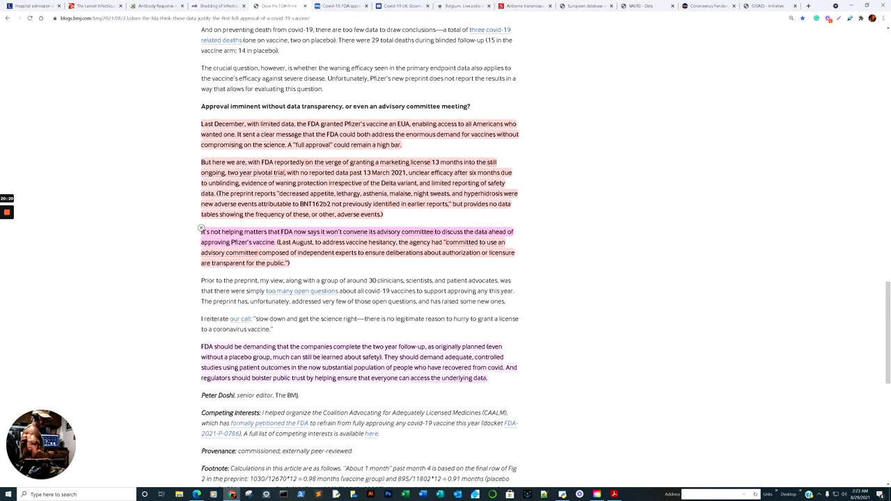
scroll("down", 3)
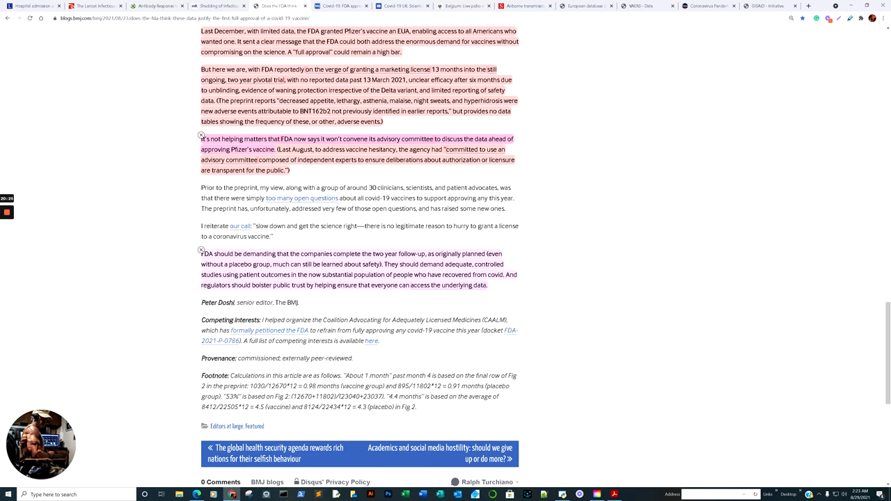
scroll("up", 3)
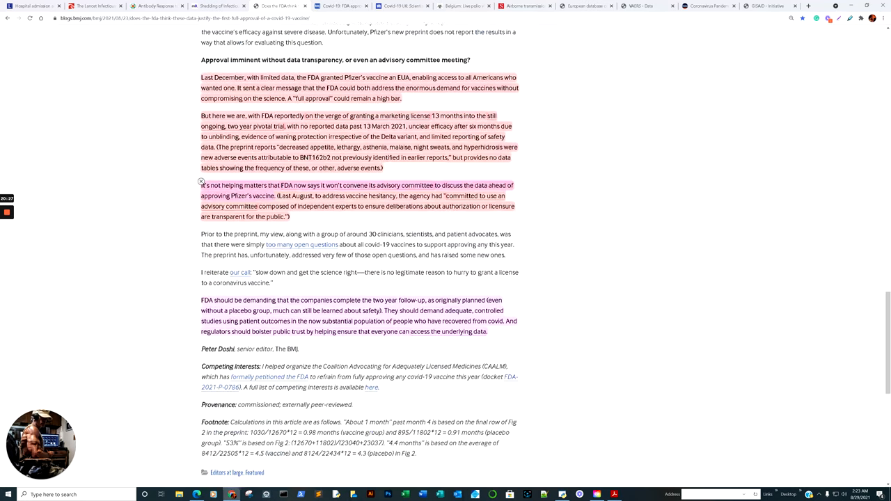
scroll("down", 3)
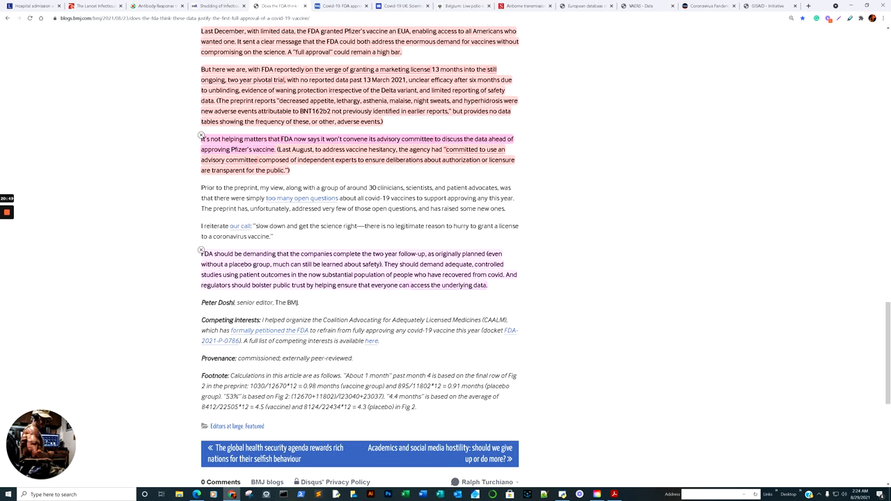
scroll("up", 3)
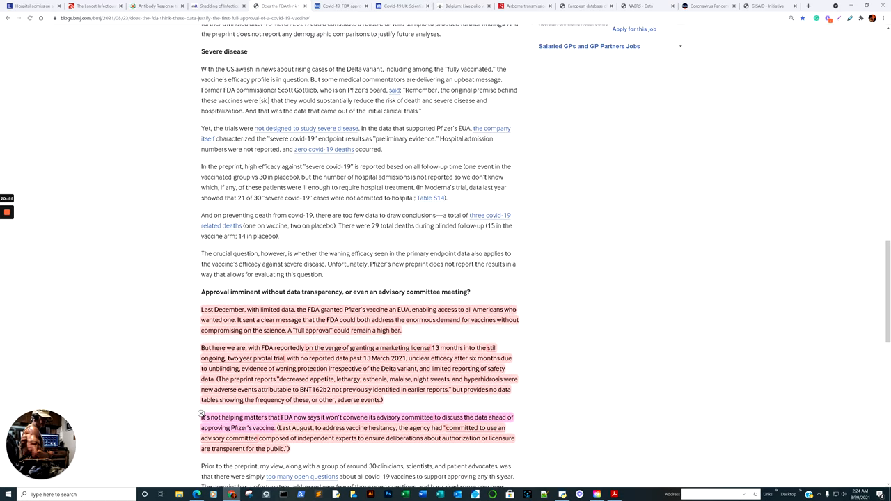
- In the opinion blog, select the passages on six-month efficacy and under-10% remaining blinded
scroll("up", 3)
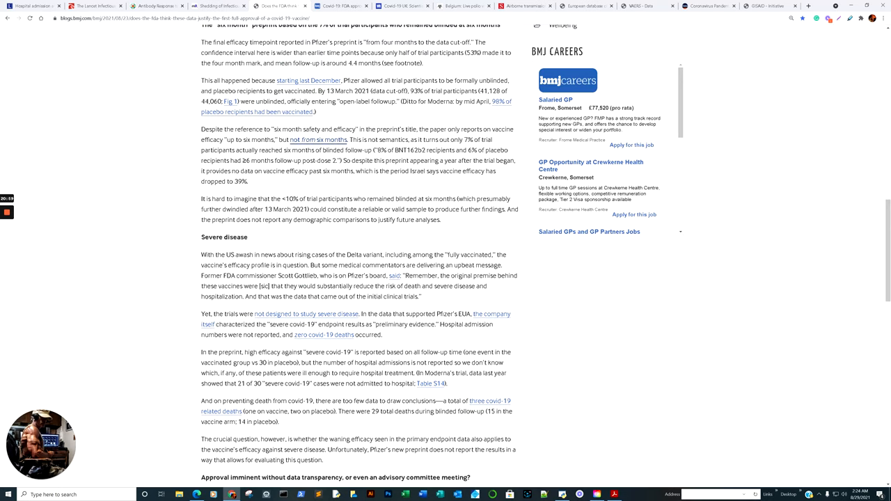
double_click(425, 131)
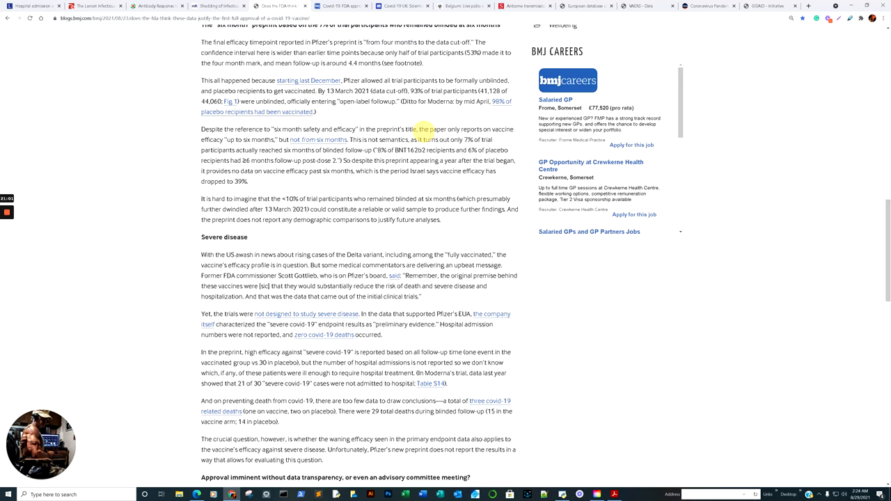
left_click_drag(420, 128, 248, 181)
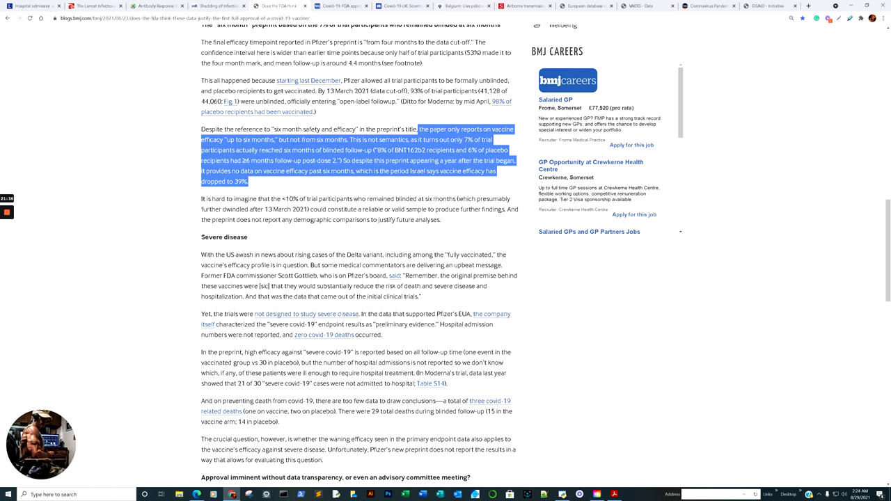
left_click_drag(201, 199, 449, 219)
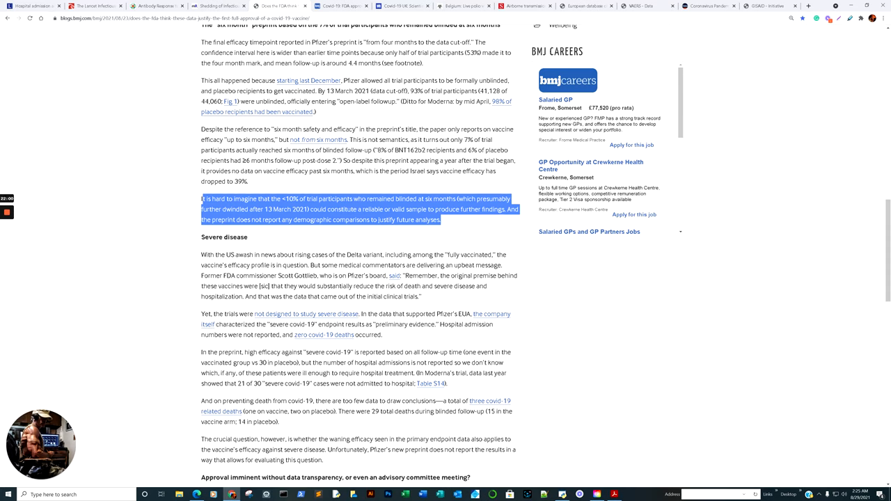
mouse_move(341, 5)
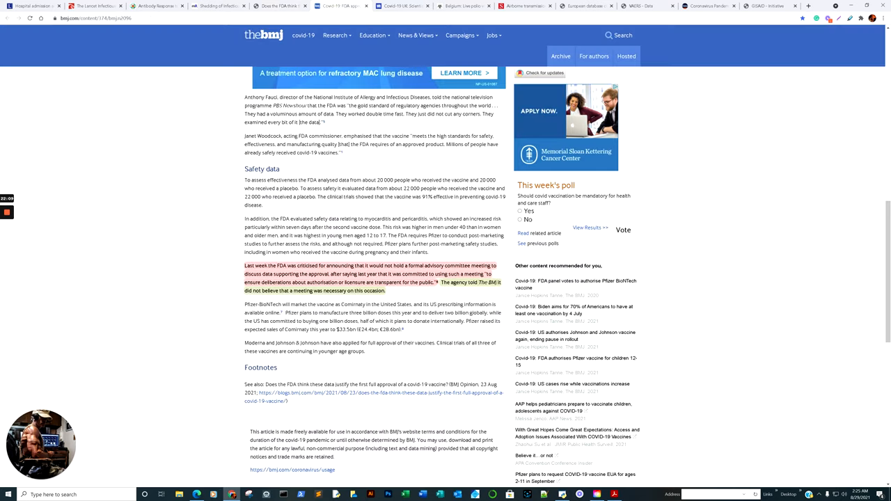
- Zoom in on the BMJ FDA approval news story and read it down to the footnotes
scroll("up", 3)
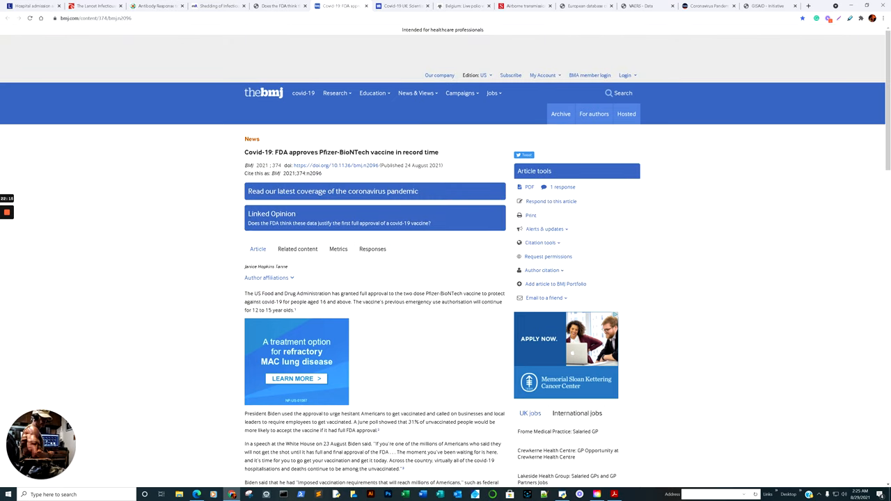
scroll("down", 3)
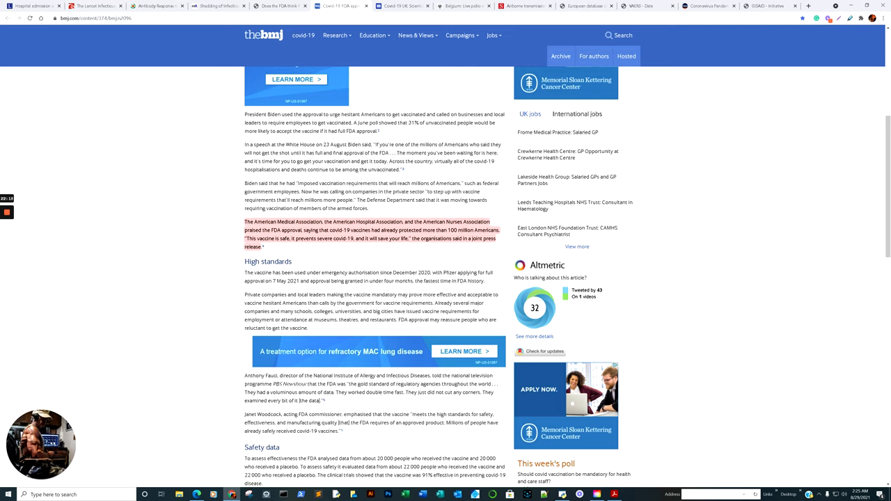
mouse_move(244, 218)
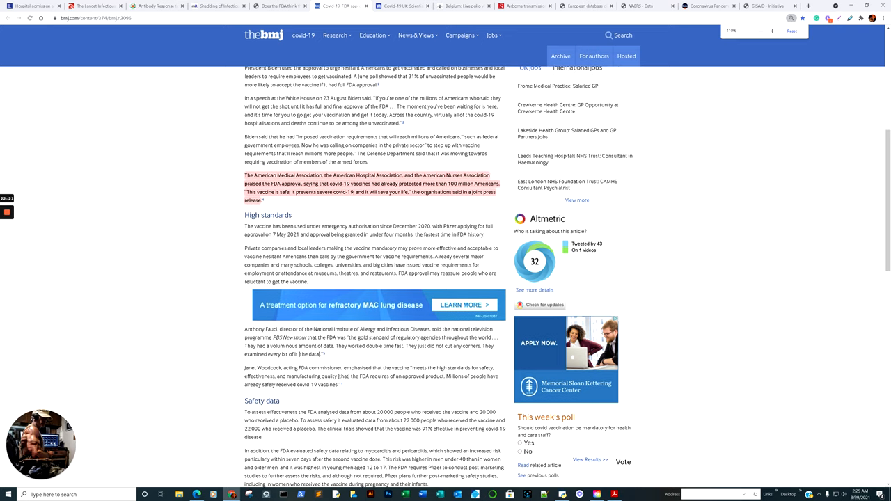
left_click(792, 31)
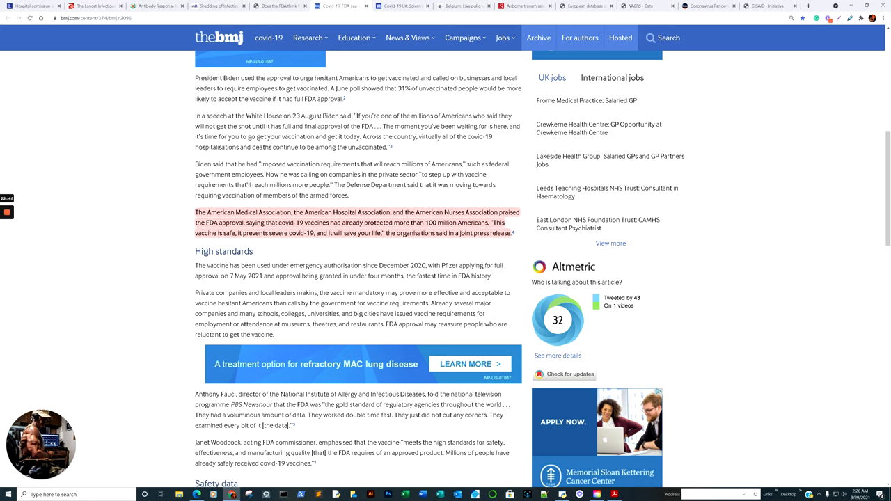
scroll("up", 3)
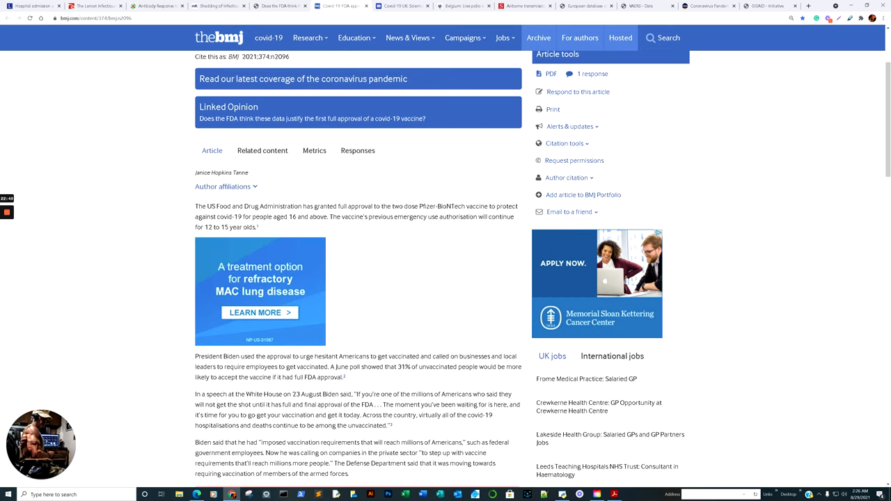
scroll("down", 3)
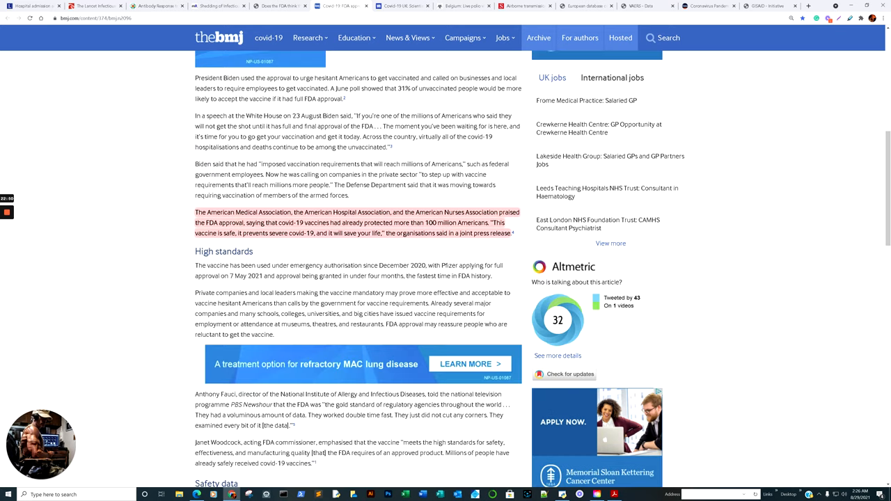
scroll("down", 3)
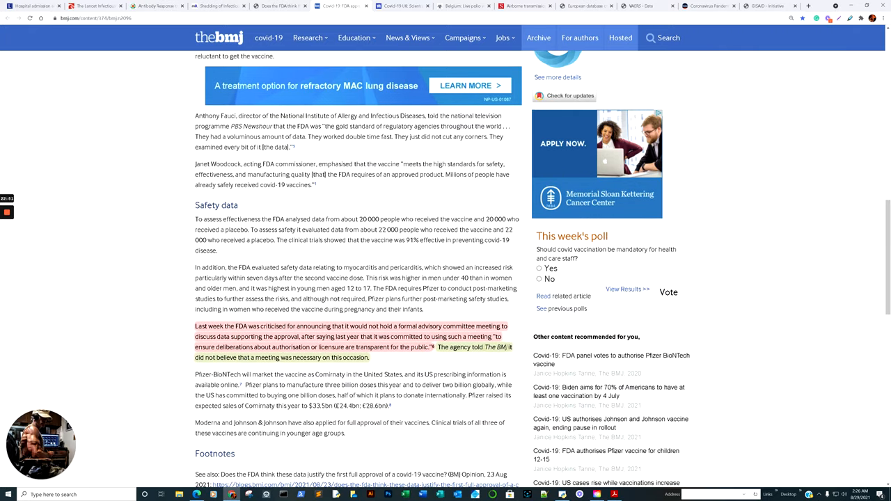
scroll("down", 3)
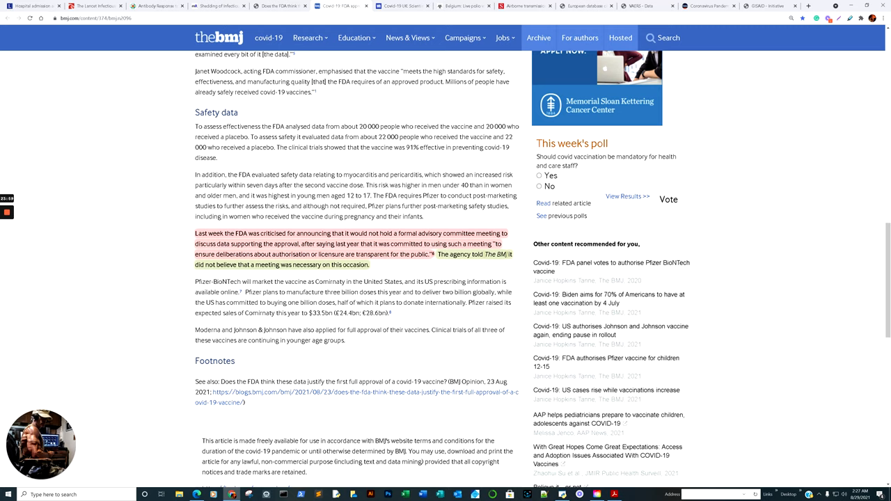
scroll("up", 3)
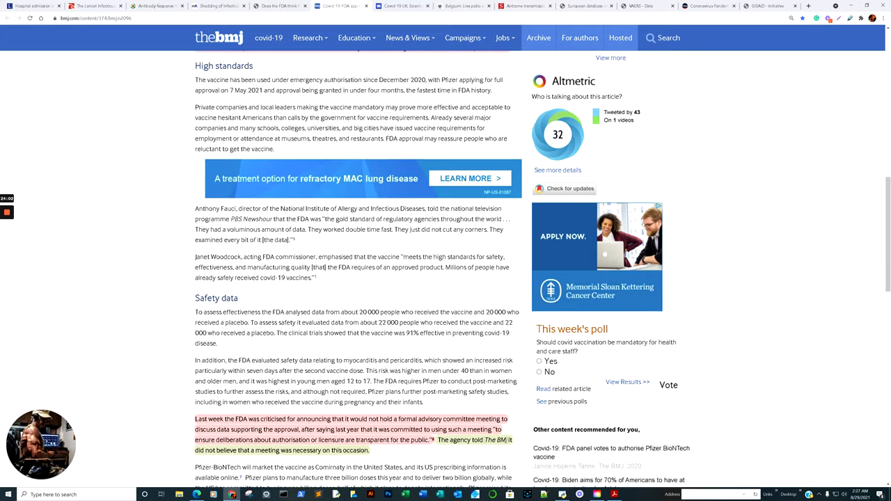
scroll("up", 3)
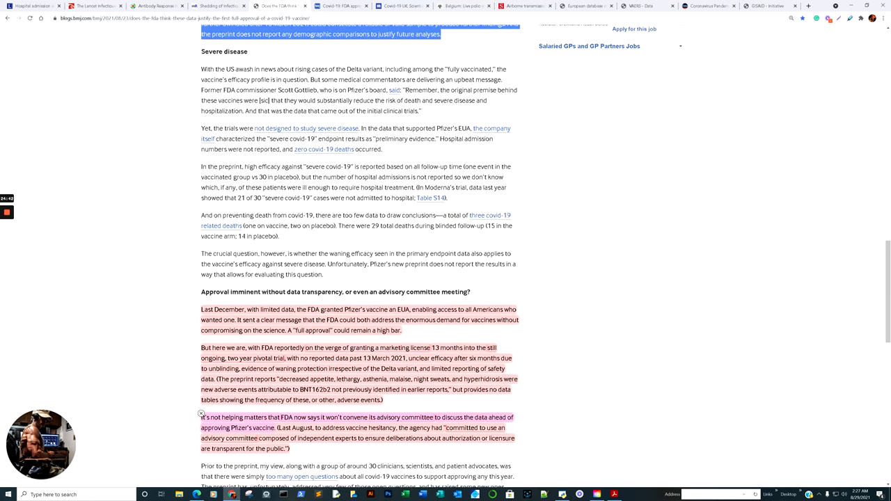
- Scroll through the FDA opinion post, then open 'Pfizer and Moderna's 95% effective' under Most Read
scroll("down", 3)
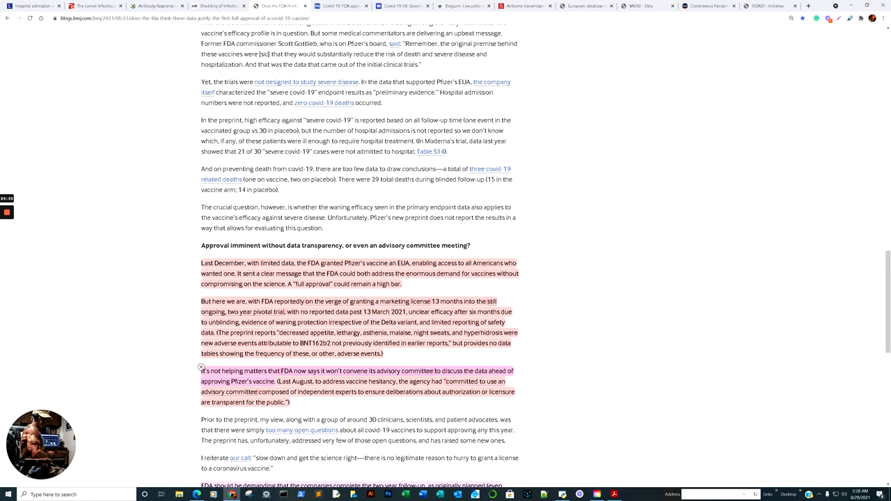
scroll("down", 3)
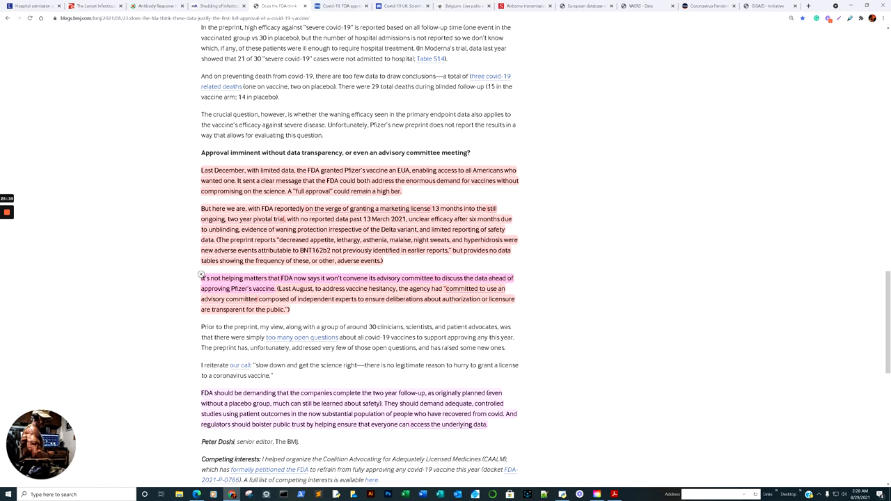
scroll("up", 3)
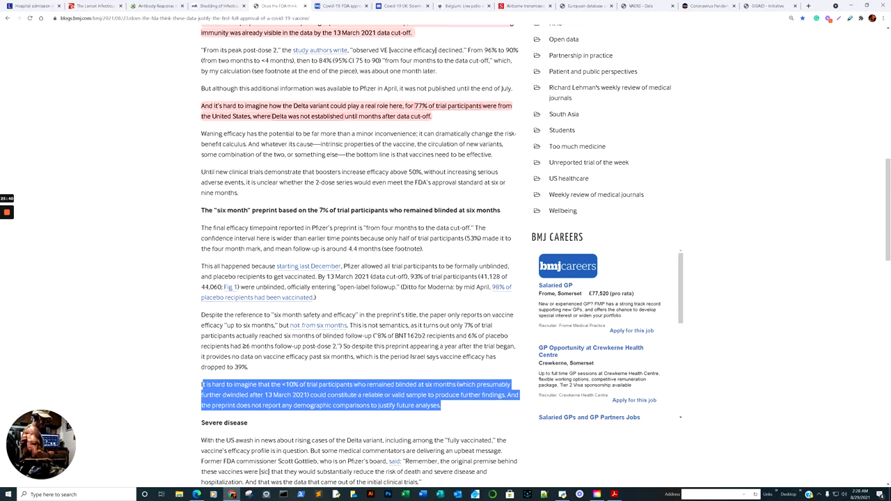
scroll("up", 3)
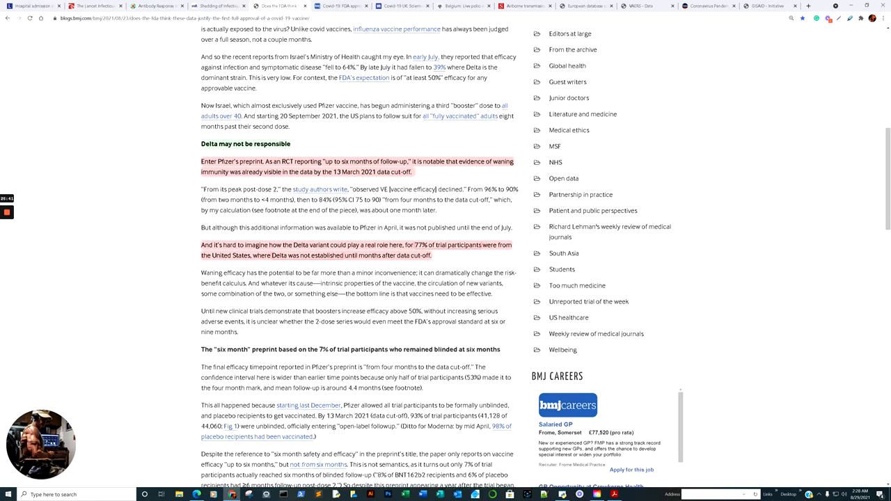
scroll("up", 3)
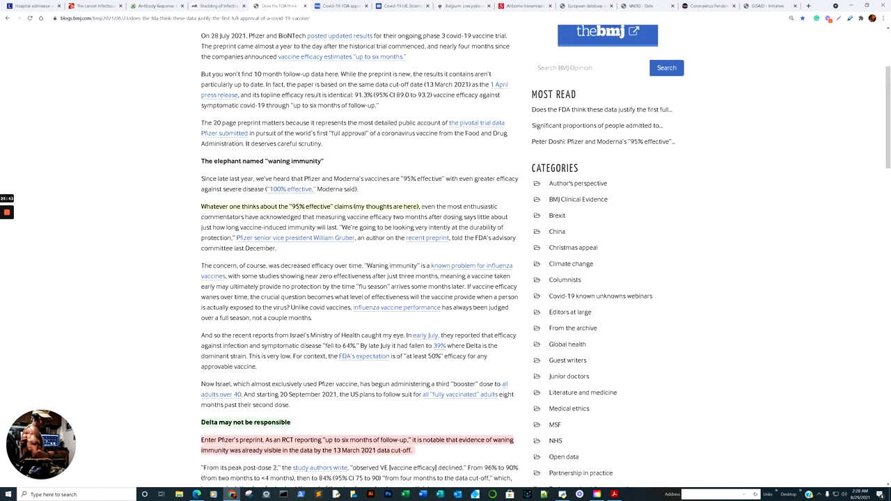
left_click(409, 206)
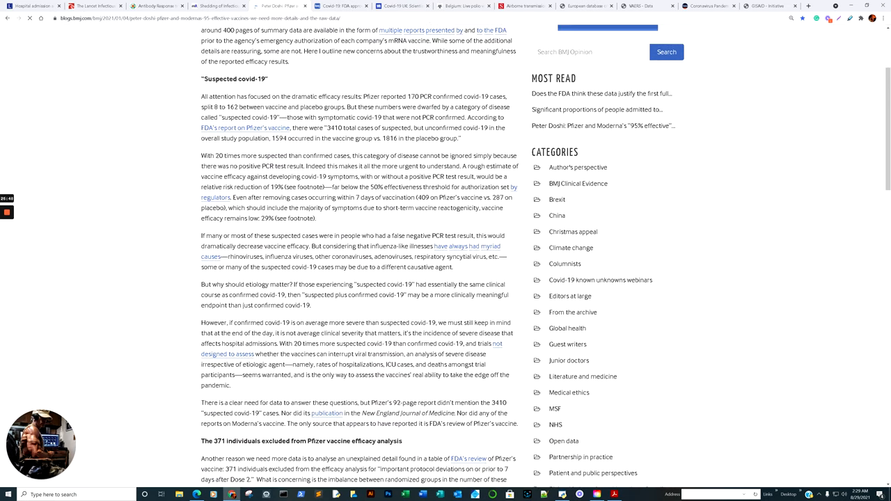
- Read Doshi's post to 'We need the raw data' and its footnote, highlighting words along the way
scroll("down", 3)
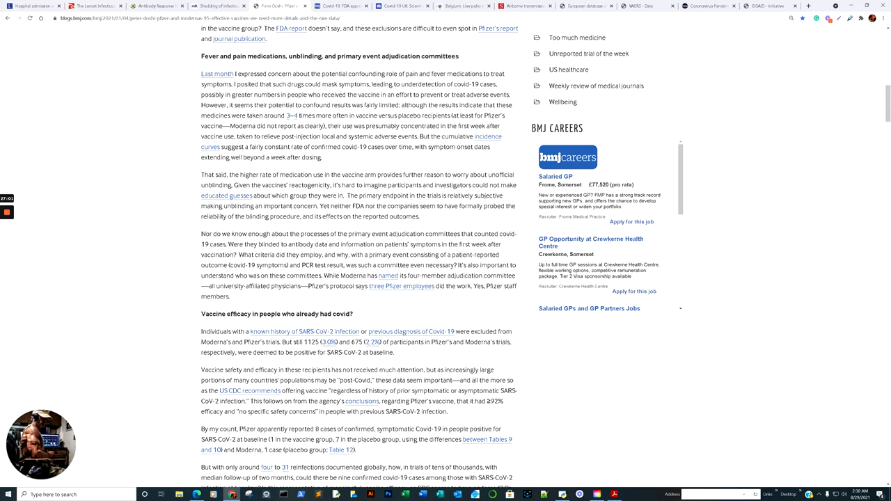
scroll("down", 3)
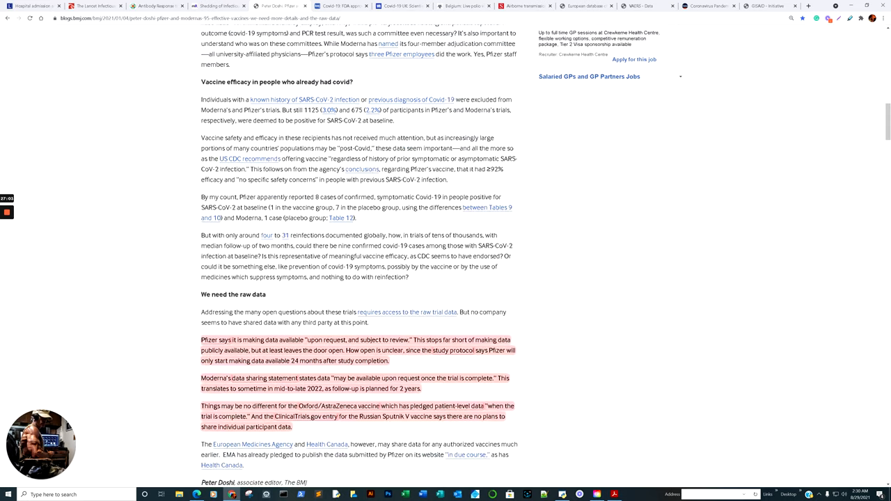
scroll("down", 3)
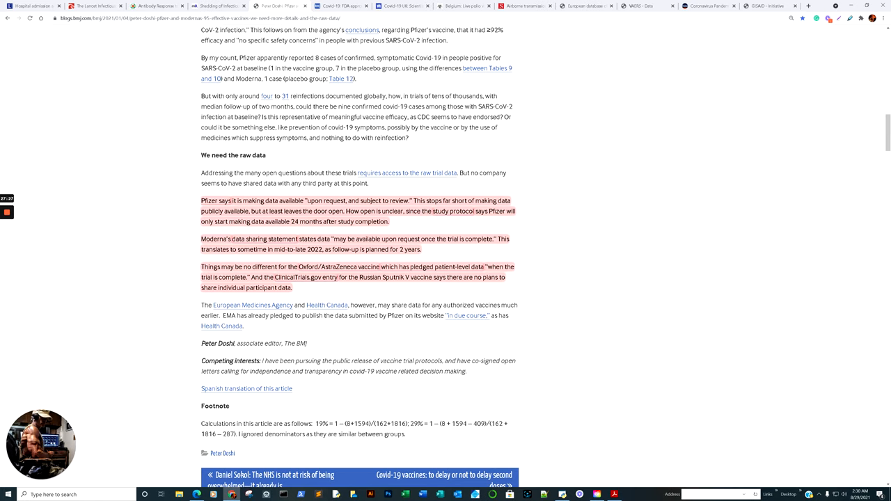
double_click(362, 210)
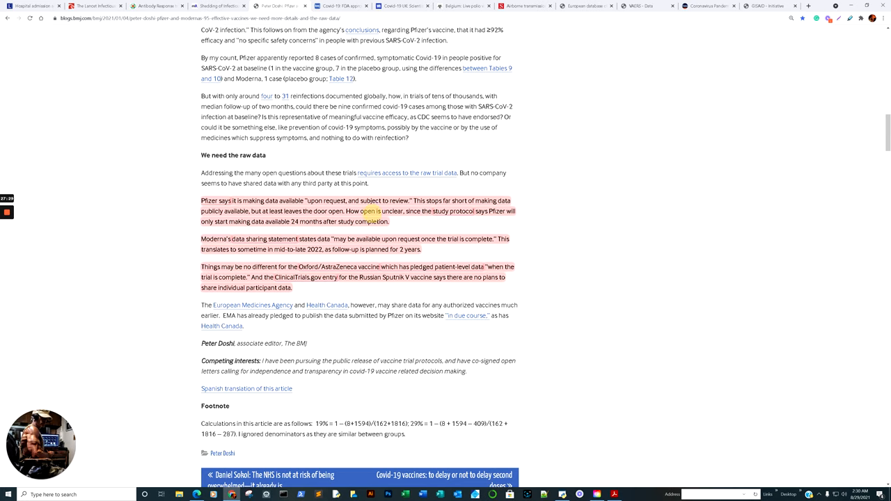
left_click(372, 211)
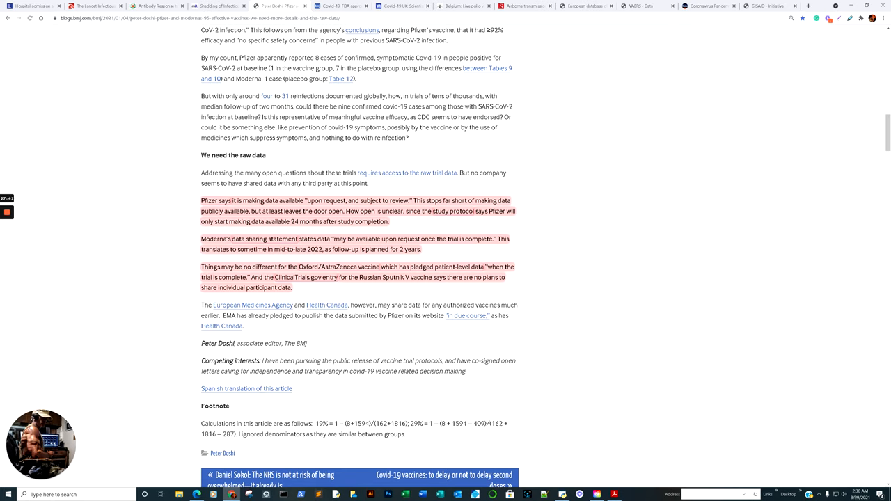
double_click(388, 239)
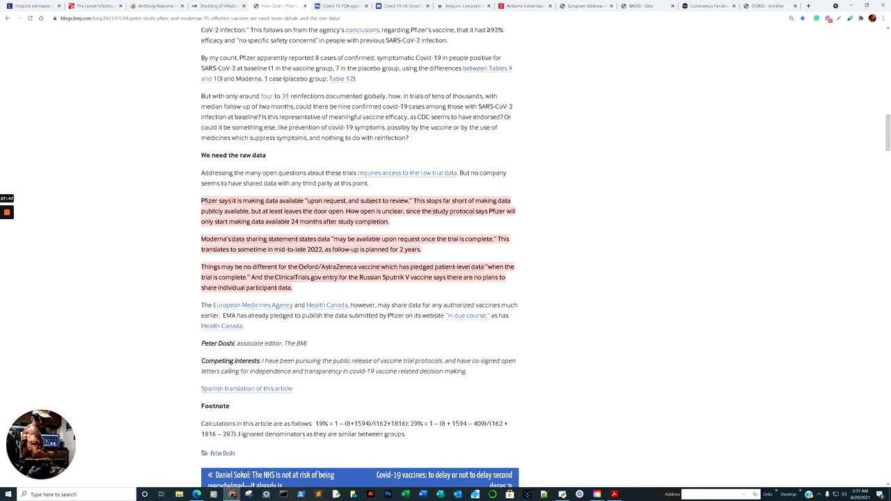
double_click(314, 249)
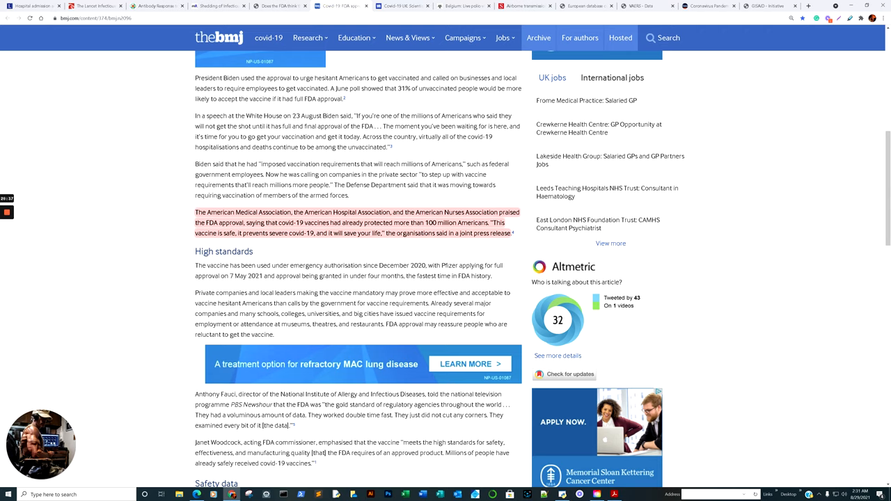
scroll("down", 3)
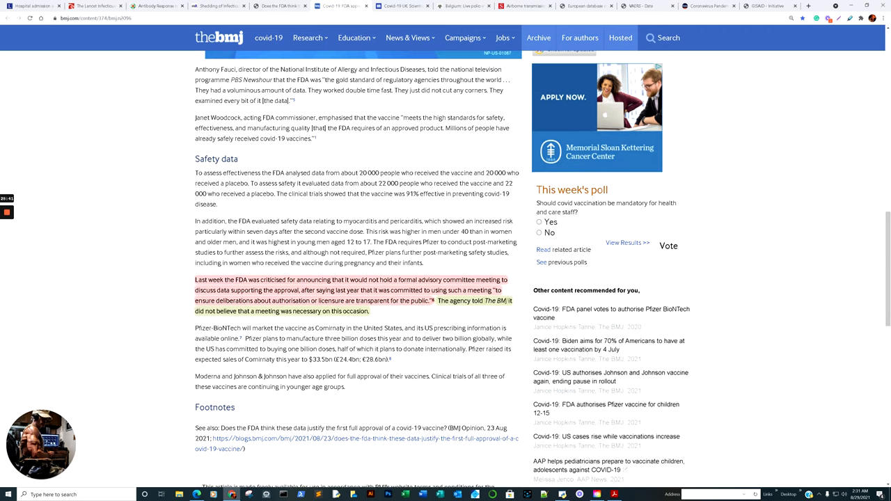
mouse_move(291, 317)
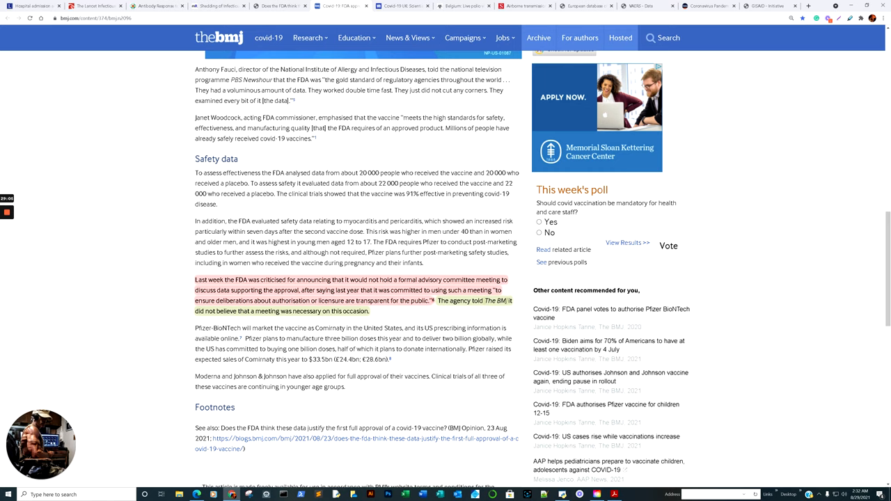
scroll("up", 3)
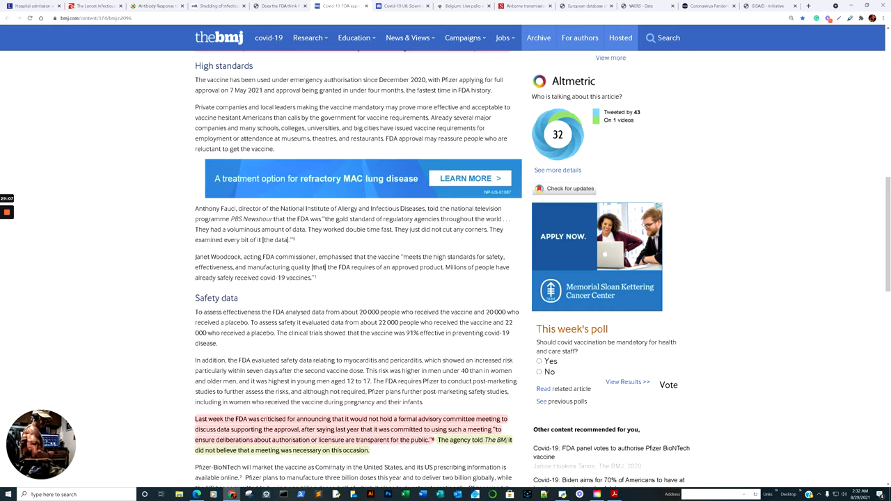
scroll("up", 3)
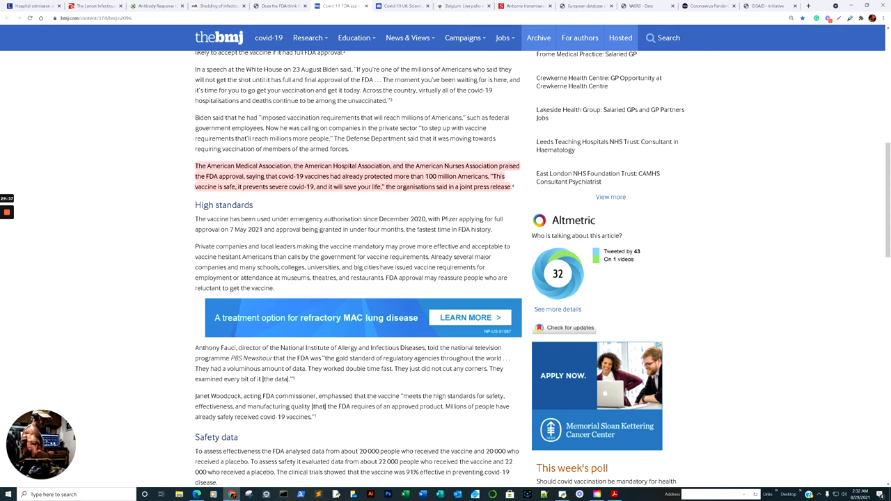
scroll("down", 3)
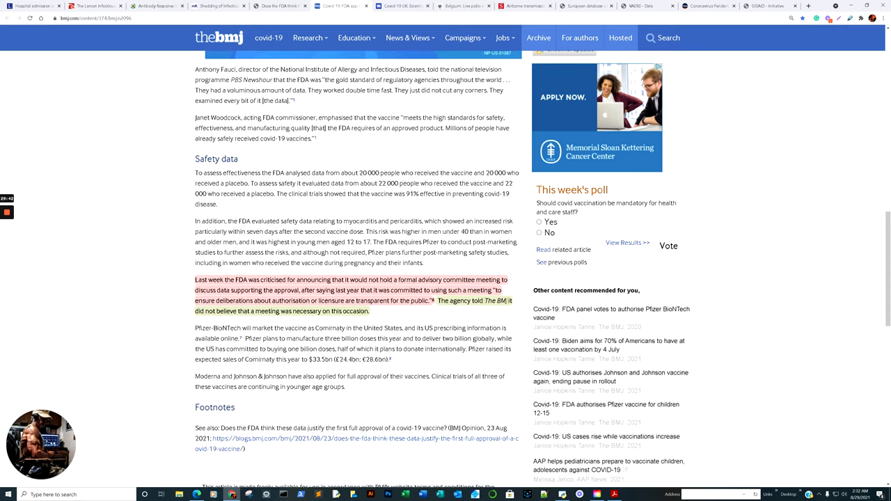
scroll("down", 3)
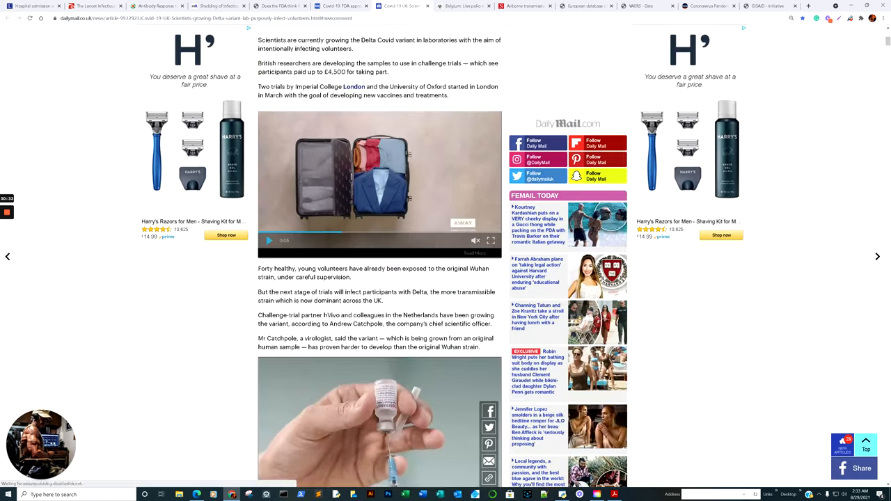
scroll("up", 3)
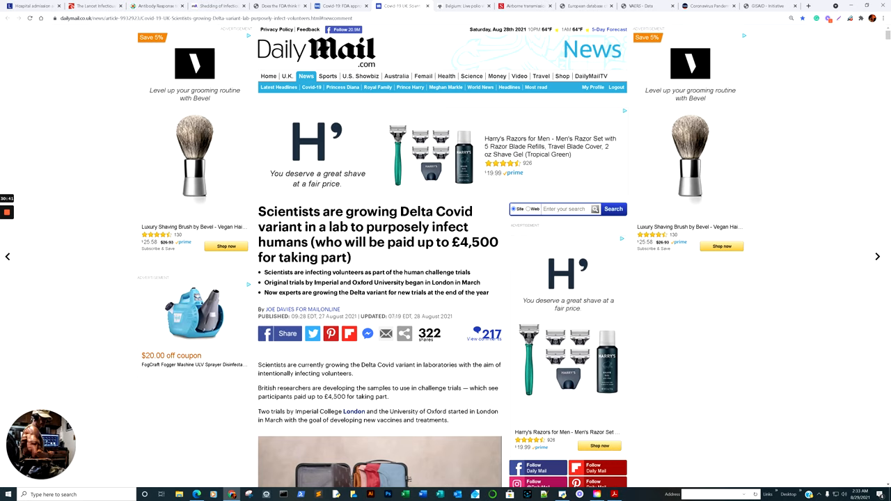
scroll("down", 3)
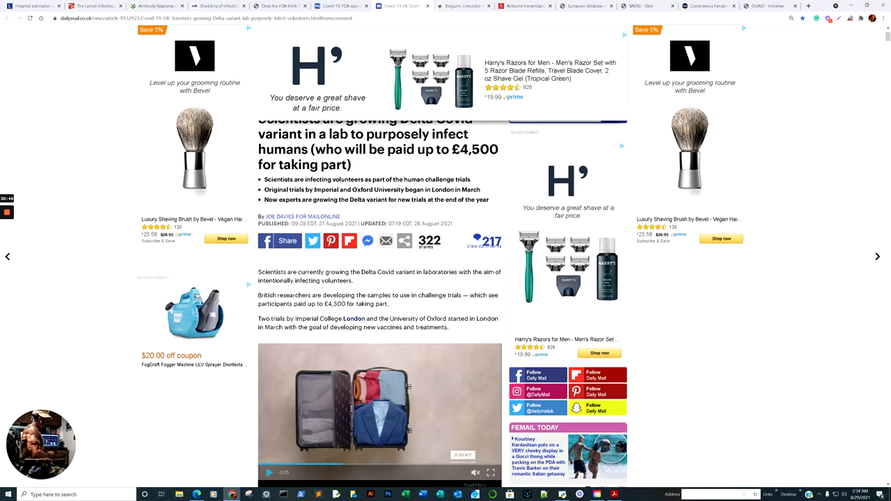
scroll("down", 3)
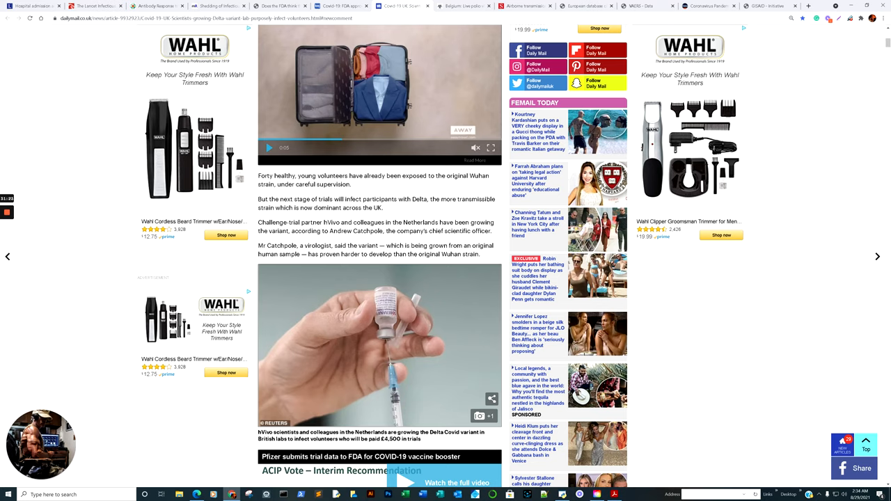
scroll("down", 3)
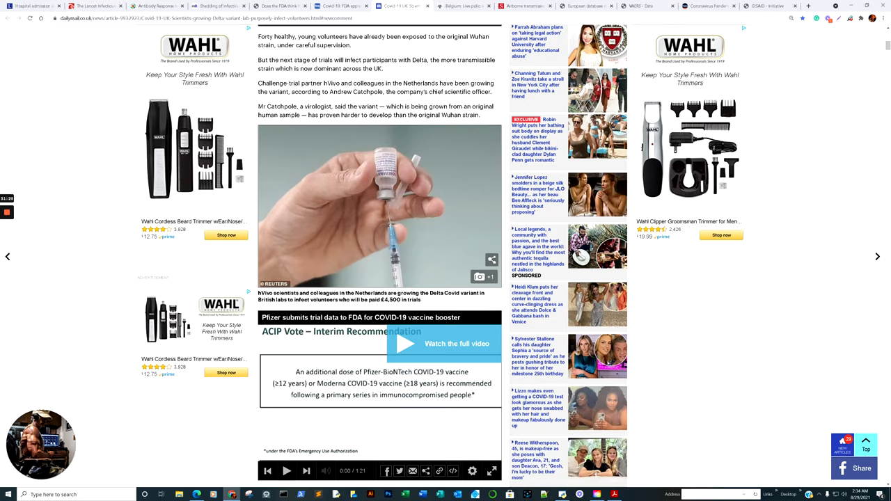
scroll("down", 3)
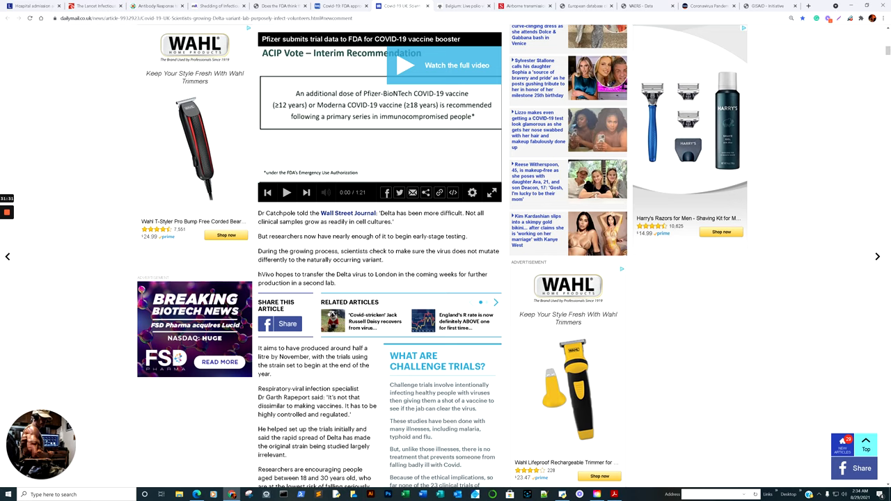
scroll("down", 3)
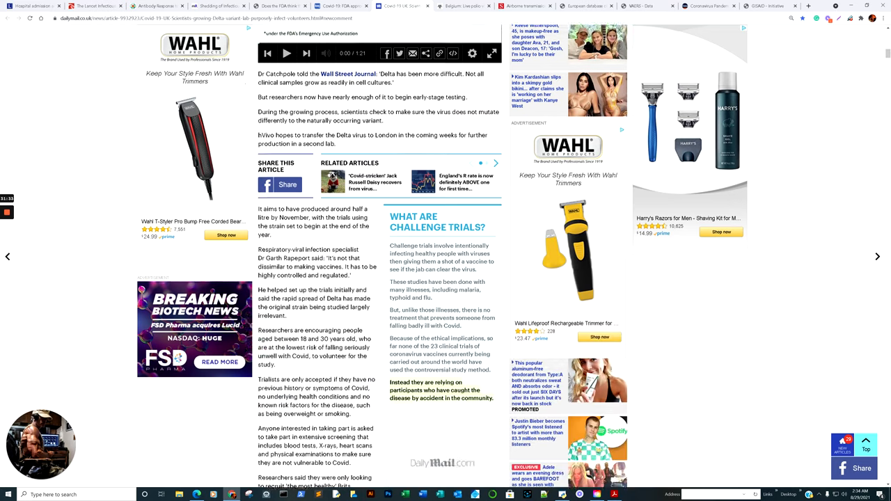
scroll("down", 3)
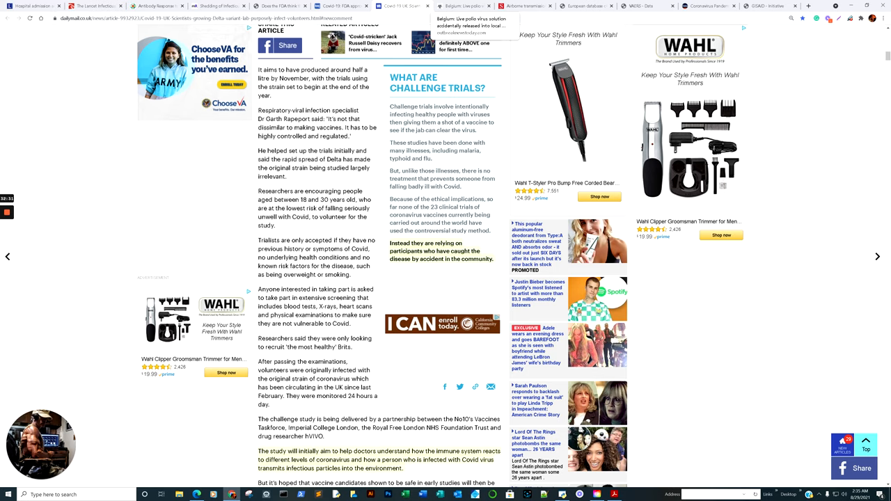
- Switch to Outbreak News Today's Belgium polio virus article and scroll through it
left_click(462, 6)
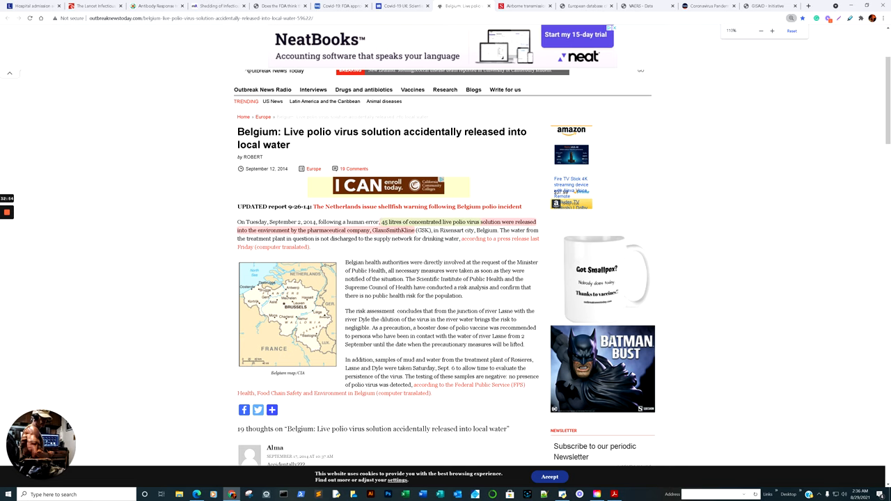
left_click(771, 31)
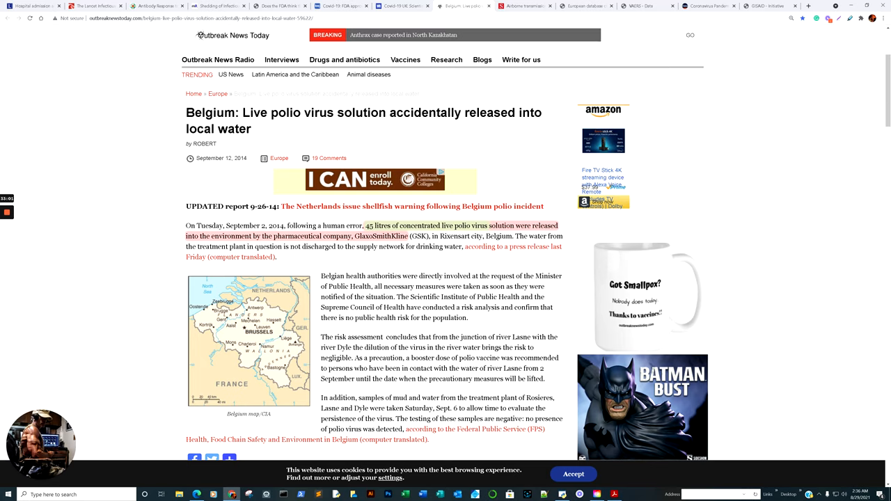
scroll("down", 3)
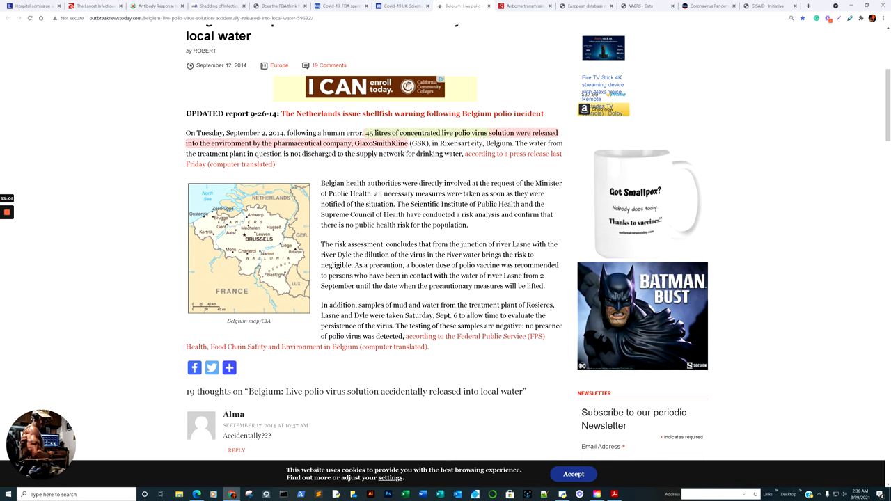
scroll("up", 3)
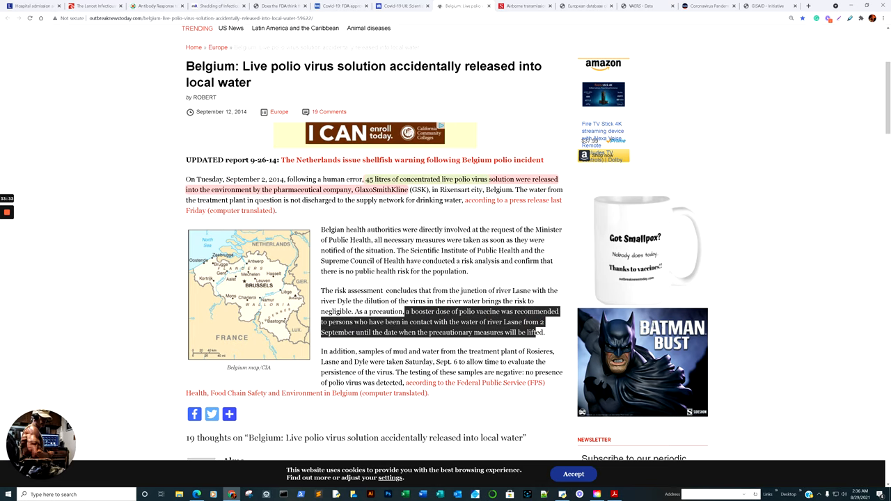
scroll("down", 3)
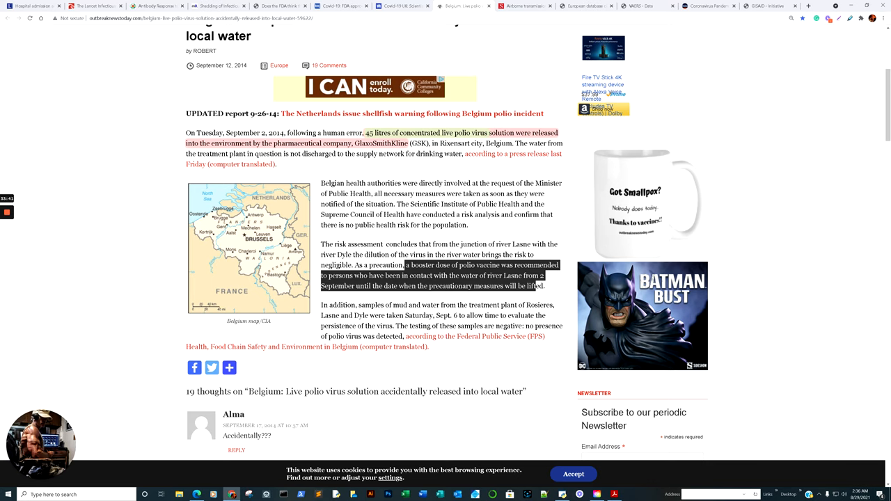
- Go back to the Daily Mail Delta variant article, scroll through it, and return to the headline
left_click(390, 6)
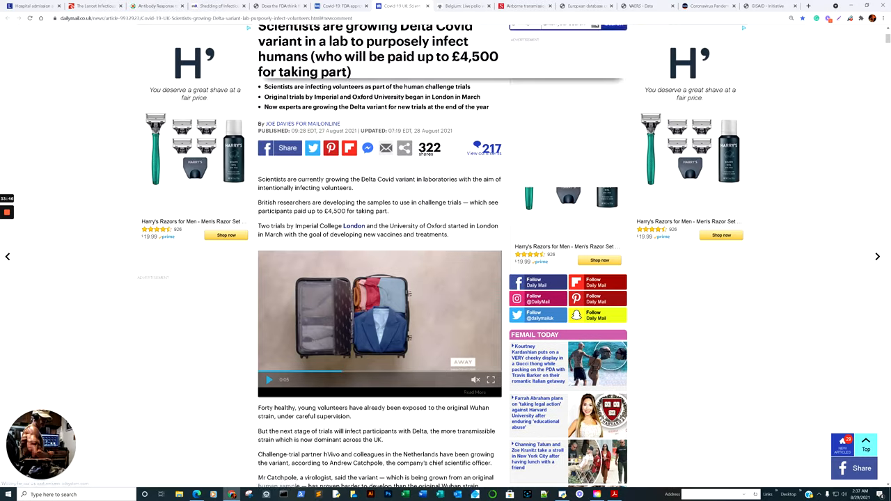
scroll("up", 3)
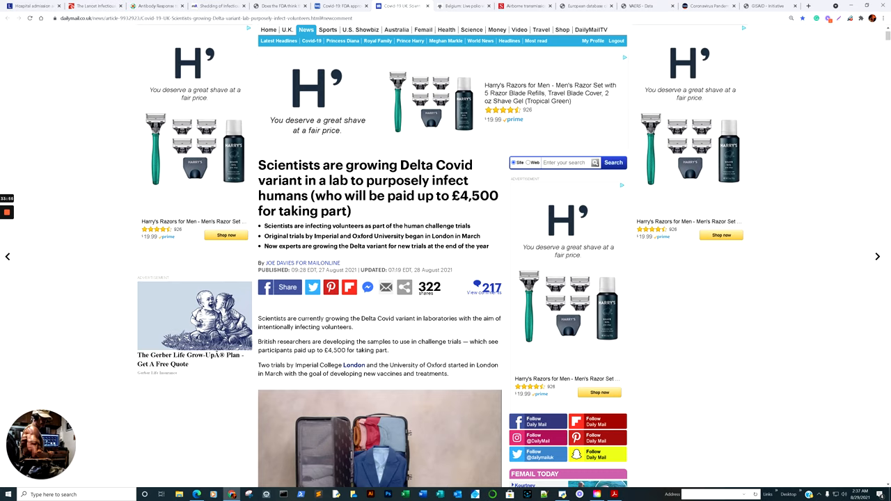
scroll("down", 3)
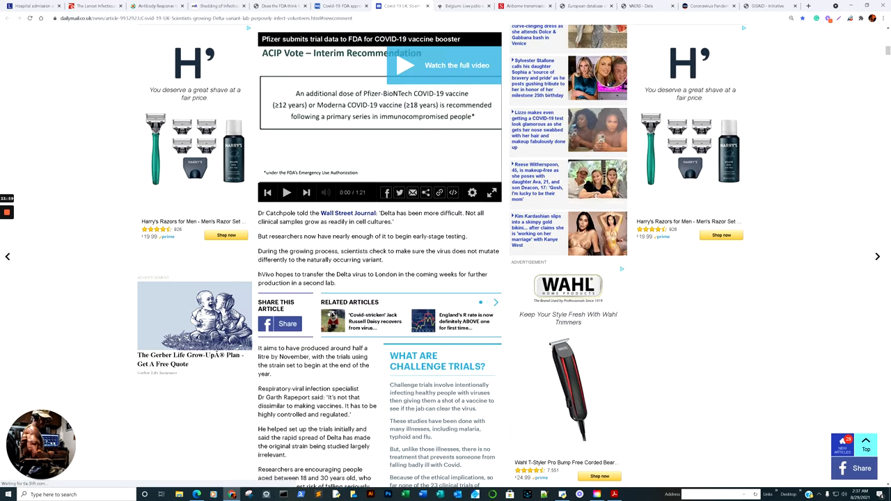
scroll("down", 3)
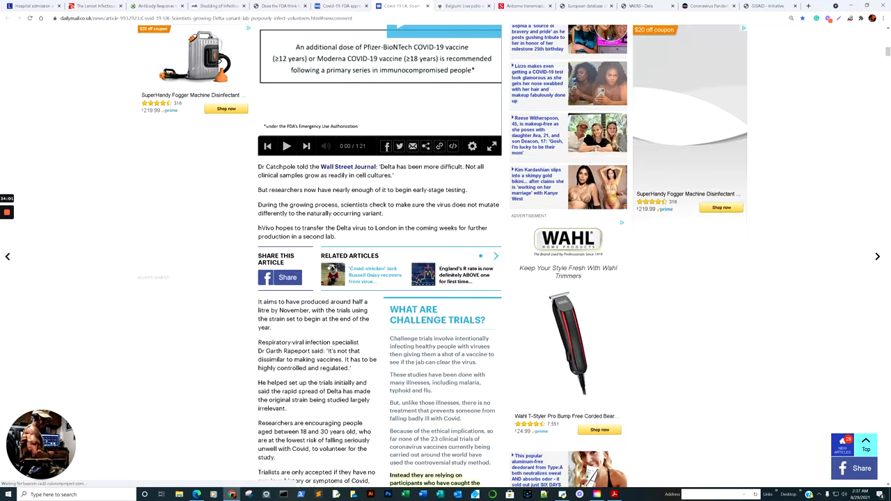
scroll("down", 3)
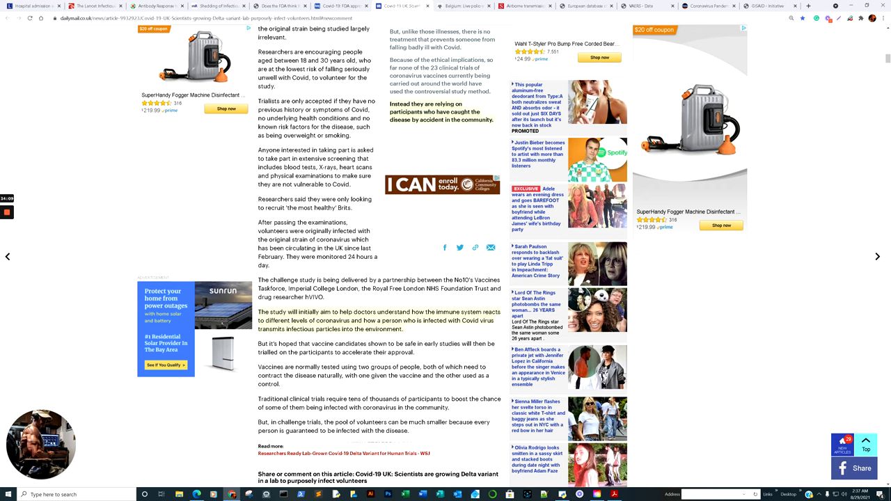
scroll("up", 3)
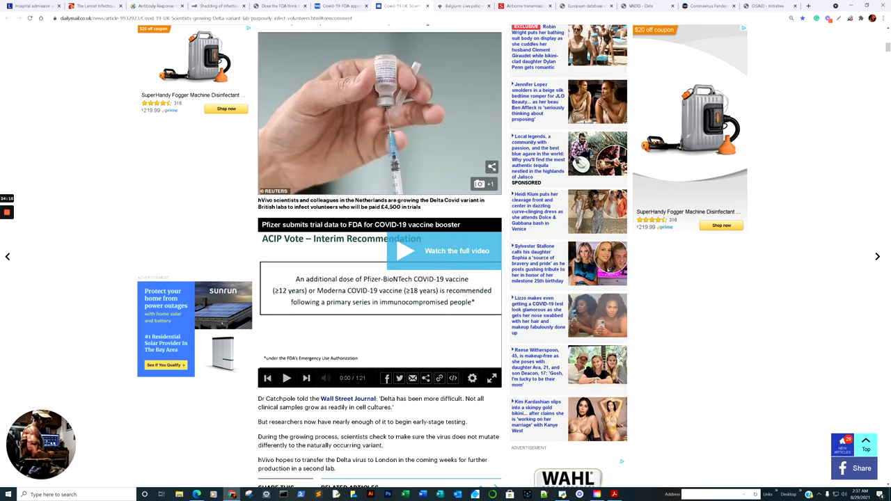
scroll("up", 3)
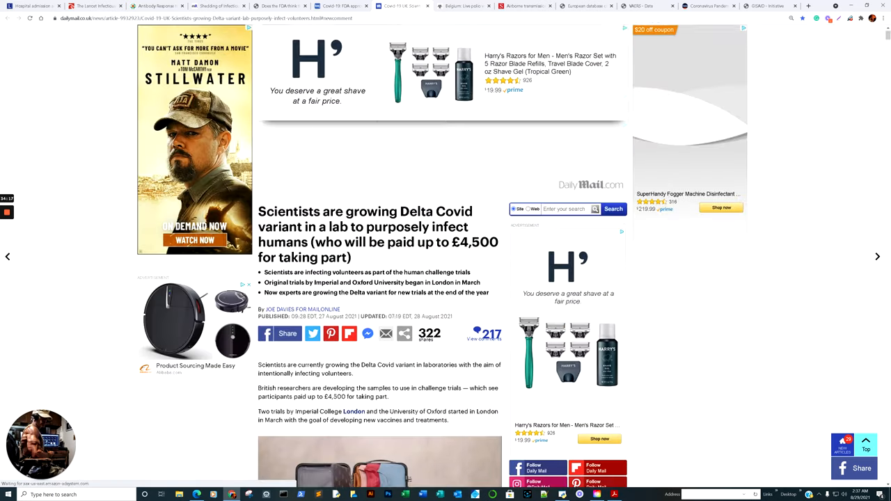
scroll("up", 3)
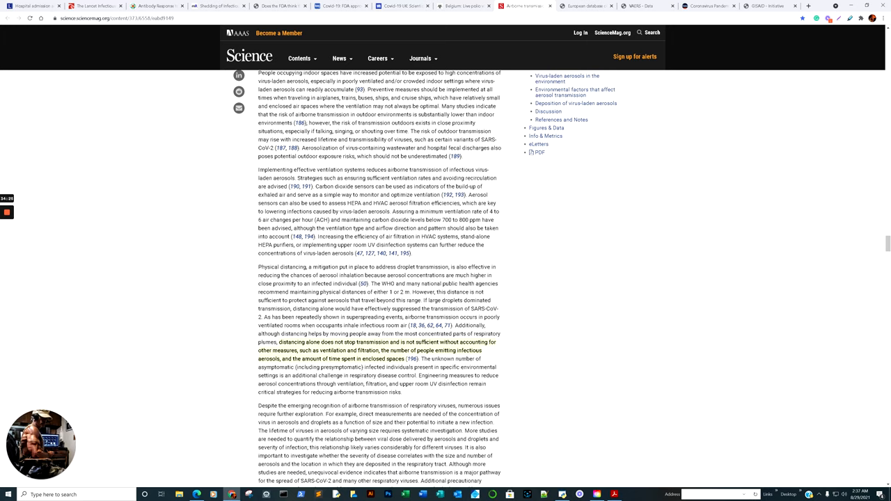
- Scroll the airborne transmission review up to its title, then down to the introduction and Fig. 1
scroll("up", 3)
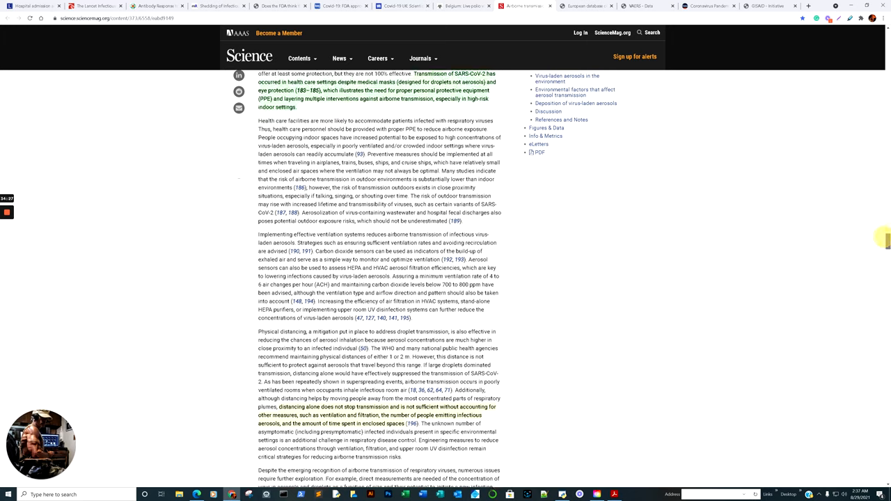
scroll("up", 3)
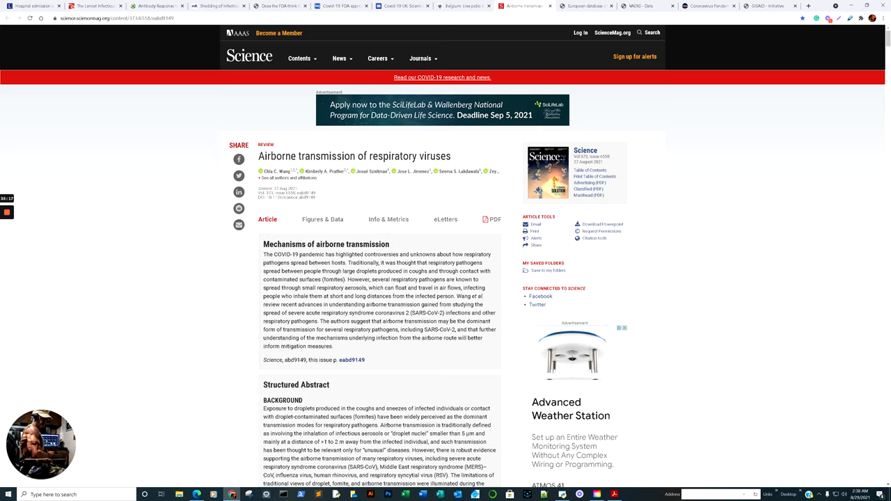
scroll("down", 3)
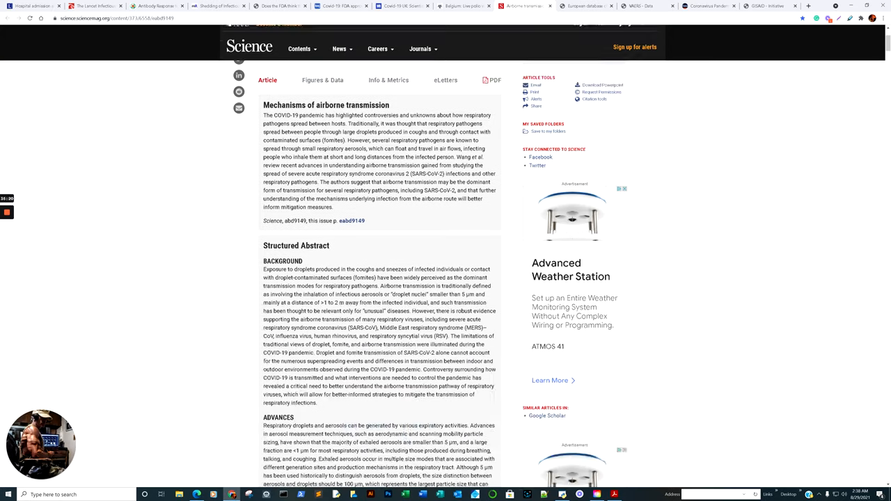
scroll("down", 3)
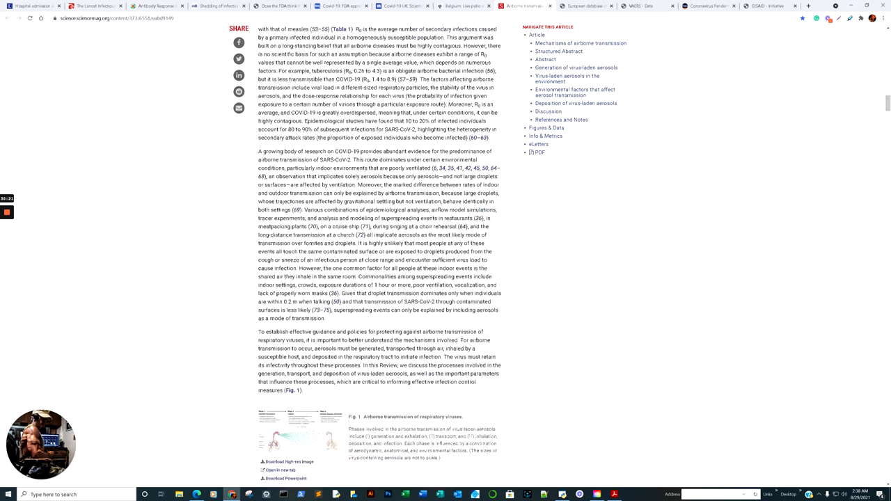
- Read past Fig. 3 on aerosol lingering time to the environmental factors section
scroll("down", 3)
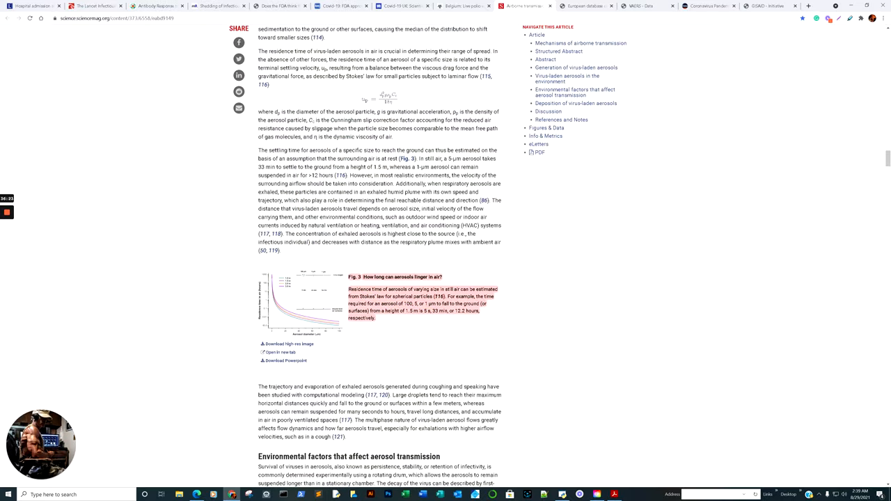
scroll("down", 3)
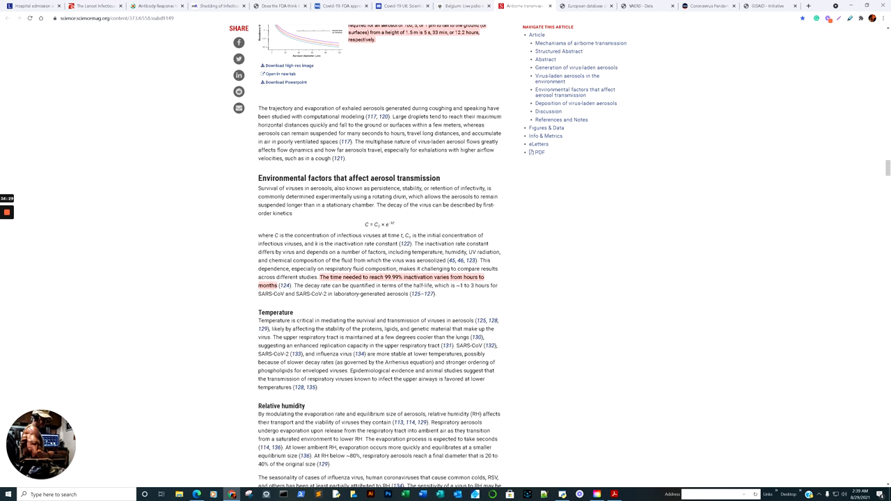
scroll("down", 3)
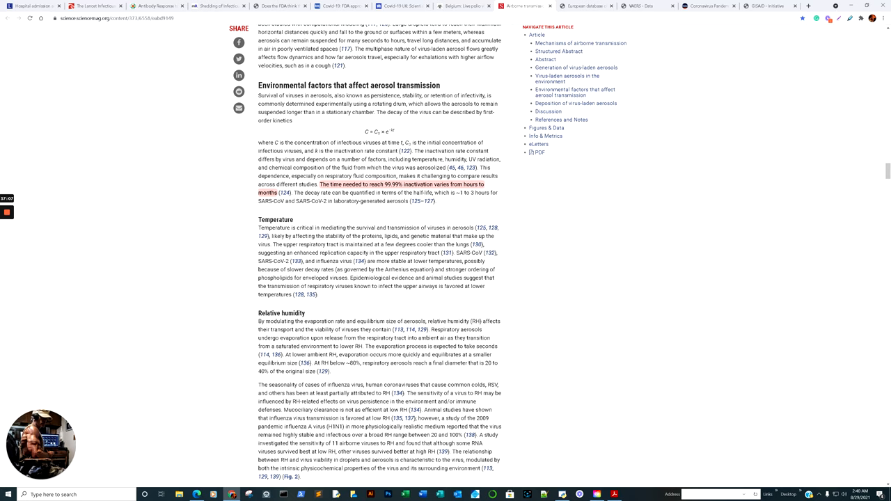
scroll("down", 3)
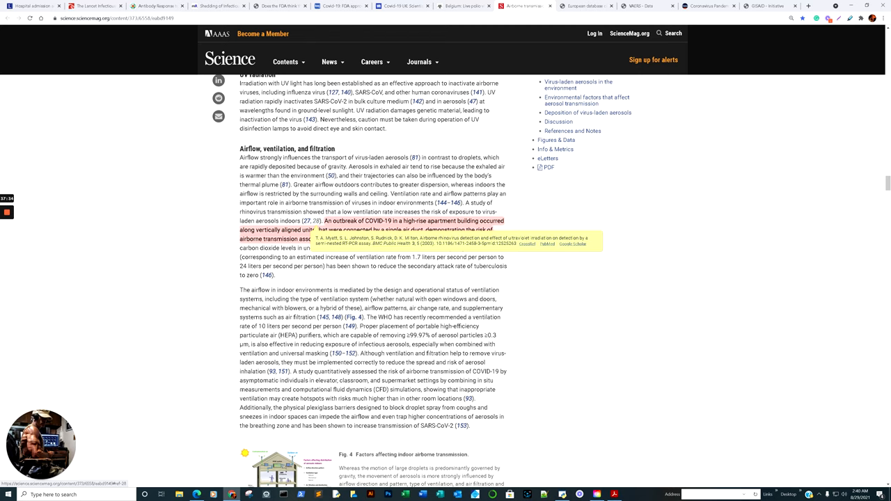
- Read the Science review into the Discussion's universal masking paragraph
scroll("up", 3)
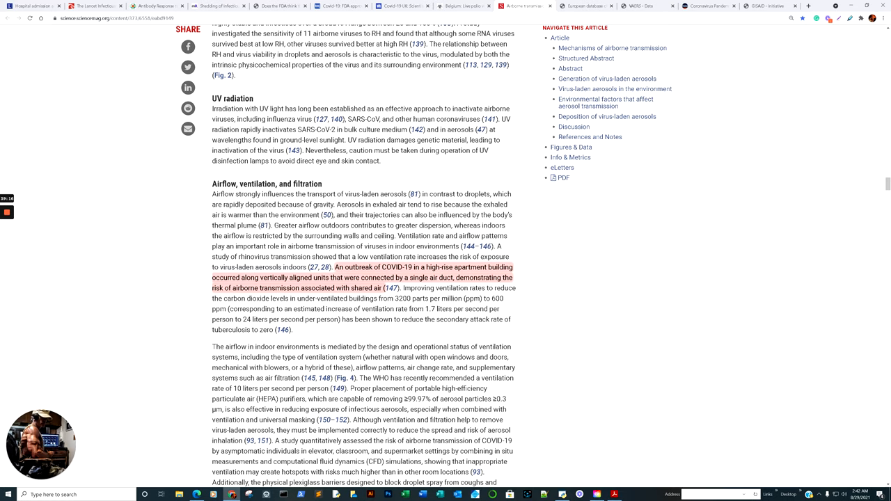
scroll("down", 3)
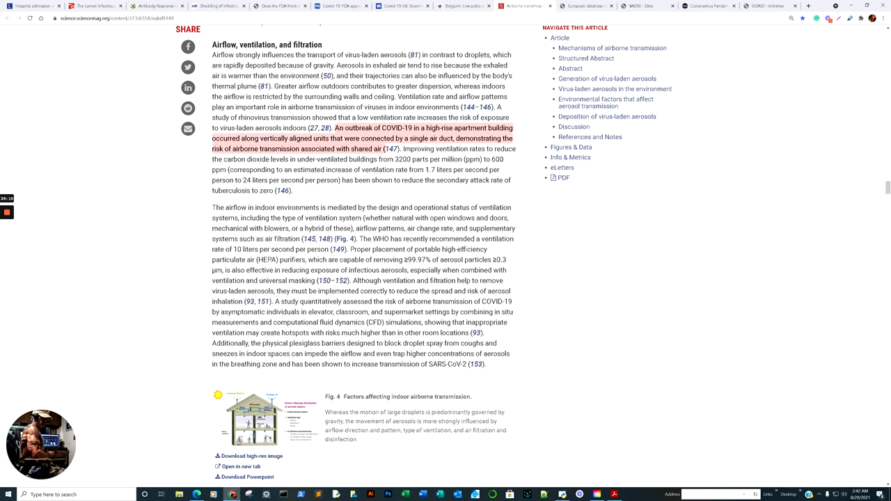
scroll("down", 3)
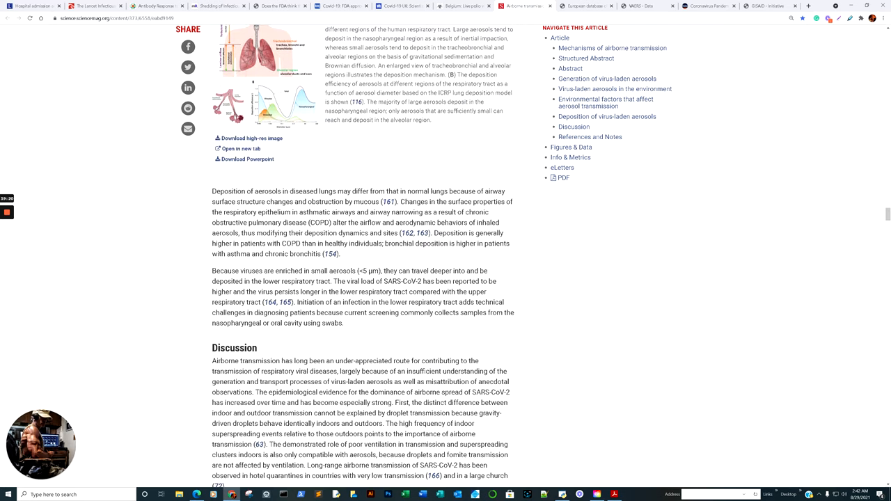
scroll("down", 3)
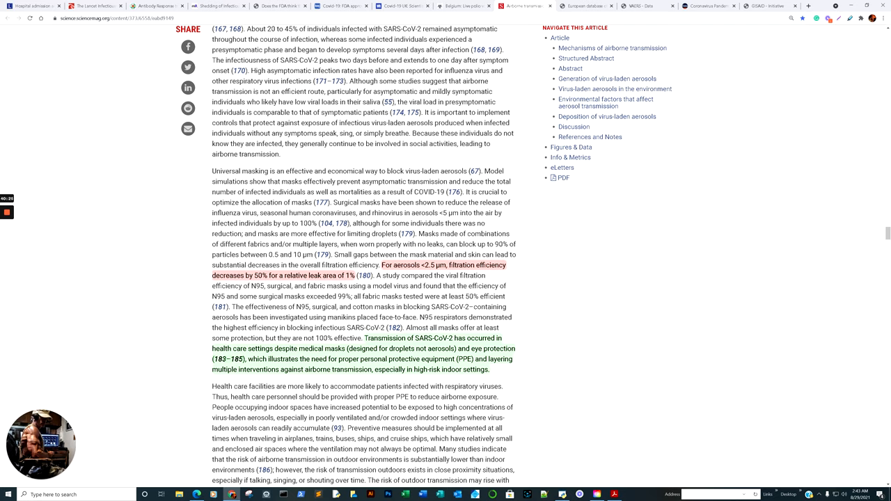
scroll("down", 3)
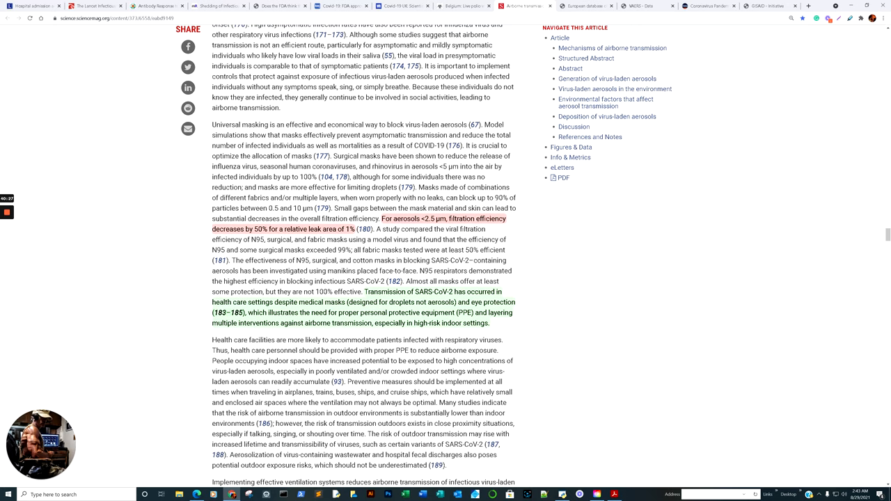
scroll("down", 3)
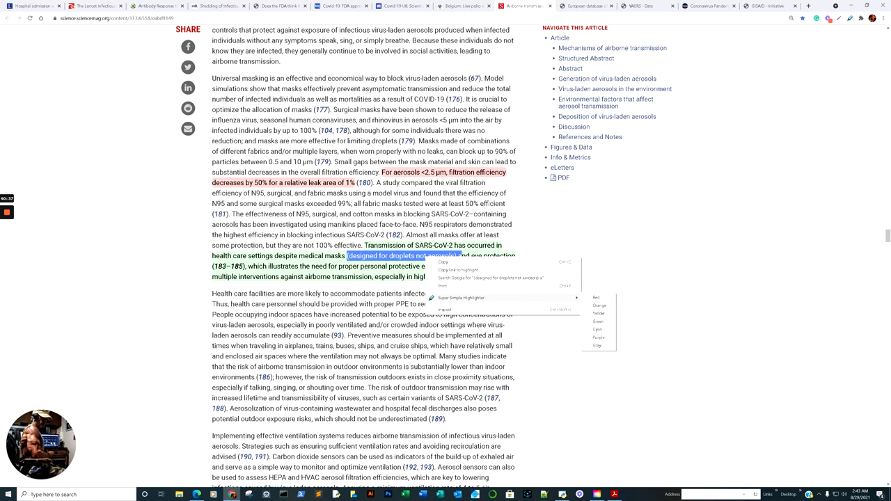
- Highlight 'designed for droplets not aerosols' in green and scroll on to the article's conclusion
left_click(598, 337)
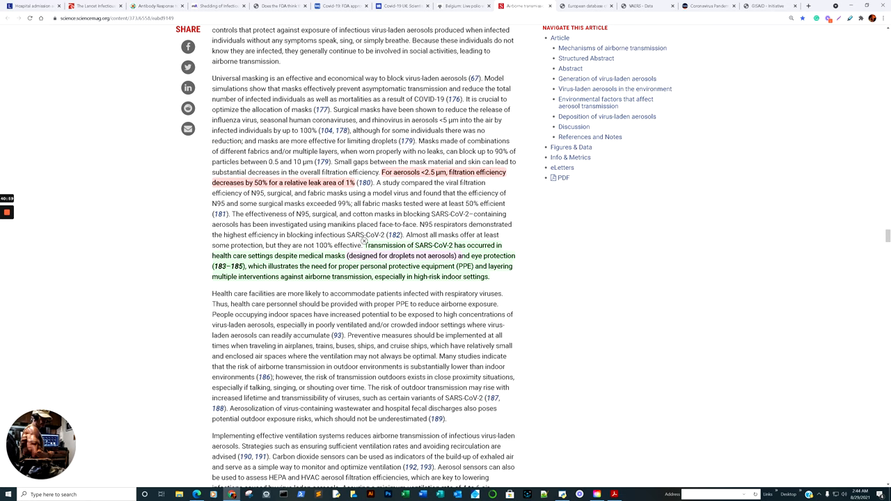
scroll("down", 3)
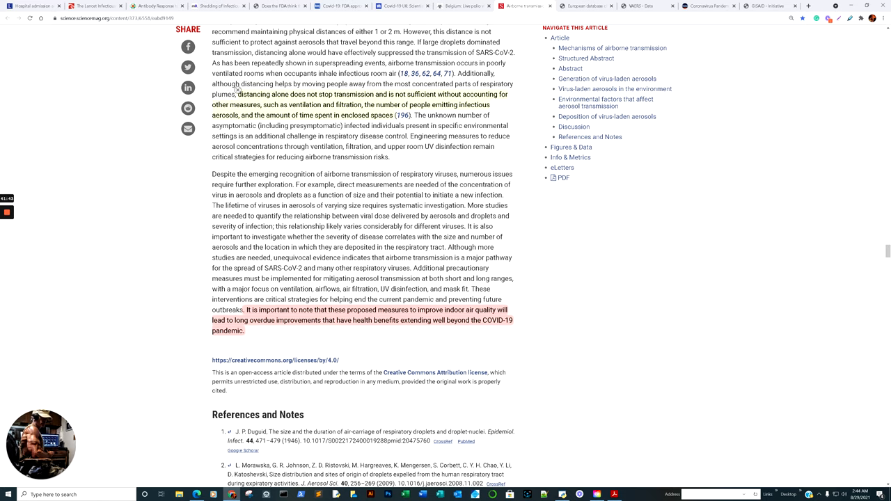
scroll("down", 3)
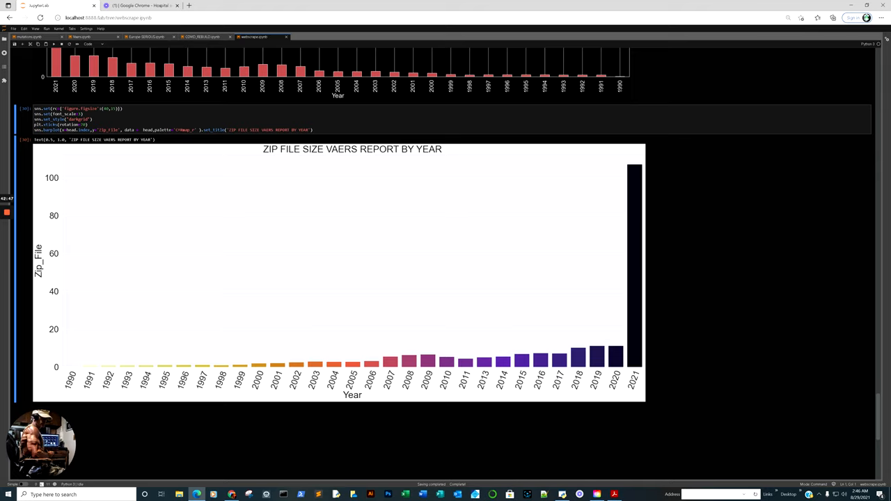
- Scroll down and back up over the ZIP FILE SIZE VAERS REPORT BY YEAR bar chart
scroll("down", 3)
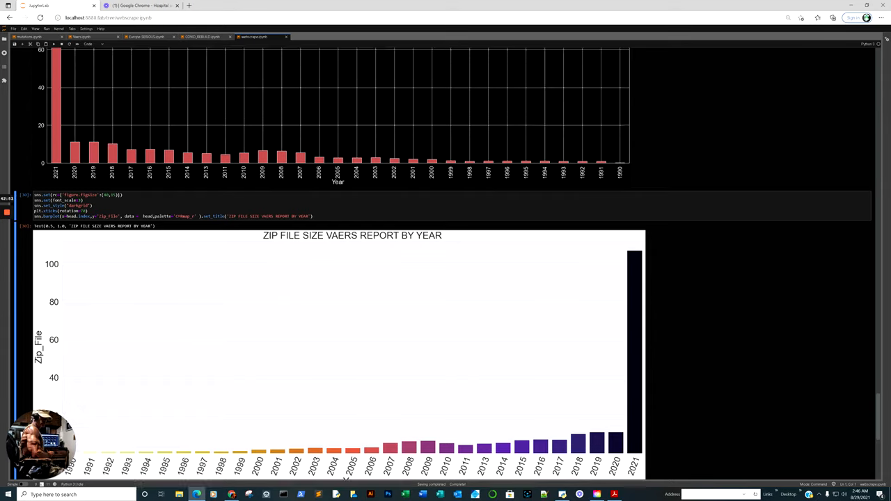
scroll("up", 3)
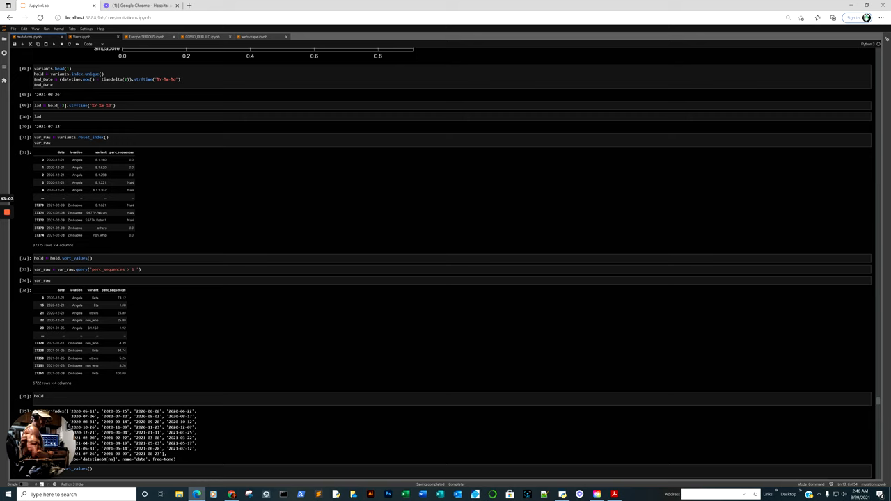
- Switch to Vaers.ipynb and scroll to the shingles reactions by age histogram (12963 total)
left_click(80, 36)
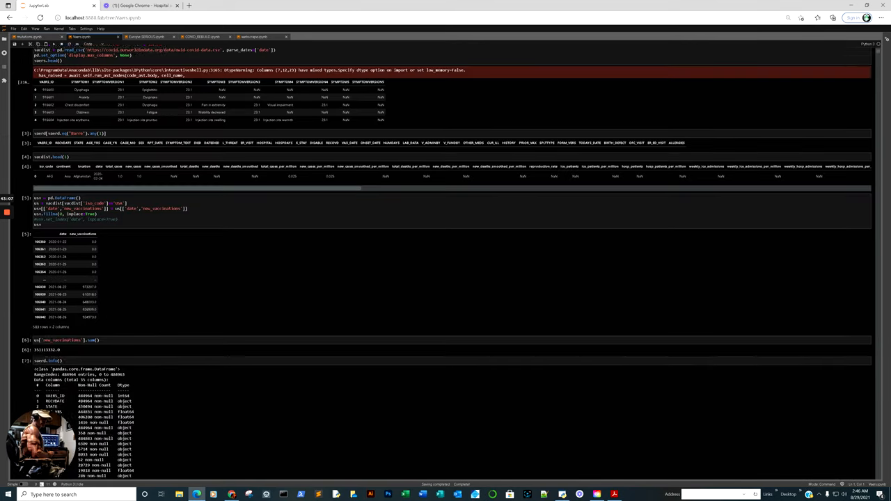
scroll("down", 3)
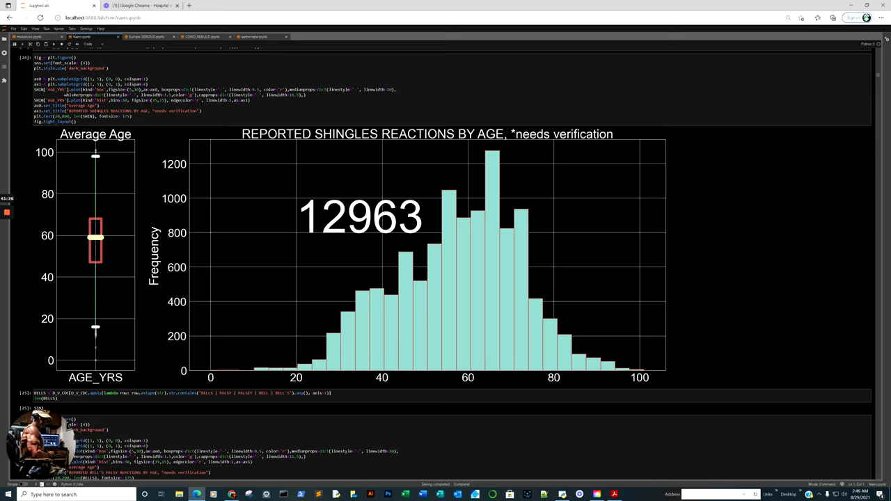
- Scroll past the Bell's palsy and myocarditis charts to the thrombosis reactions by age histogram
scroll("down", 3)
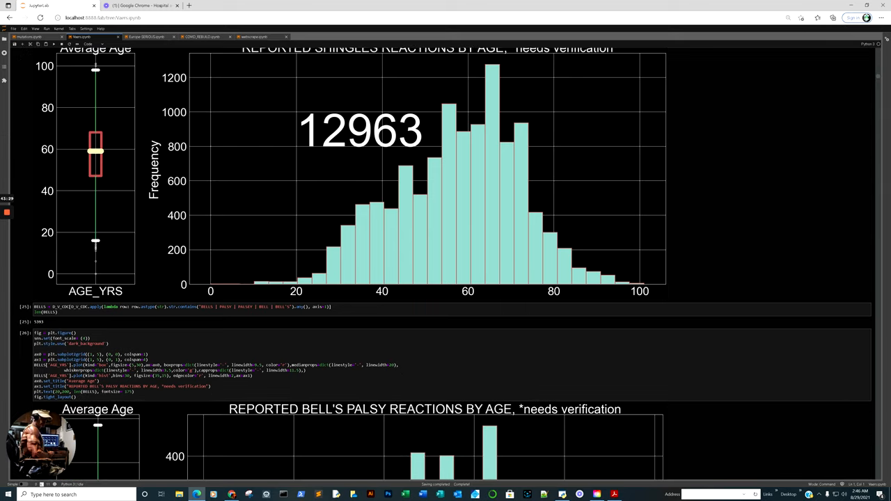
scroll("down", 3)
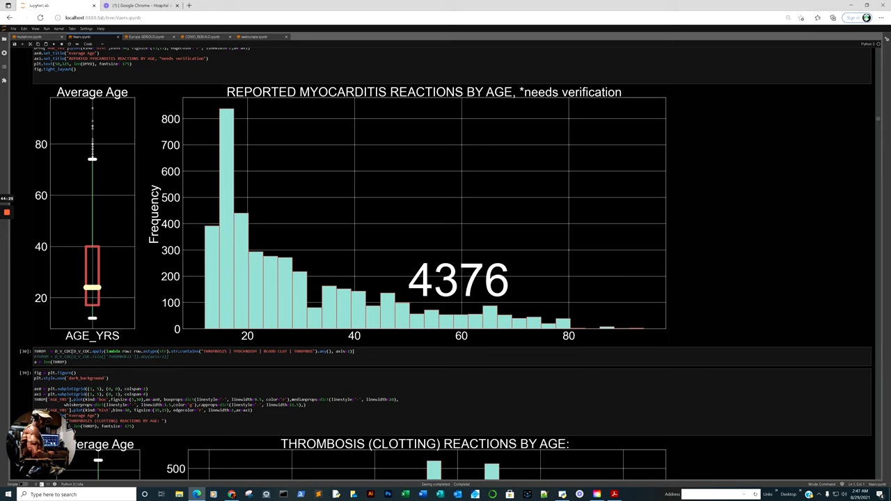
mouse_move(101, 146)
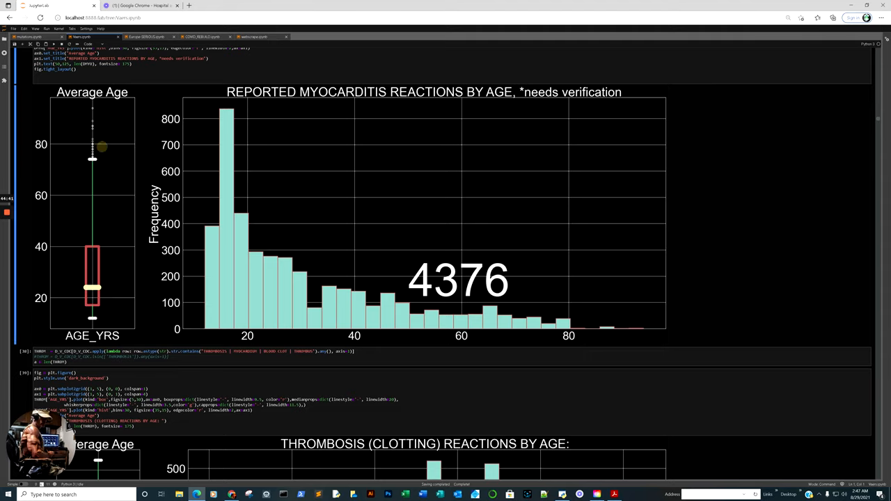
scroll("down", 3)
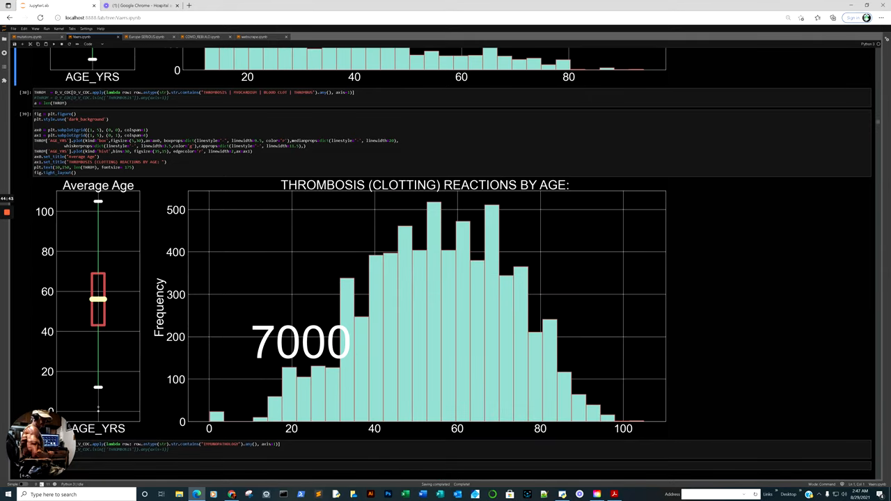
- Scroll past the COVID mortality comparisons to the vaccine reaction reports by day and week chart
scroll("down", 3)
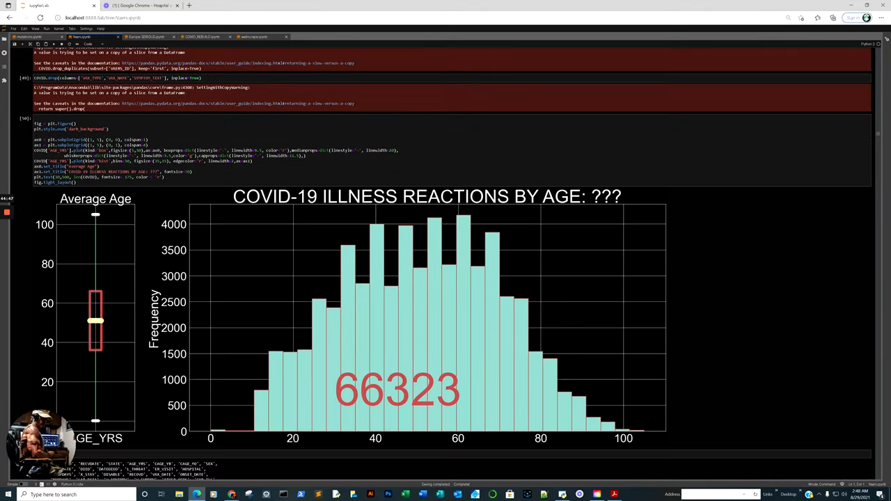
scroll("down", 3)
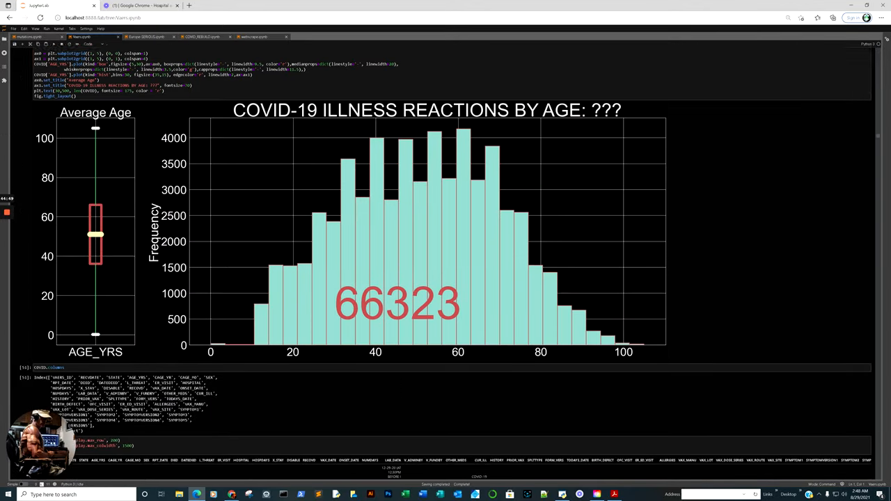
scroll("down", 3)
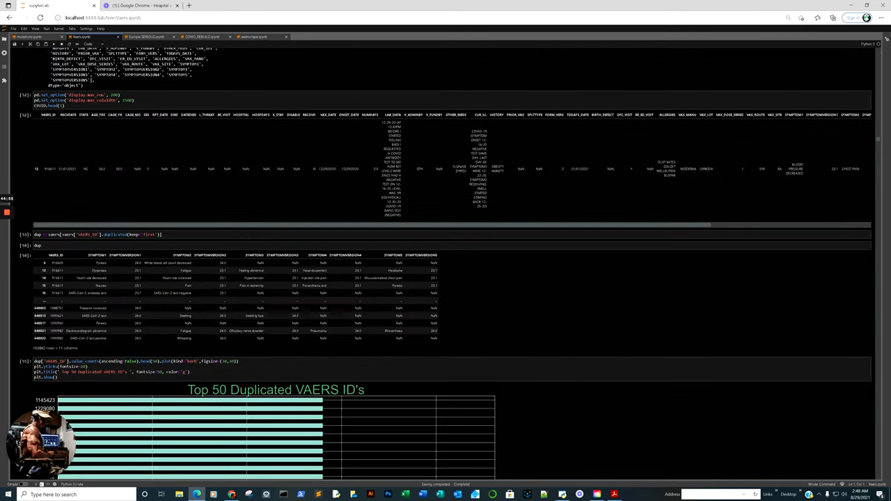
scroll("down", 3)
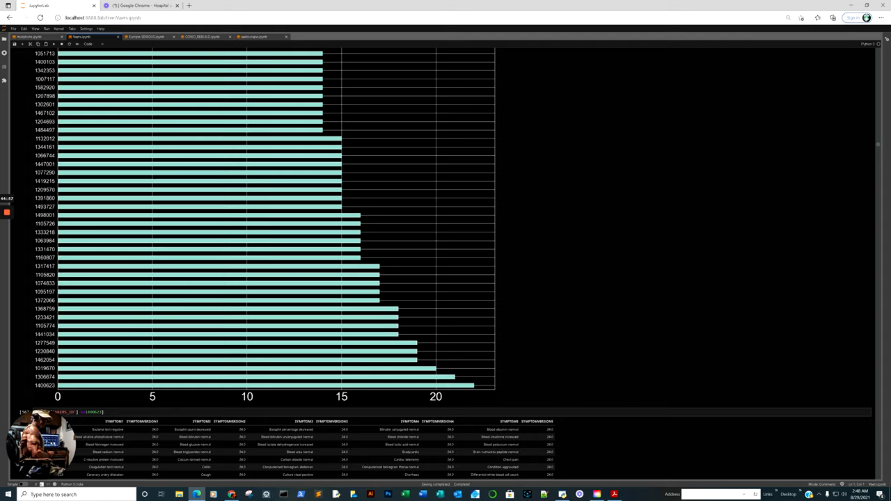
scroll("down", 3)
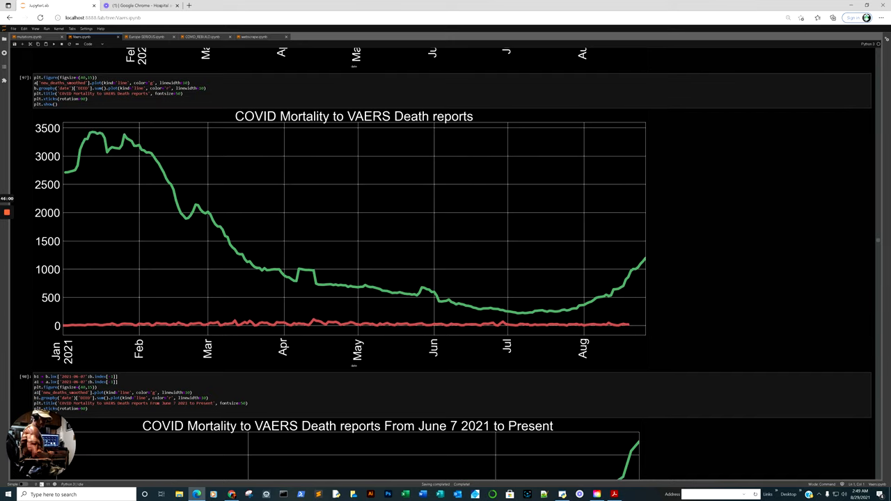
scroll("down", 3)
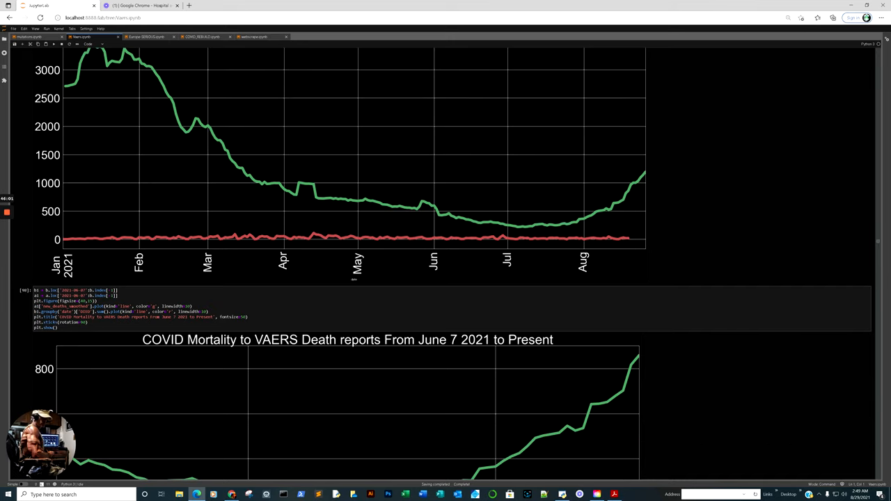
scroll("down", 3)
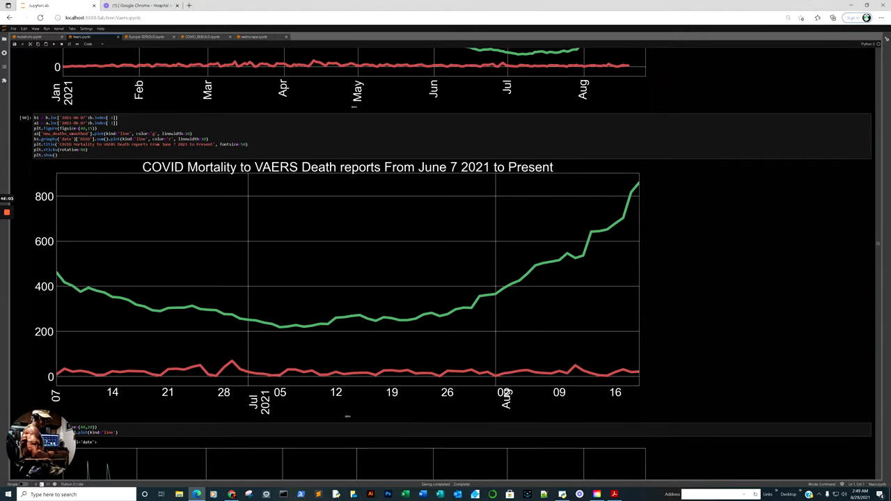
scroll("up", 3)
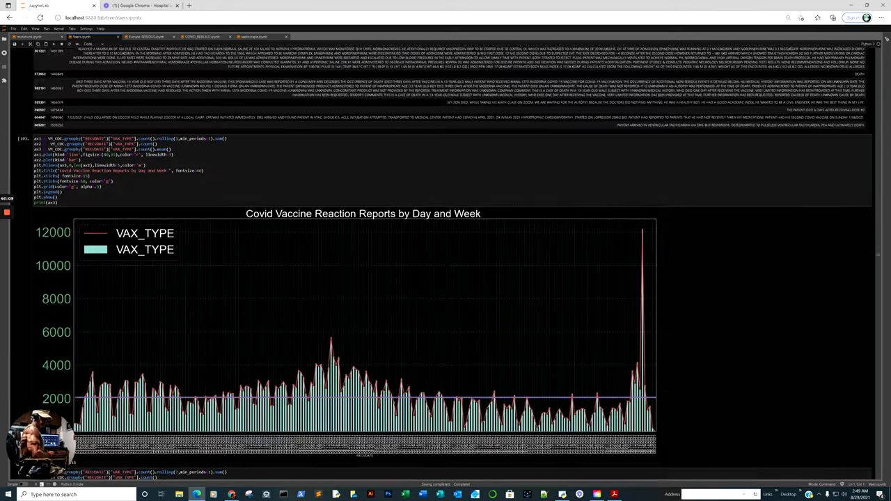
- Scroll to the 2020 vs 2021 reported vaccine reactions chart (57115 vs 484961)
scroll("down", 3)
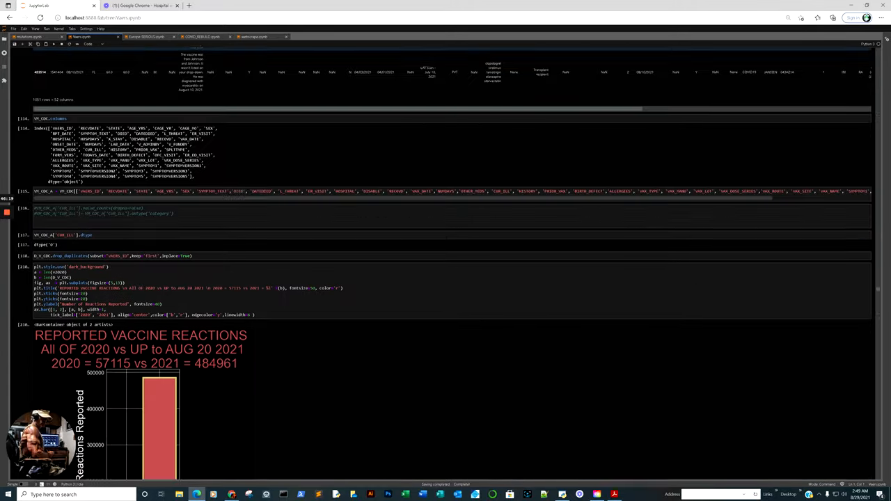
- Scroll down to the Top 30 Reported Symptoms all Ages chart, led by Nausea
scroll("down", 3)
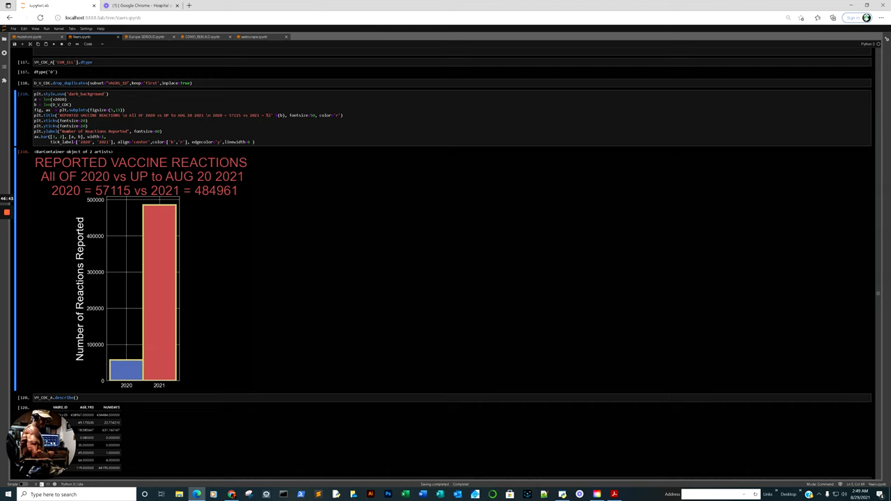
scroll("down", 3)
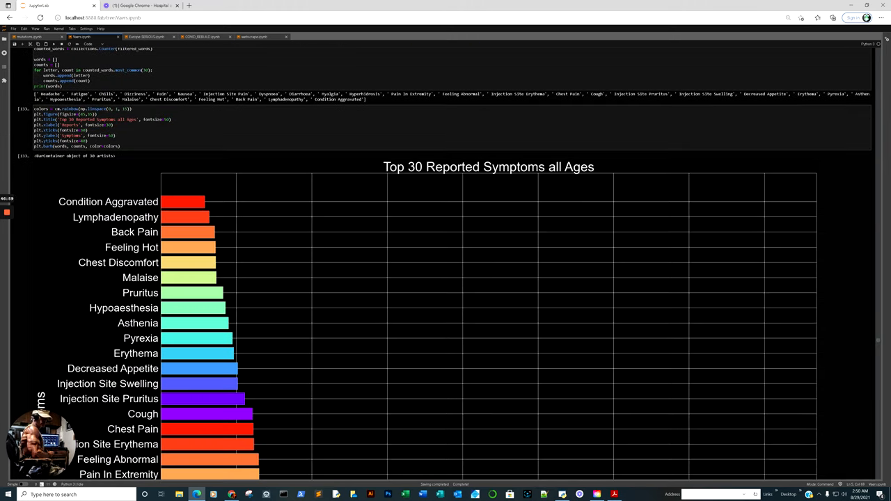
scroll("down", 3)
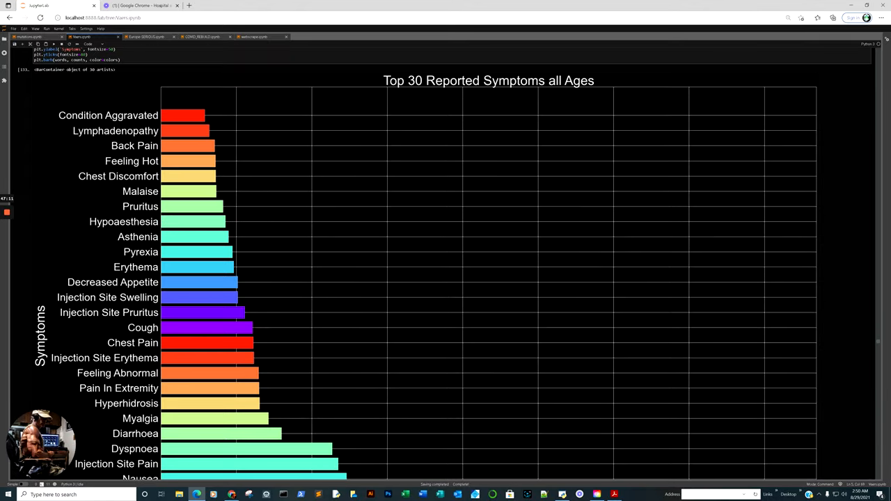
- Scroll past the death-reports word cloud to the top-30 symptoms among deaths chart
scroll("down", 3)
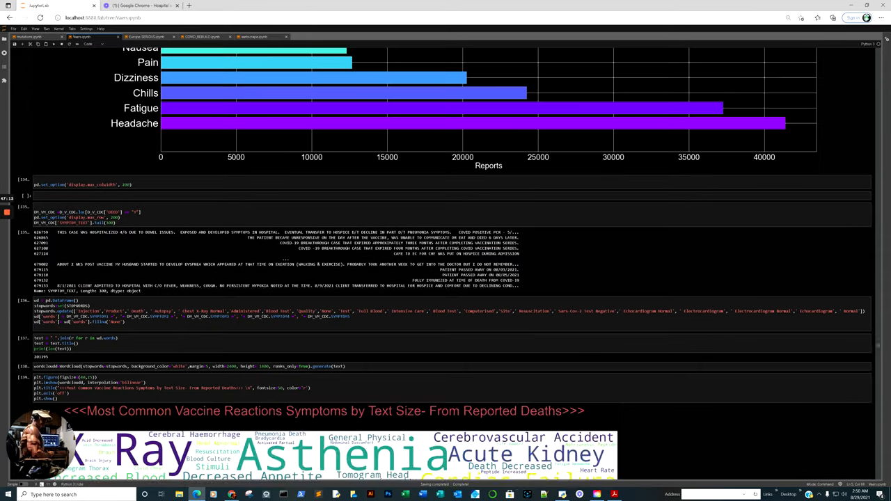
scroll("down", 3)
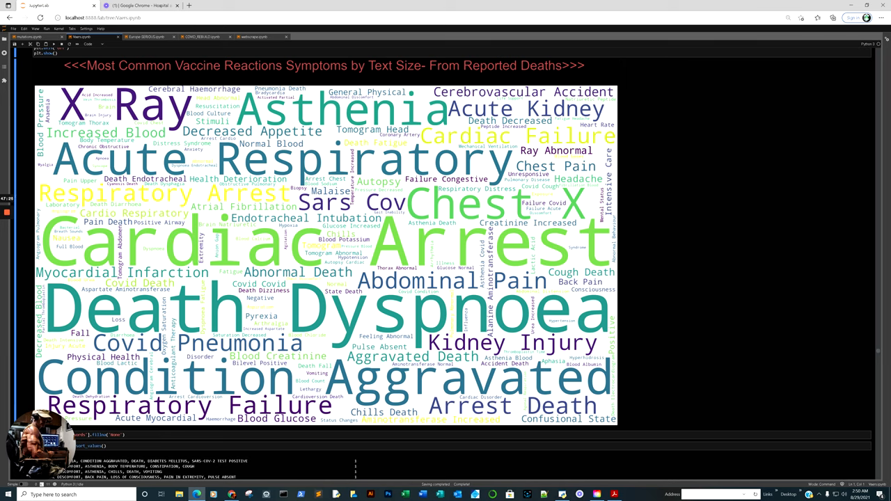
scroll("down", 3)
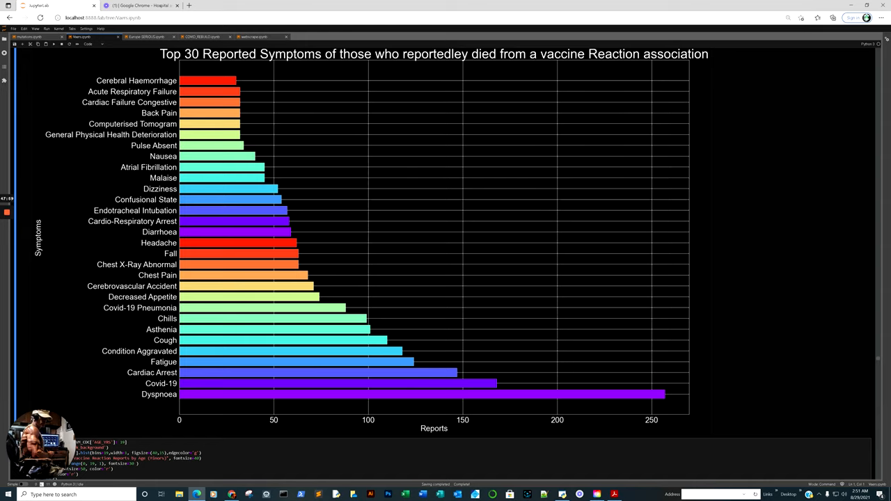
- Scroll through the minors' age histogram and the children's top-30 symptoms chart
scroll("down", 3)
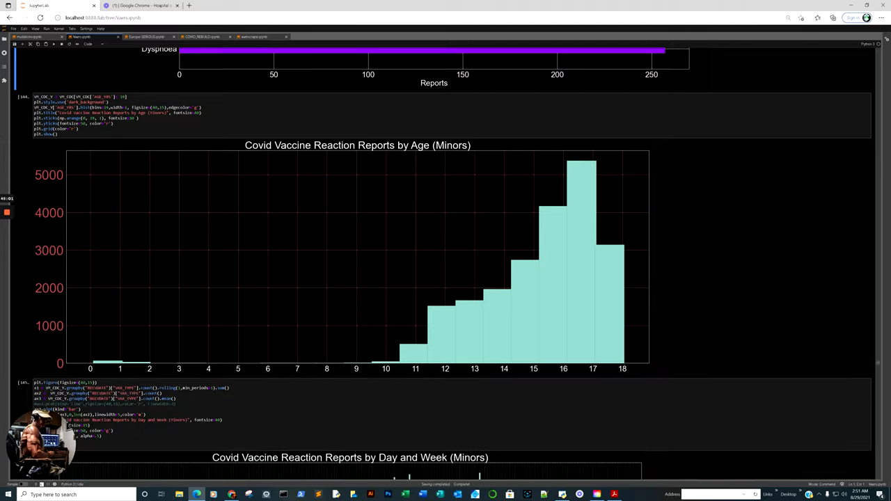
scroll("up", 3)
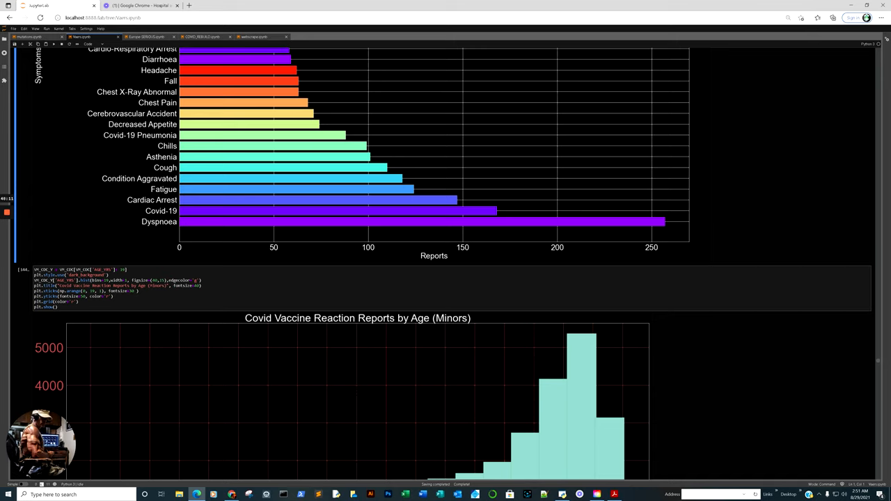
scroll("down", 3)
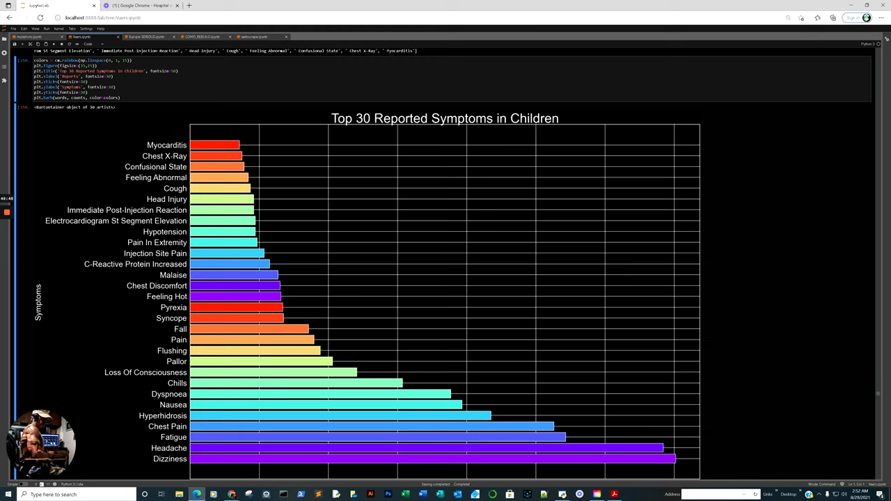
mouse_move(201, 145)
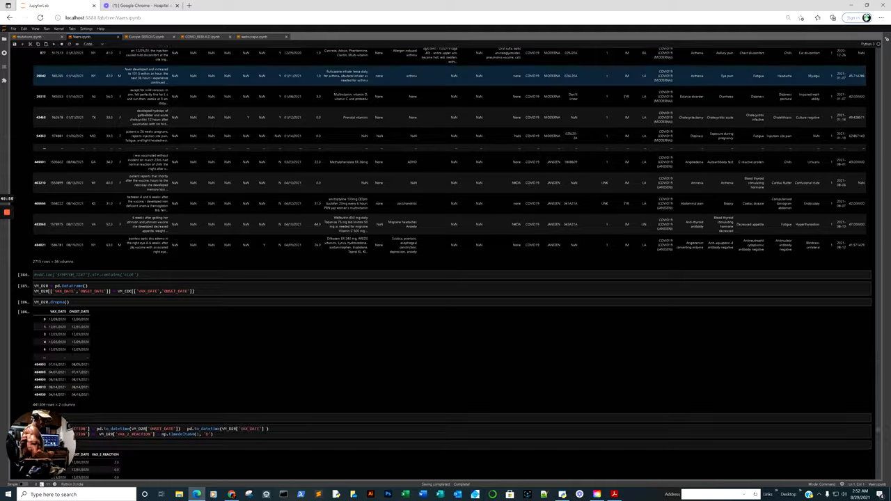
- Scroll further down the Vaers notebook, then switch to Europe-SERIOUS.ipynb
scroll("down", 3)
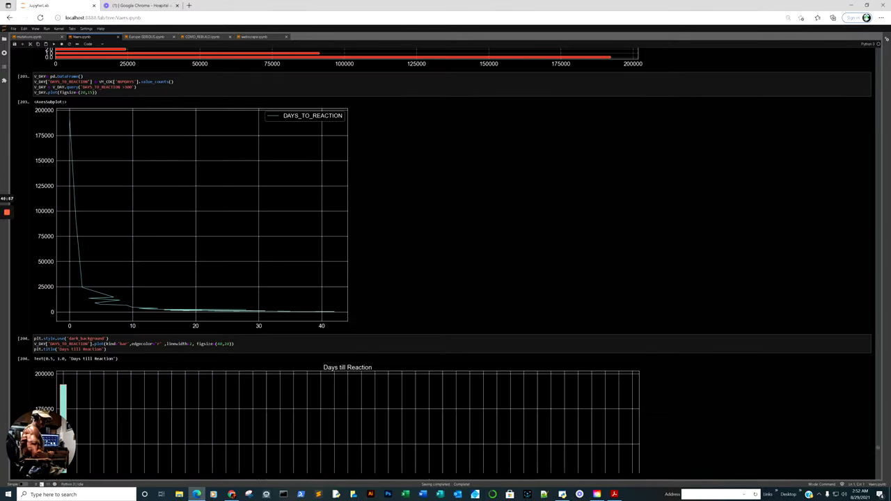
scroll("down", 3)
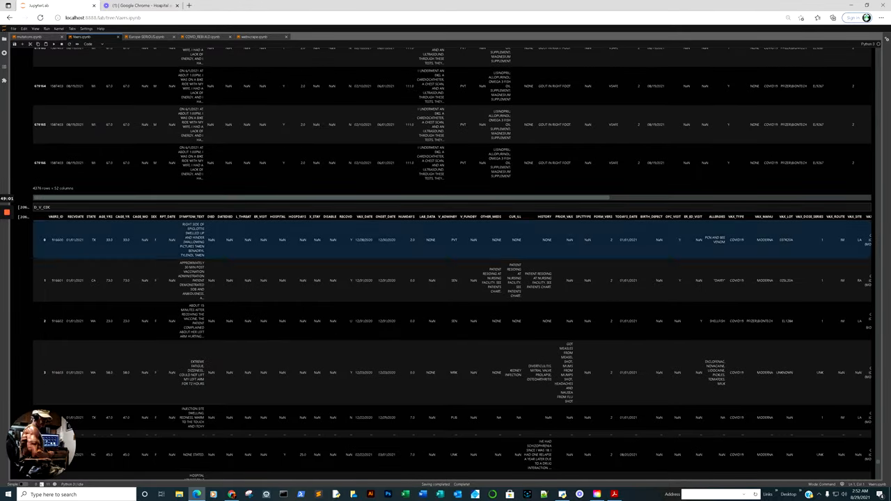
left_click(445, 125)
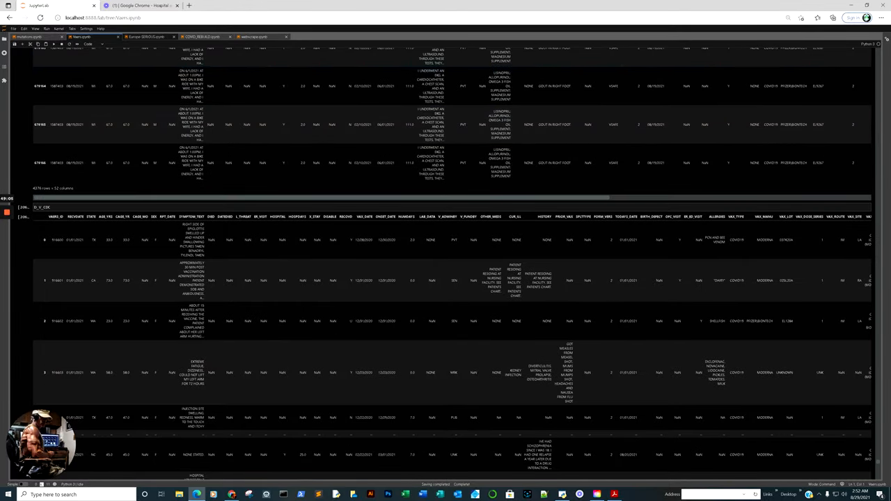
left_click(146, 36)
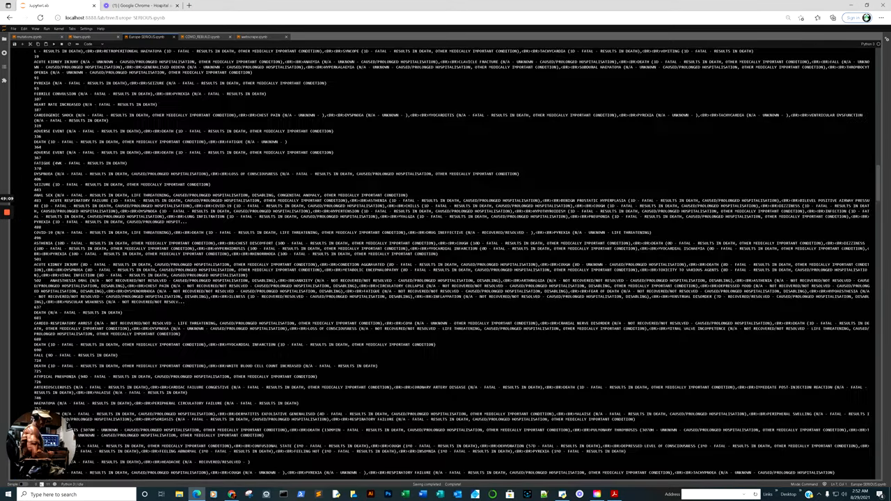
scroll("down", 3)
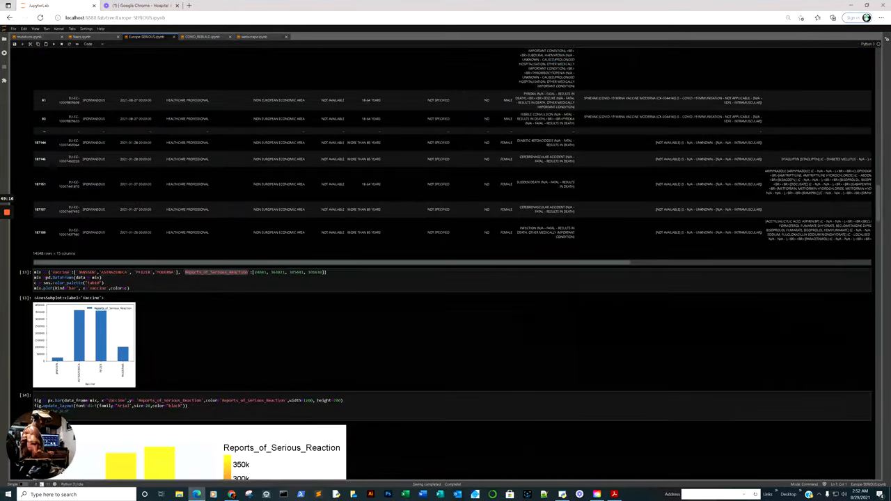
scroll("down", 3)
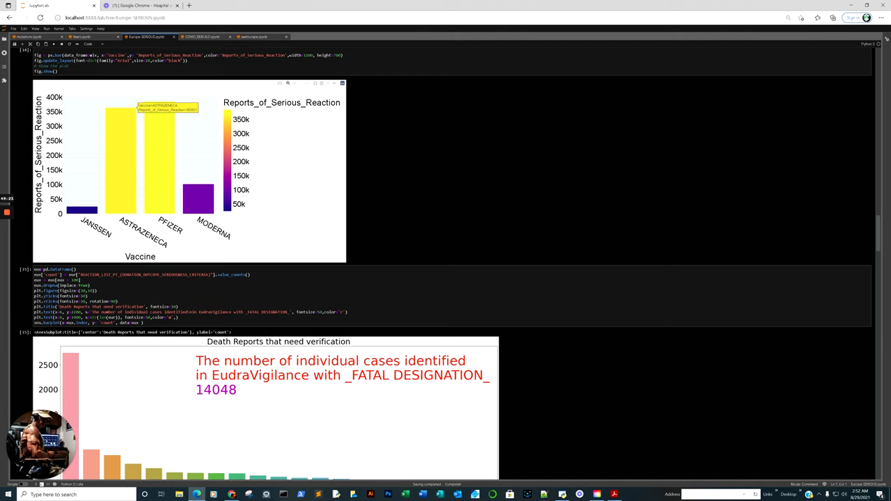
left_click(788, 18)
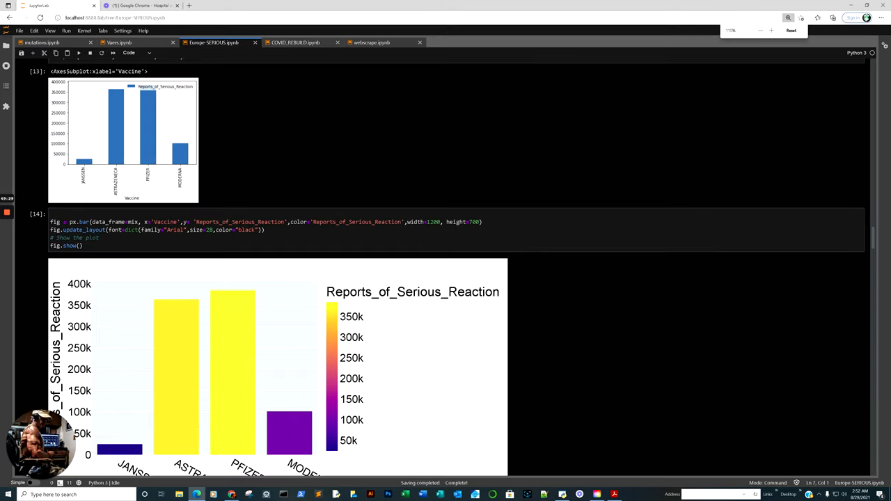
scroll("up", 3)
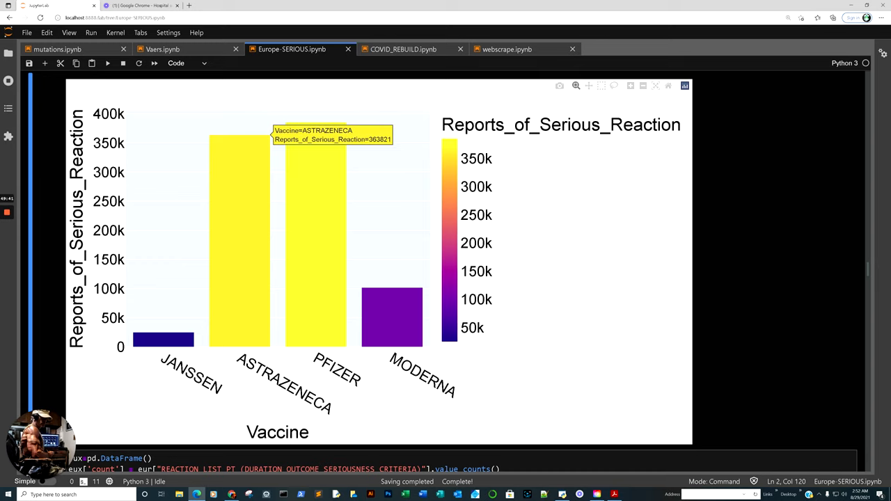
mouse_move(392, 316)
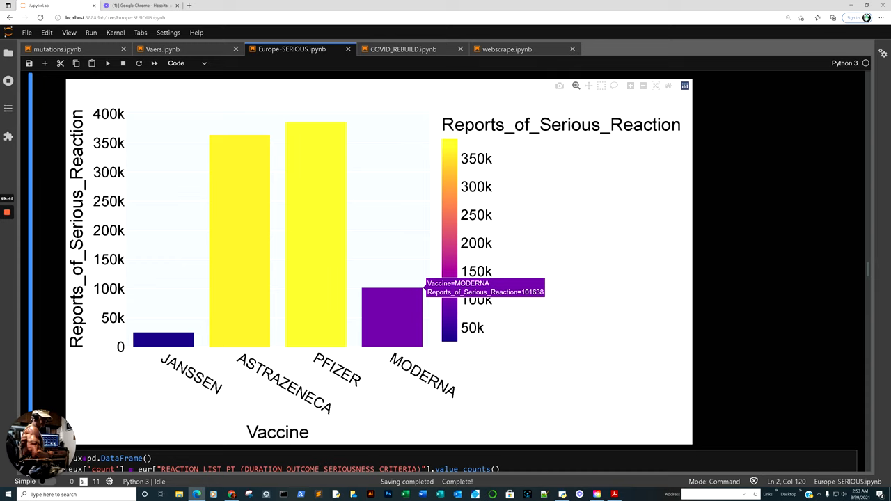
mouse_move(163, 340)
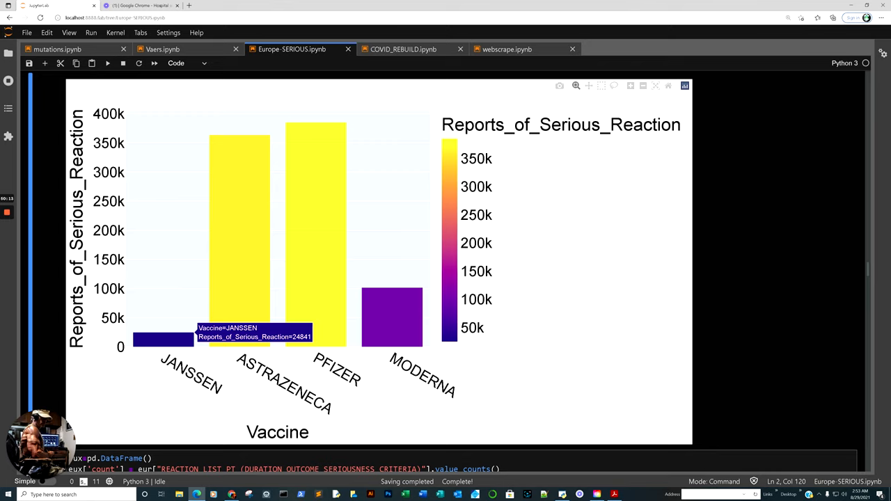
scroll("down", 3)
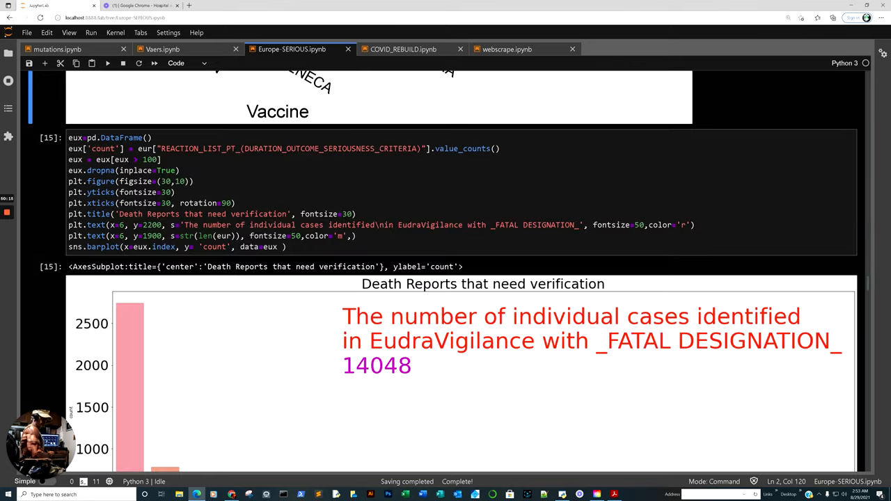
scroll("down", 3)
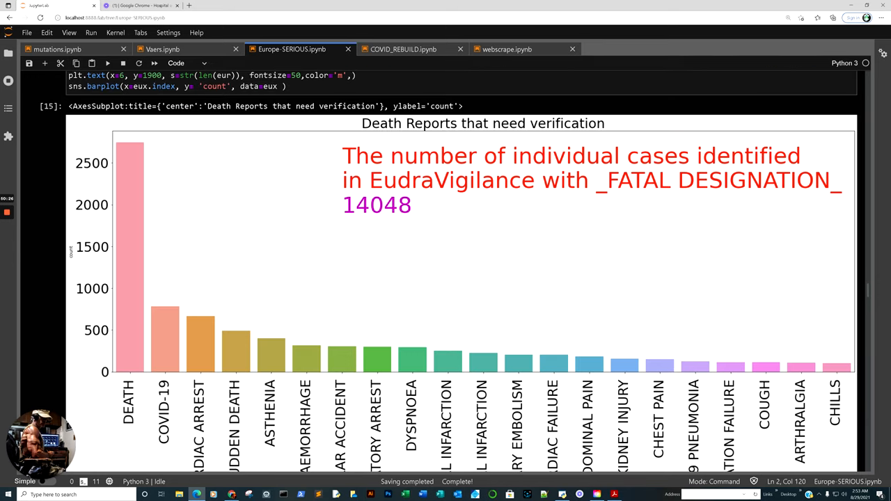
scroll("down", 3)
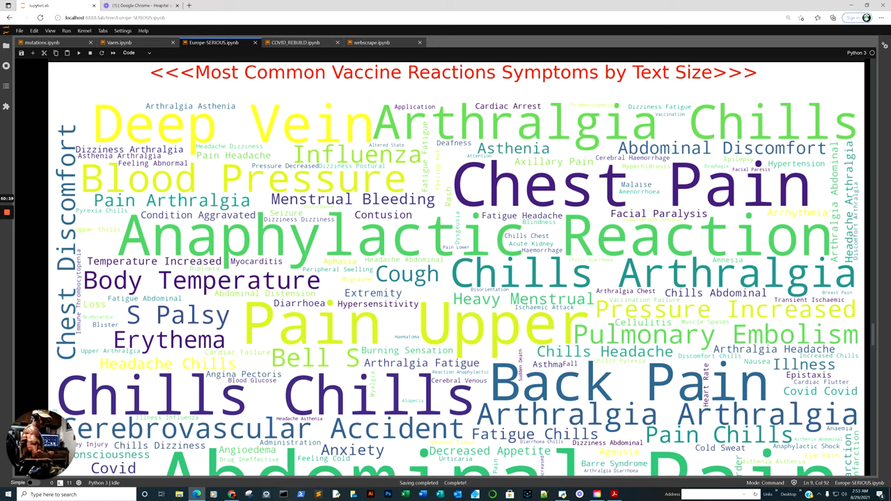
- Scroll up and back down through the symptom bar chart
scroll("up", 3)
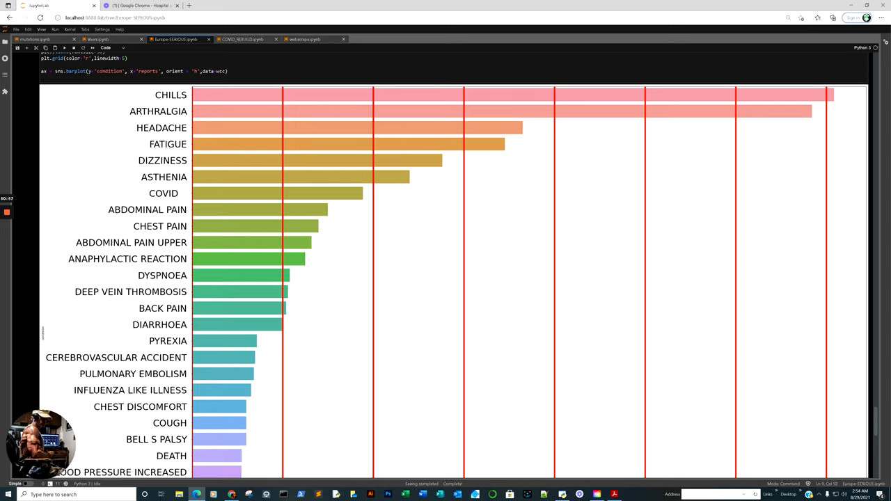
mouse_move(300, 106)
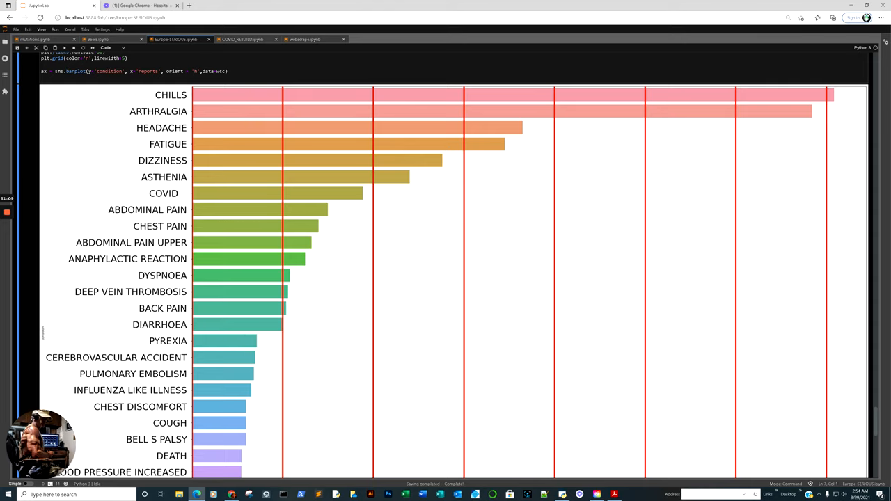
scroll("down", 3)
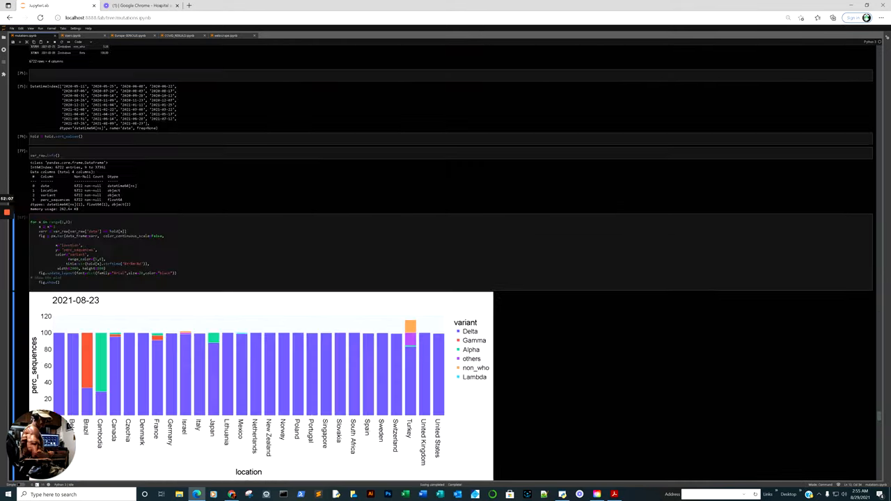
scroll("up", 3)
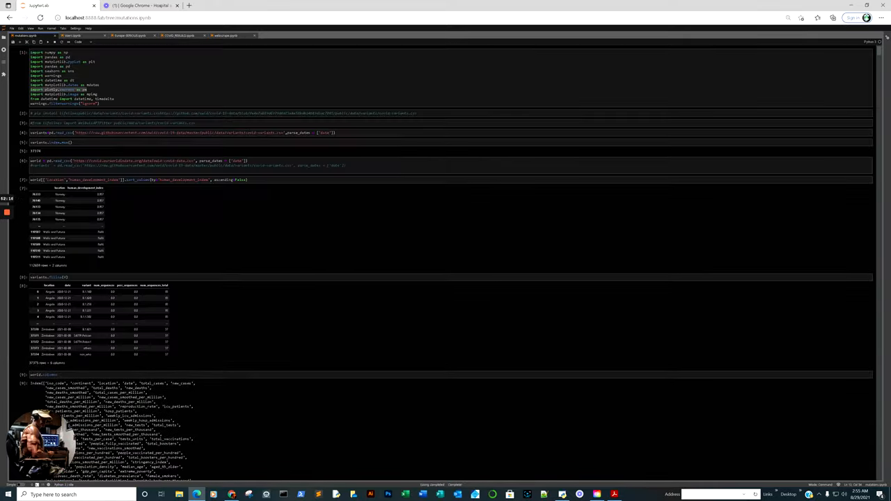
left_click(787, 17)
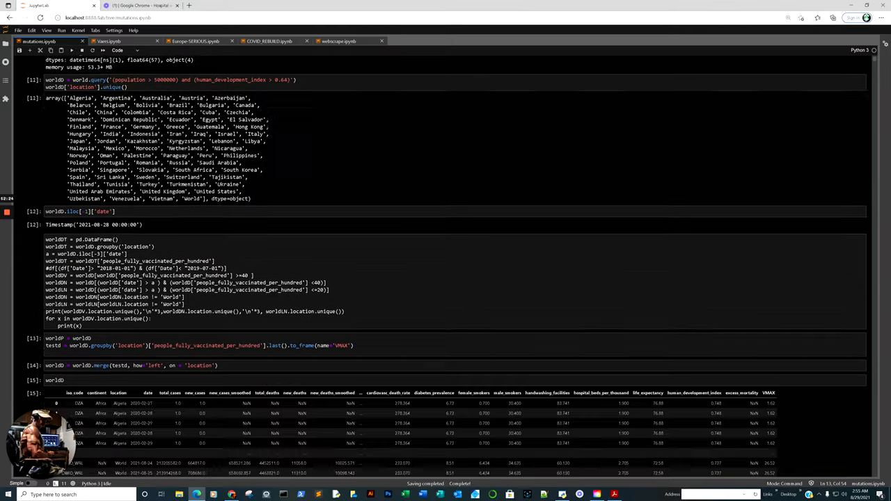
scroll("down", 3)
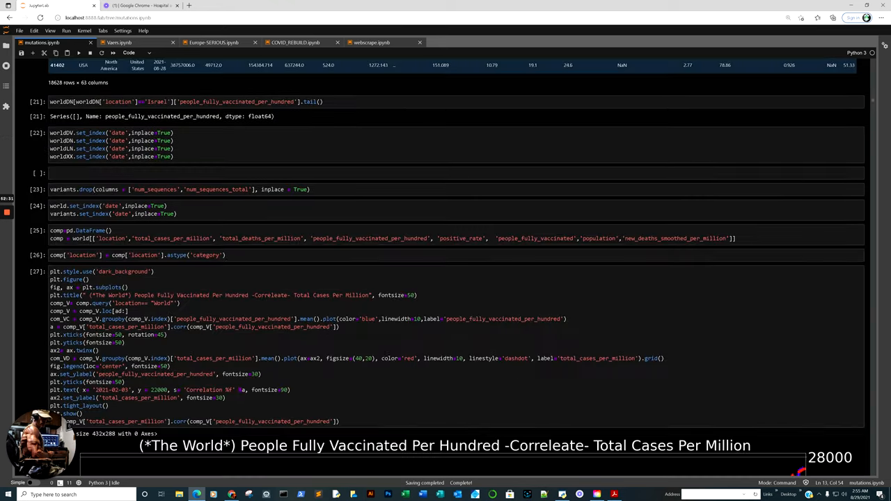
scroll("down", 3)
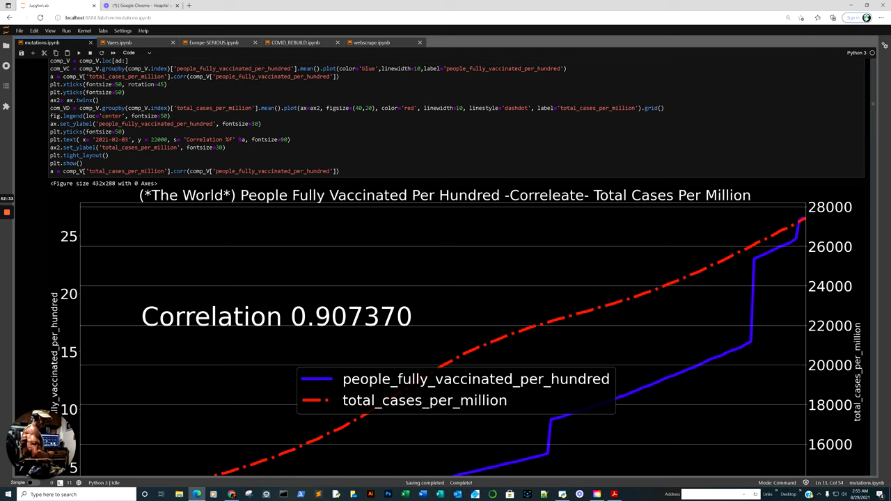
scroll("down", 3)
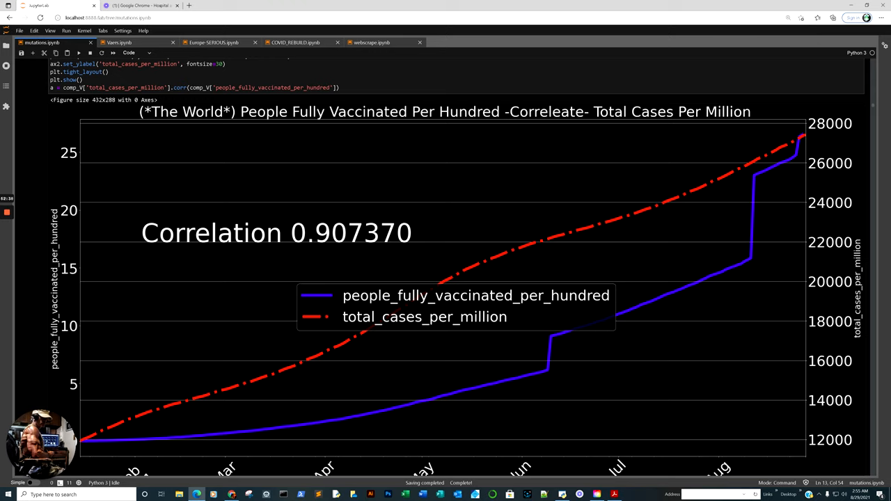
scroll("down", 3)
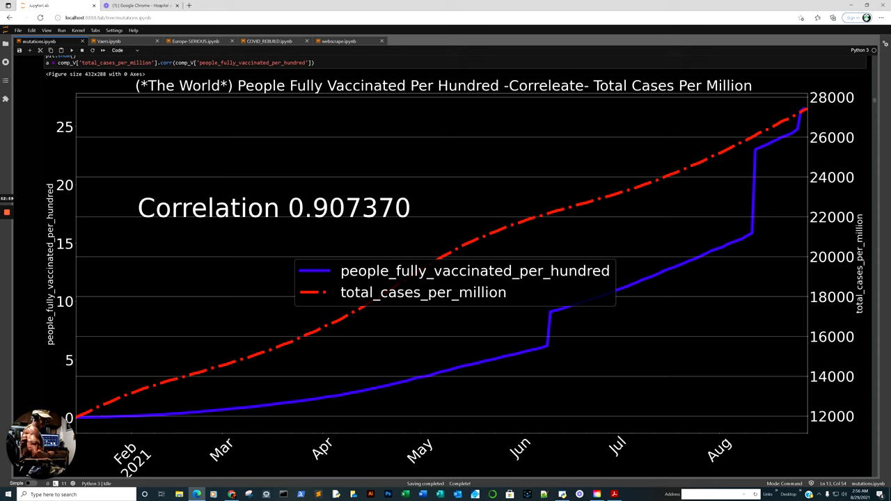
scroll("down", 3)
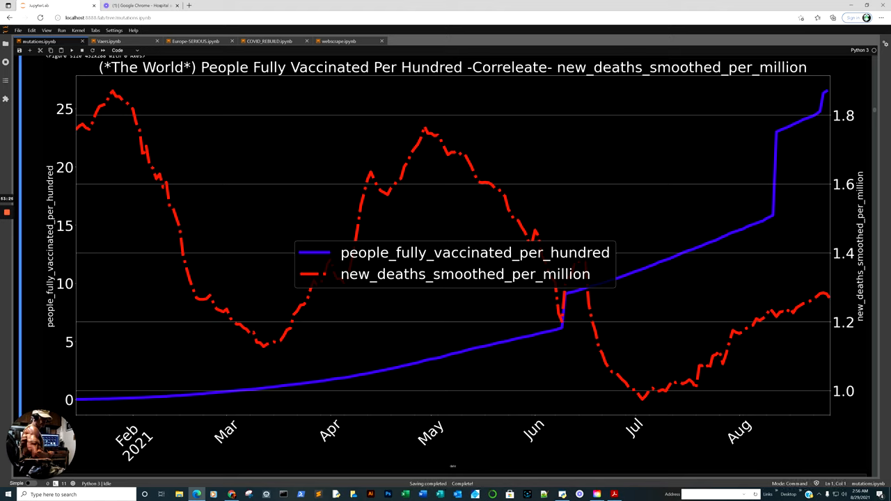
mouse_move(824, 294)
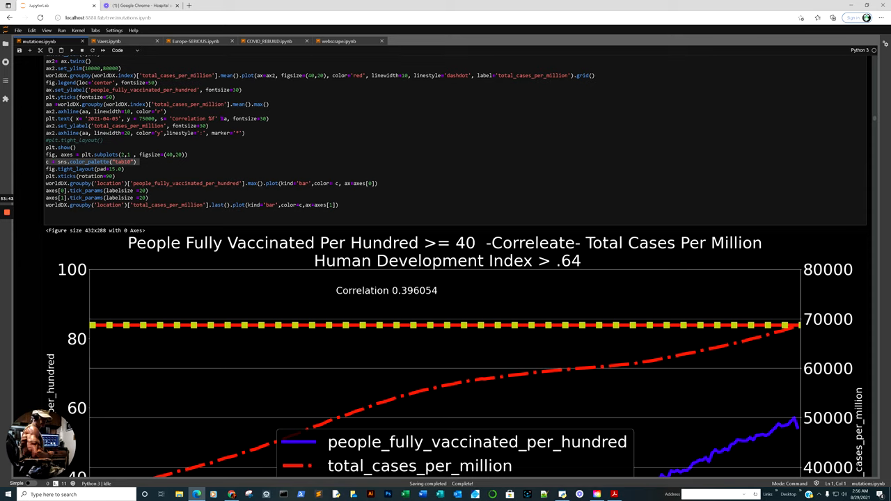
scroll("down", 3)
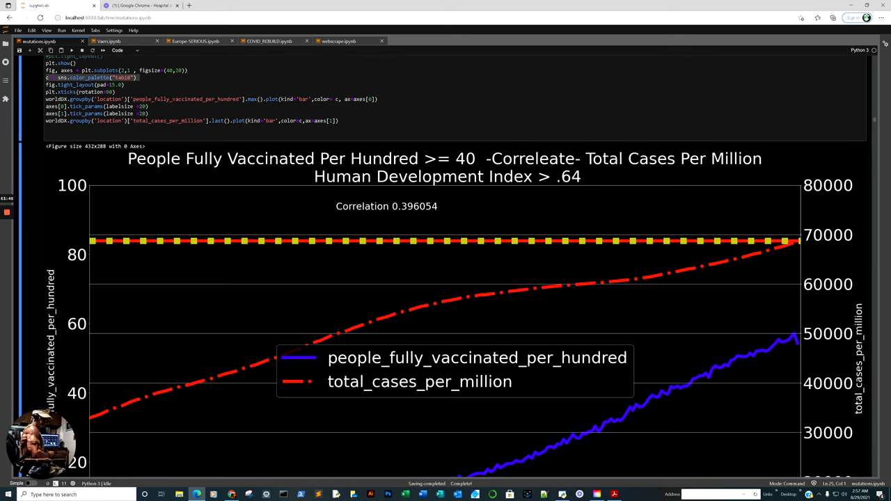
scroll("down", 3)
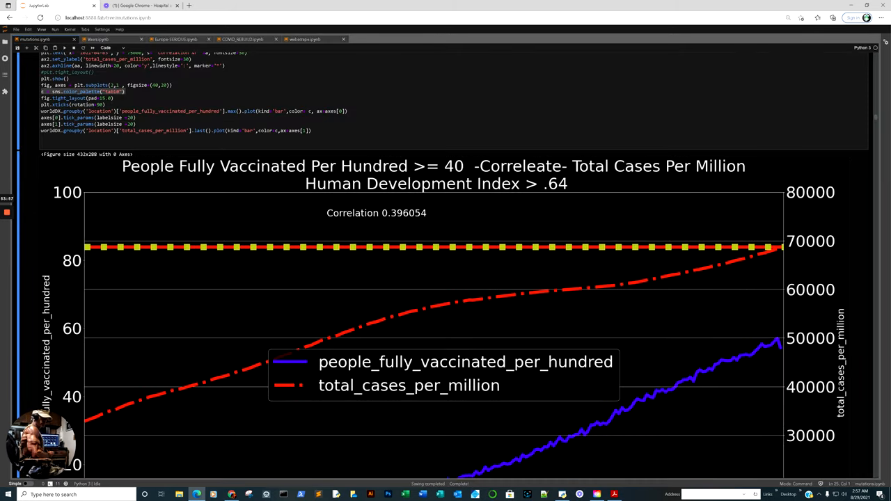
scroll("down", 3)
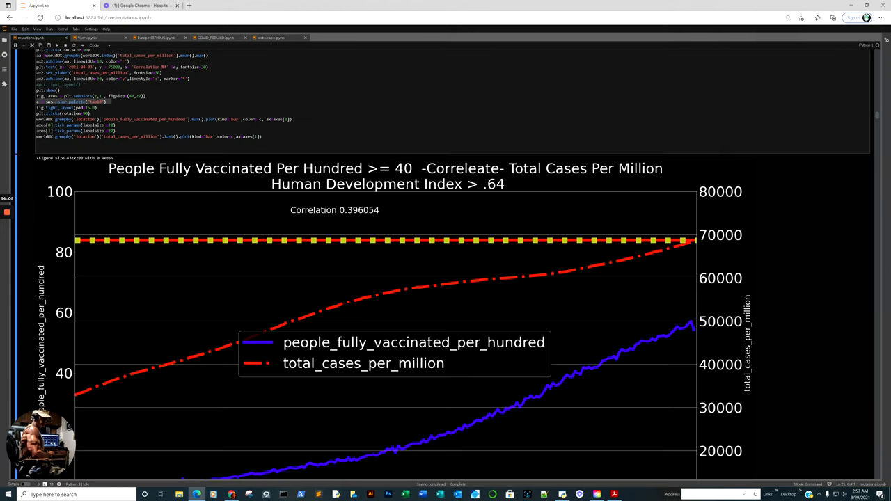
scroll("down", 3)
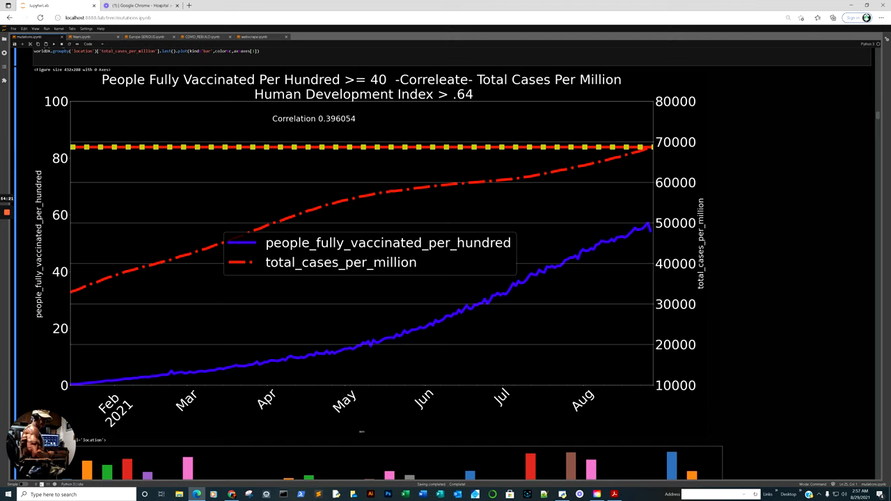
scroll("down", 3)
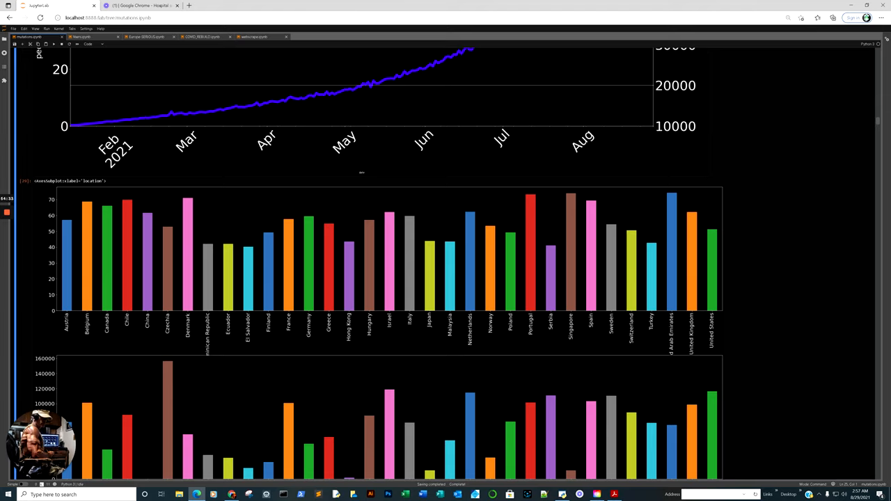
scroll("down", 3)
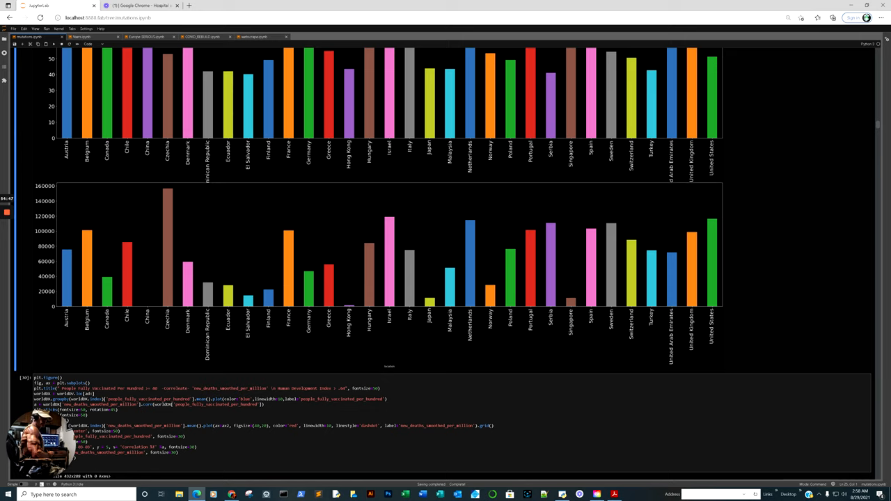
mouse_move(714, 222)
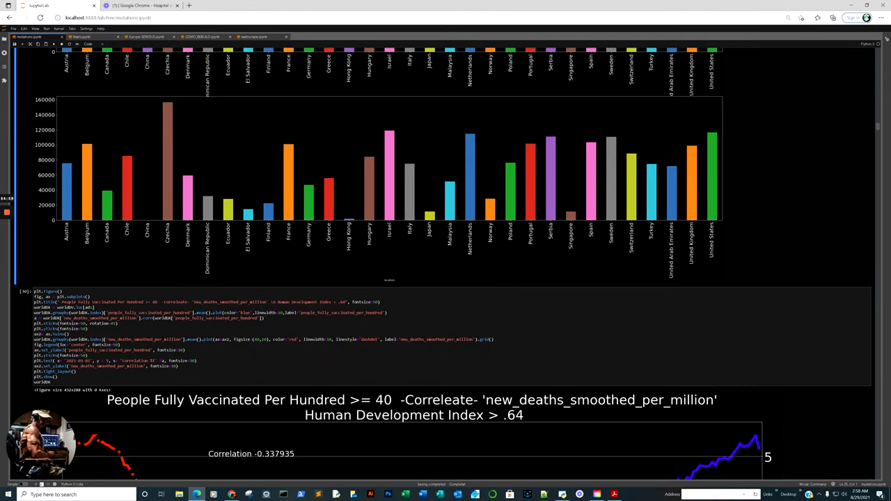
- Scroll to the People Fully Vaccinated Per Hundred < 40 vs Total Cases Per Million chart
scroll("down", 3)
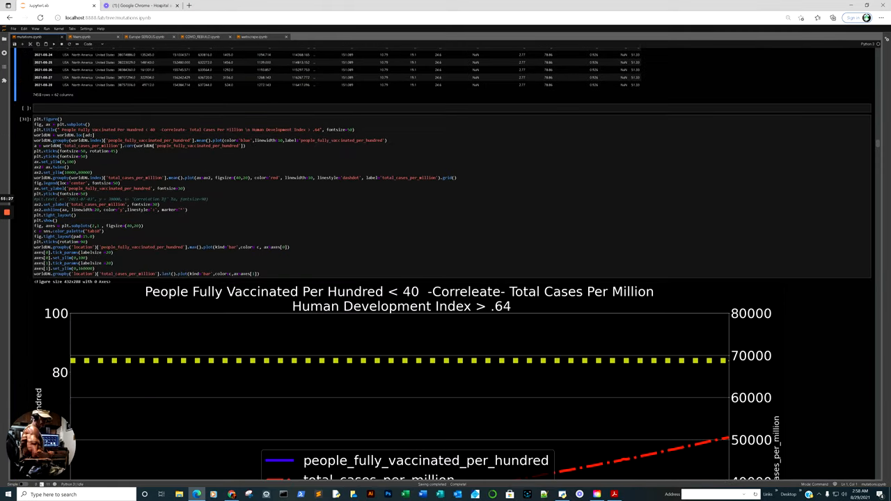
- Scroll through the < 40 line and bar charts to the < 20 Total Cases Per Million chart
scroll("down", 3)
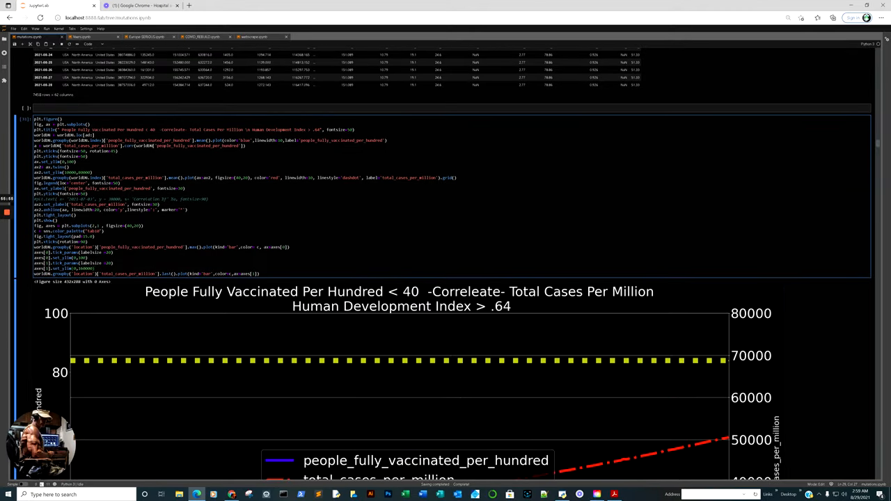
scroll("down", 3)
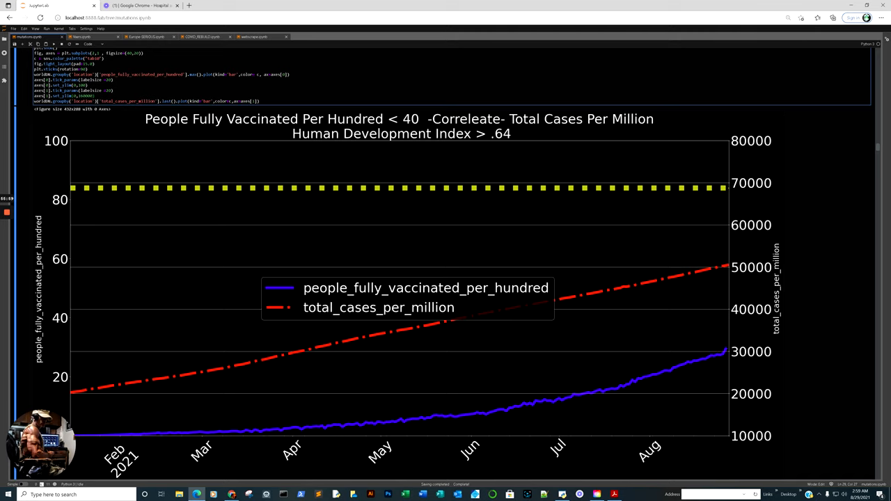
scroll("down", 3)
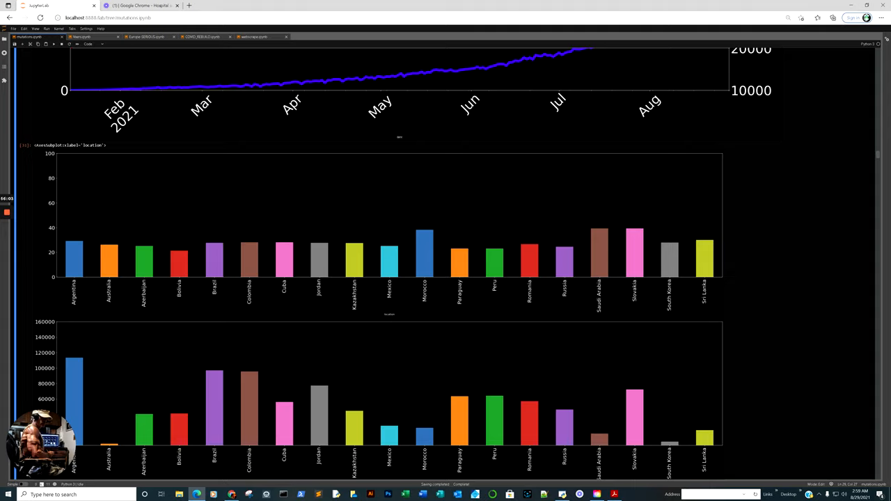
scroll("down", 3)
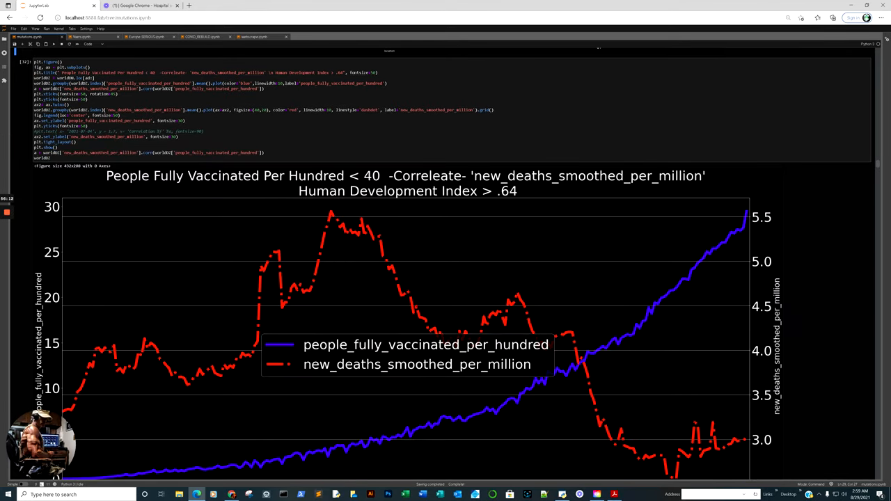
scroll("down", 3)
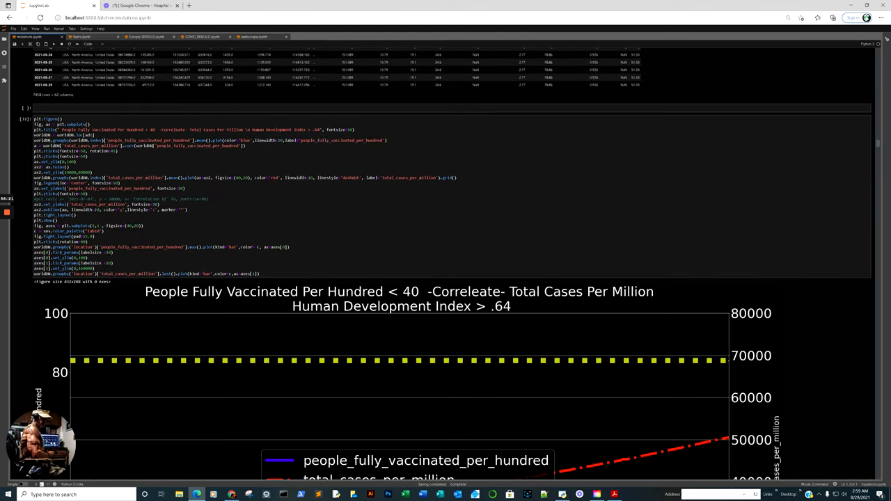
scroll("down", 3)
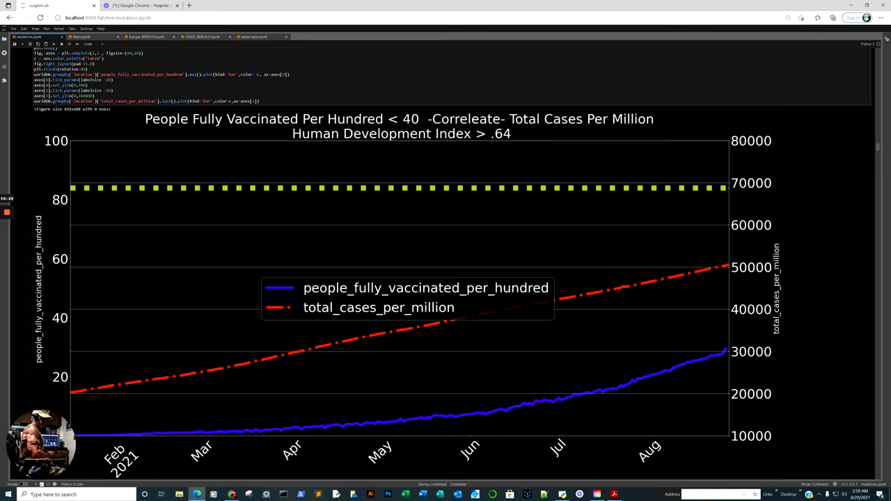
scroll("up", 3)
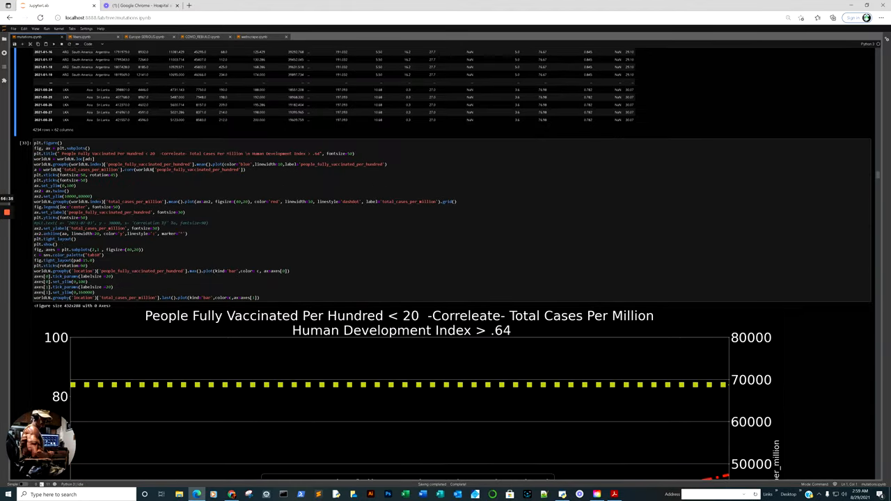
- Scroll past the < 20 new deaths chart to the < 10 Total Cases Per Million plot
scroll("down", 3)
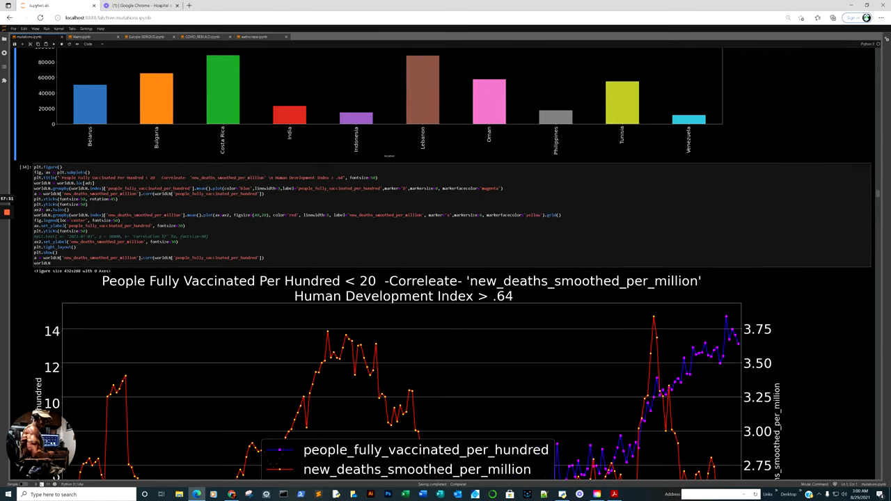
scroll("down", 3)
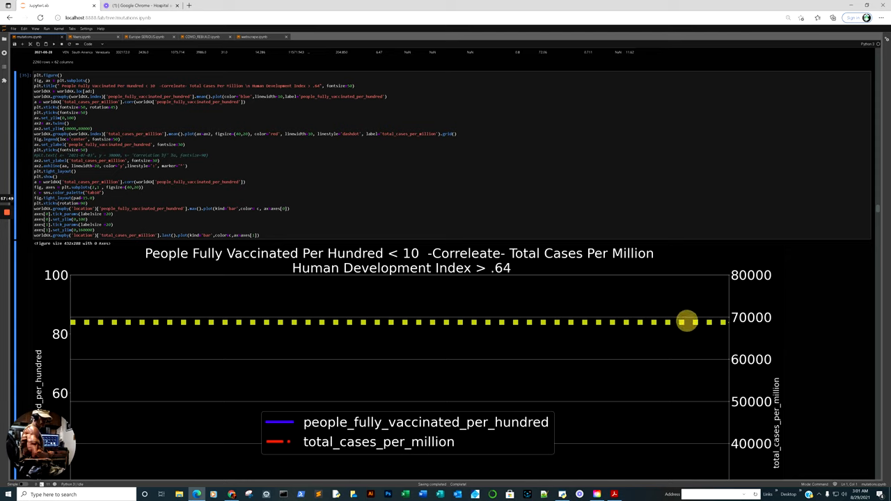
mouse_move(687, 320)
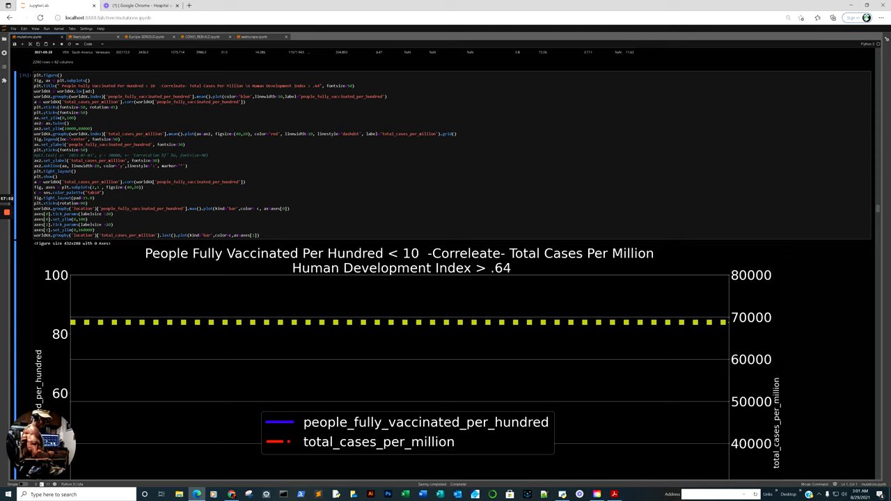
- Scroll among the < 10, < 40 and >= 40 plots, ending on the four-panel vaccination-band grid
scroll("down", 3)
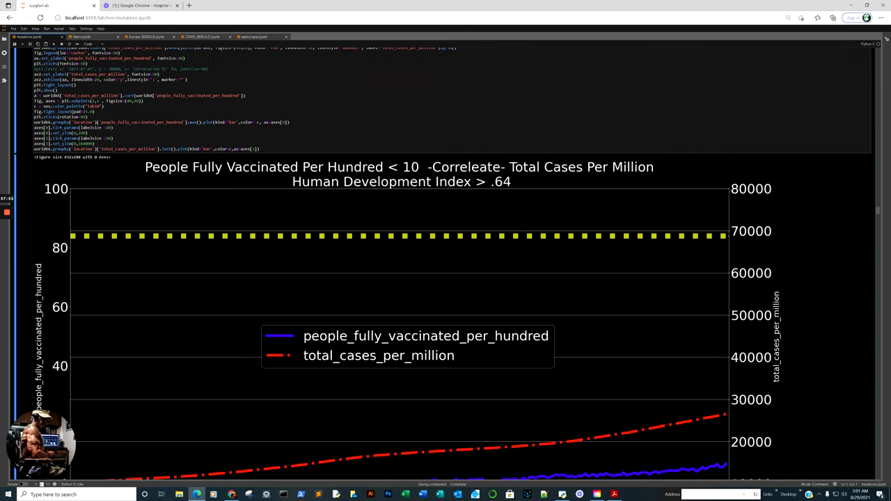
scroll("down", 3)
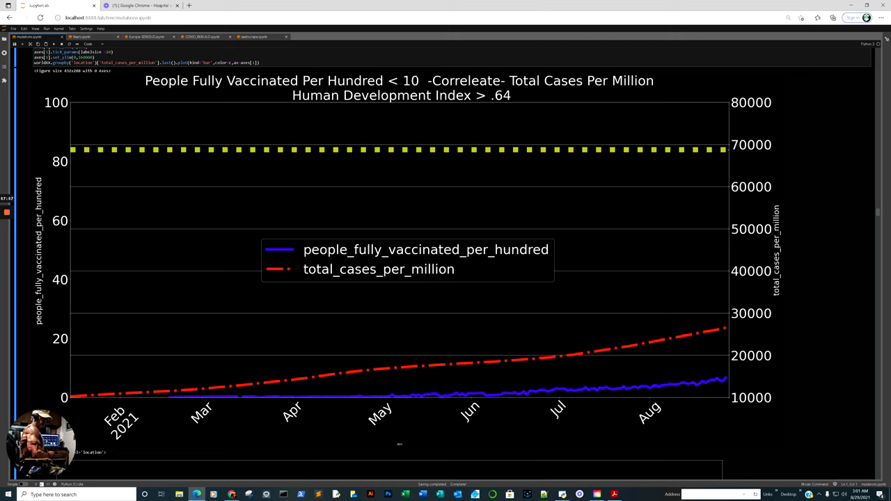
mouse_move(724, 329)
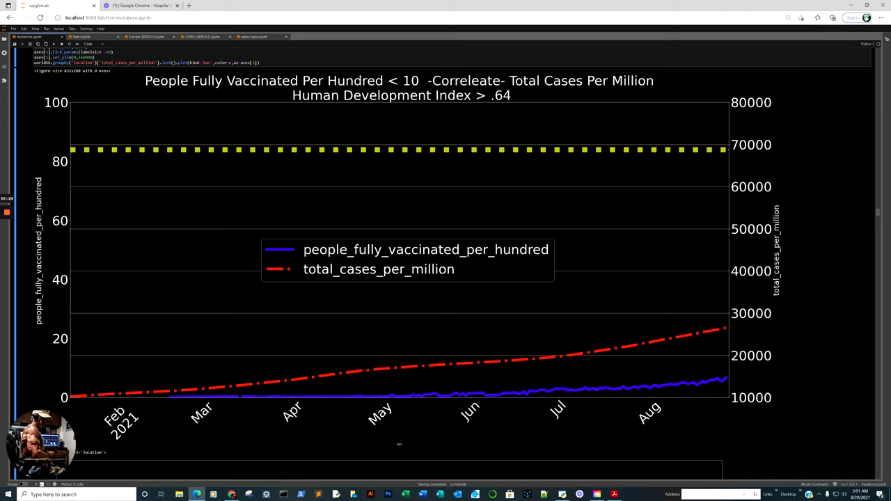
scroll("down", 3)
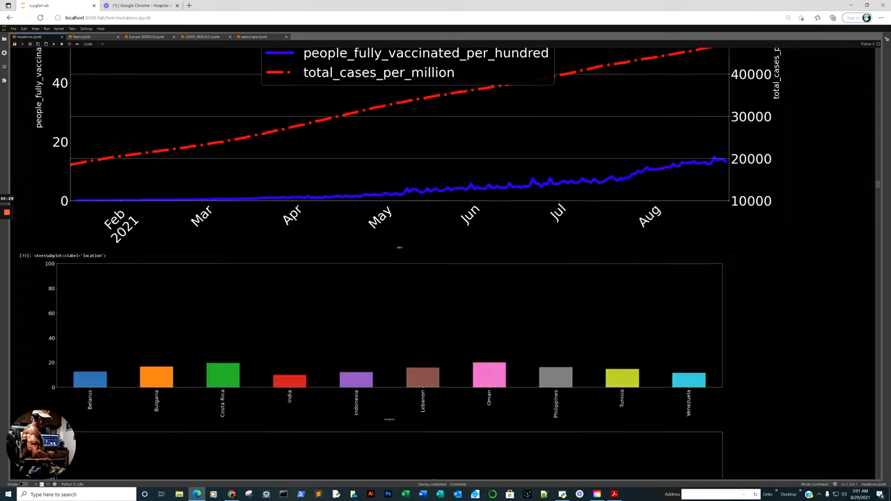
scroll("up", 3)
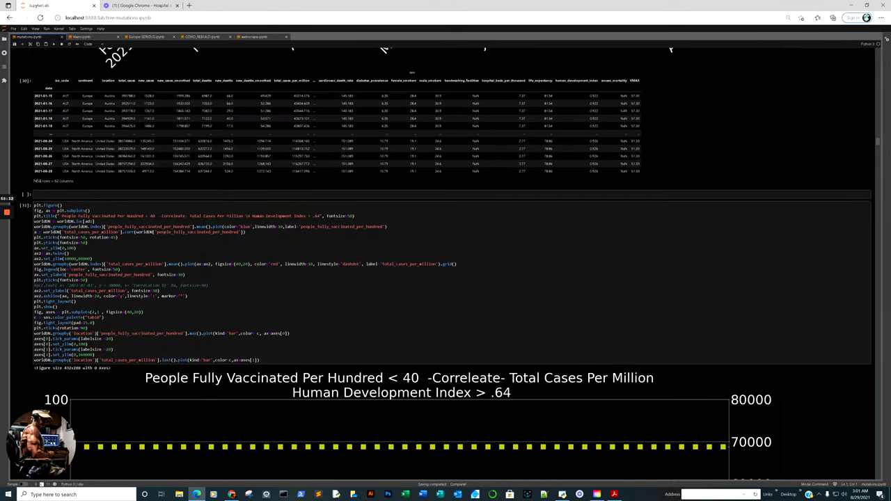
scroll("down", 3)
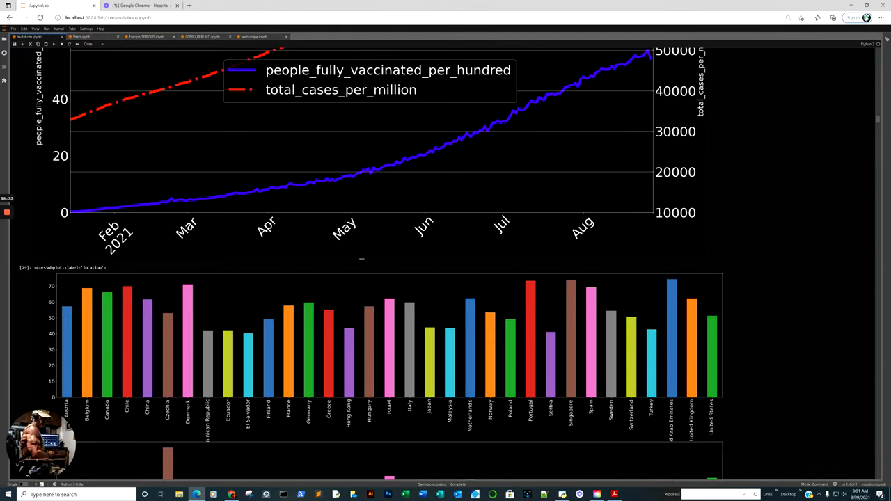
scroll("up", 3)
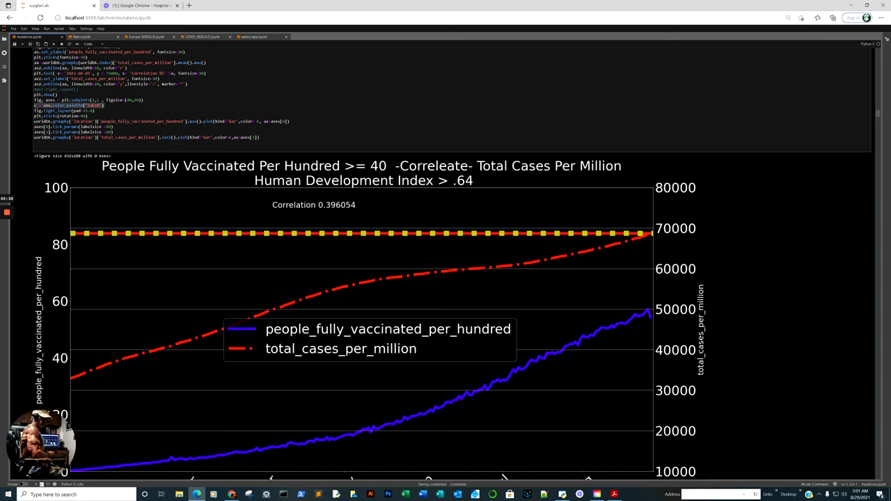
scroll("down", 3)
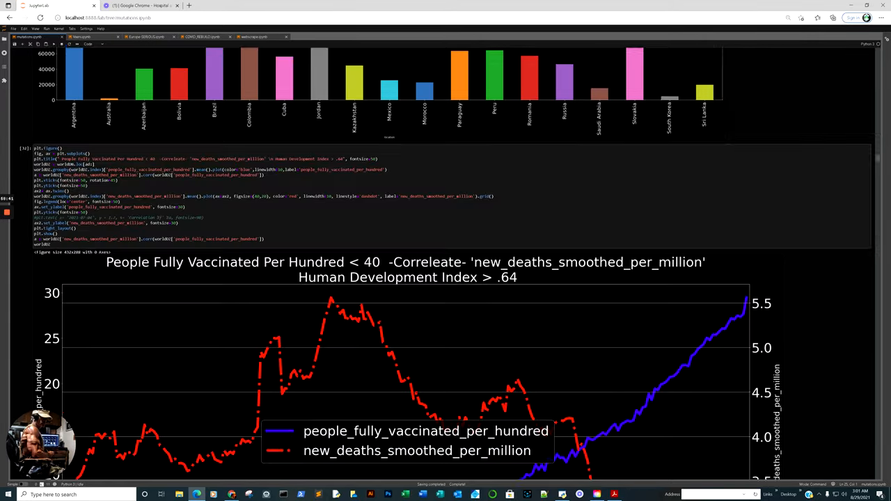
scroll("down", 3)
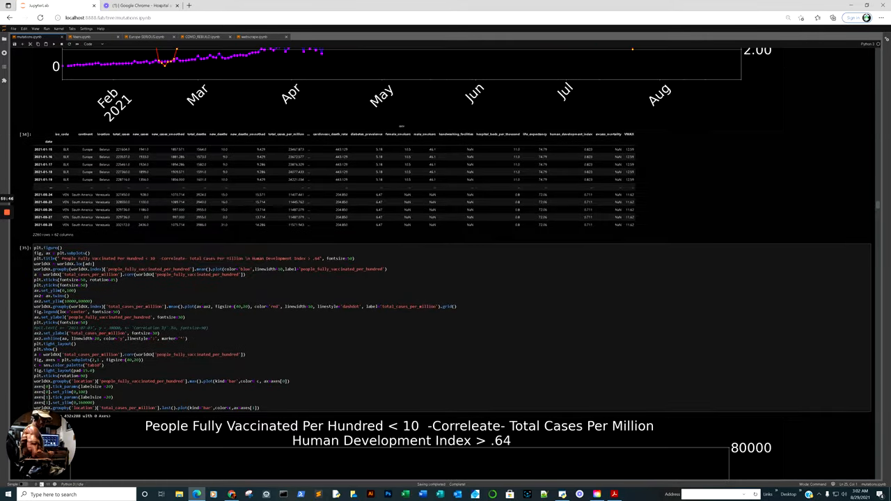
scroll("down", 3)
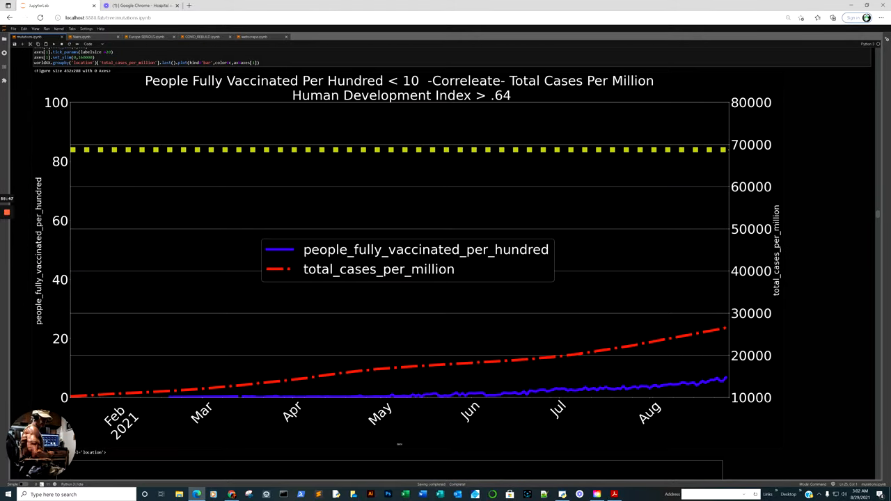
scroll("down", 3)
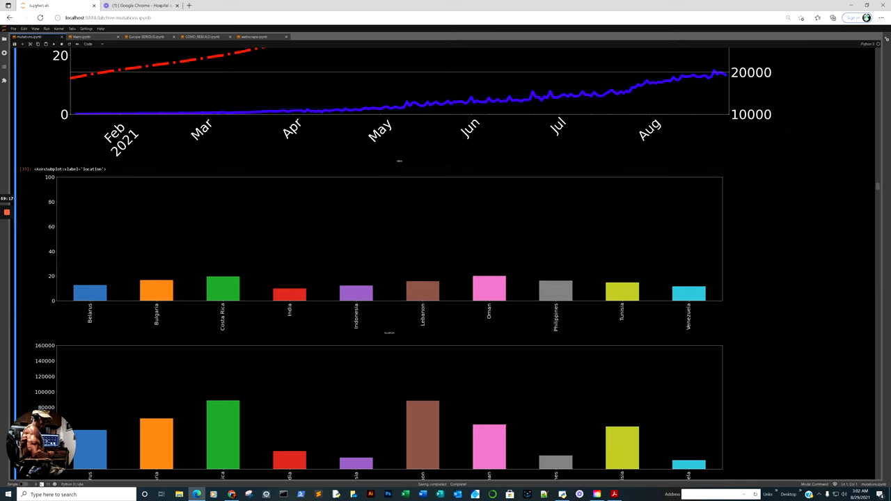
scroll("up", 3)
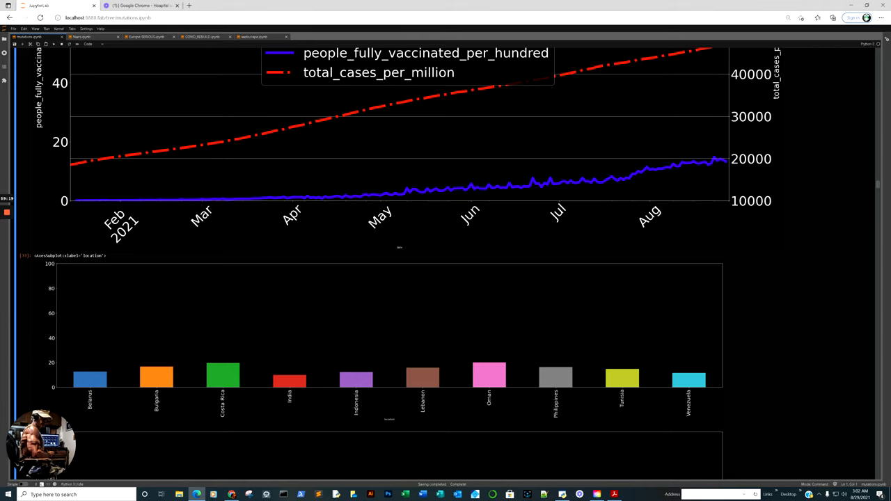
scroll("down", 3)
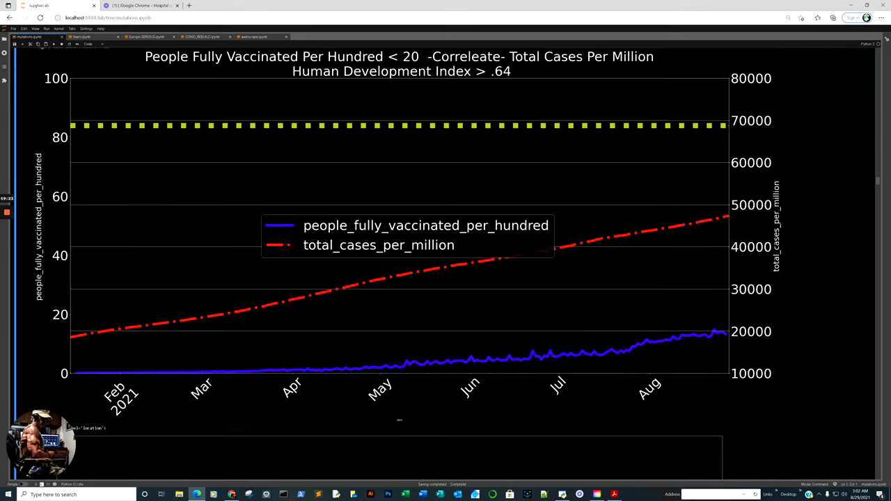
scroll("down", 3)
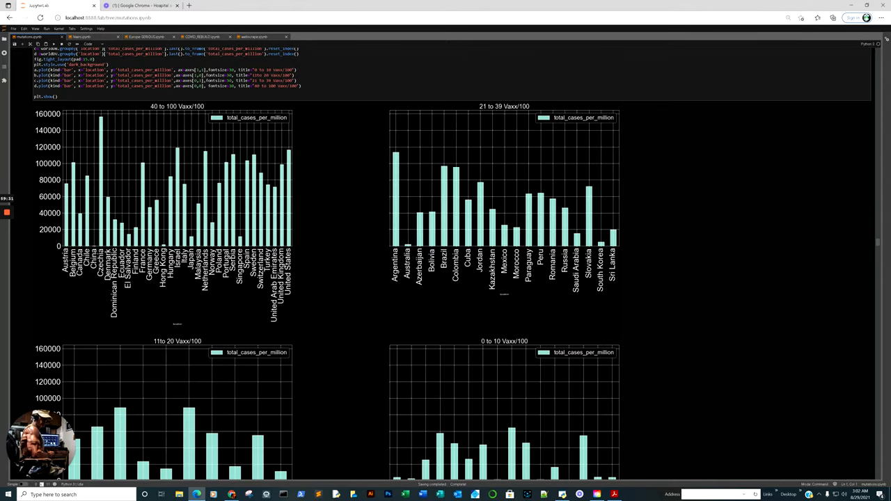
scroll("down", 3)
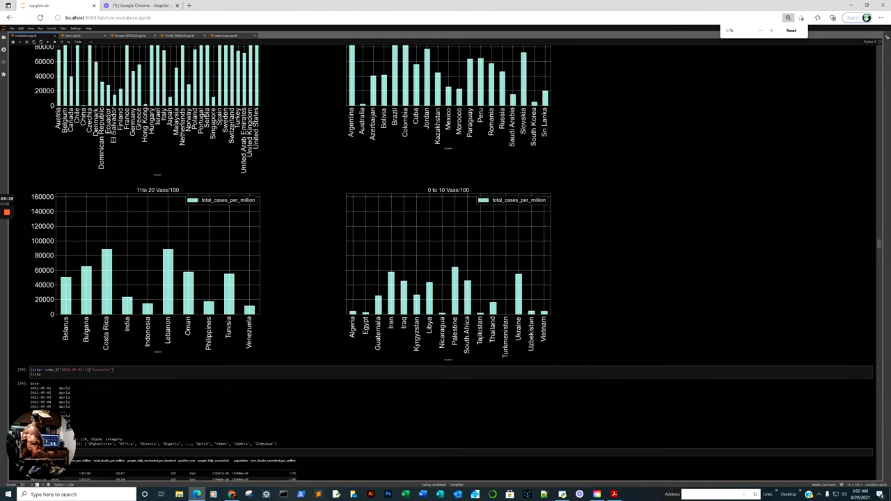
scroll("up", 3)
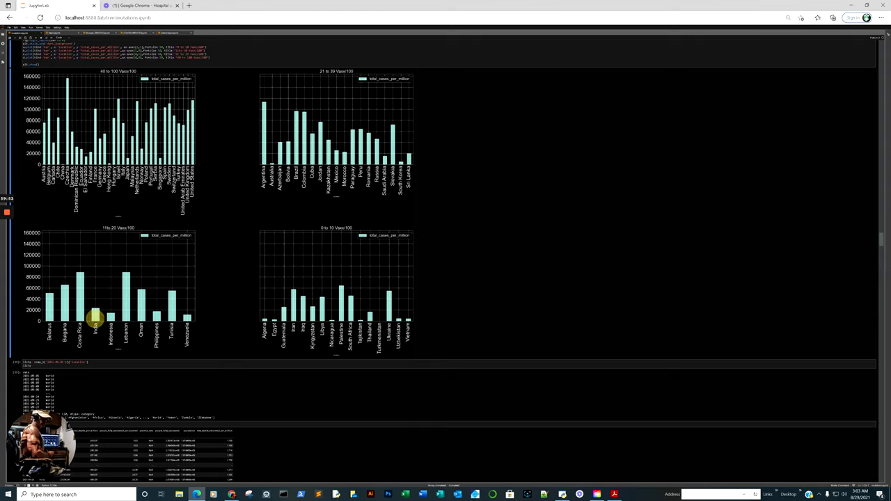
mouse_move(95, 318)
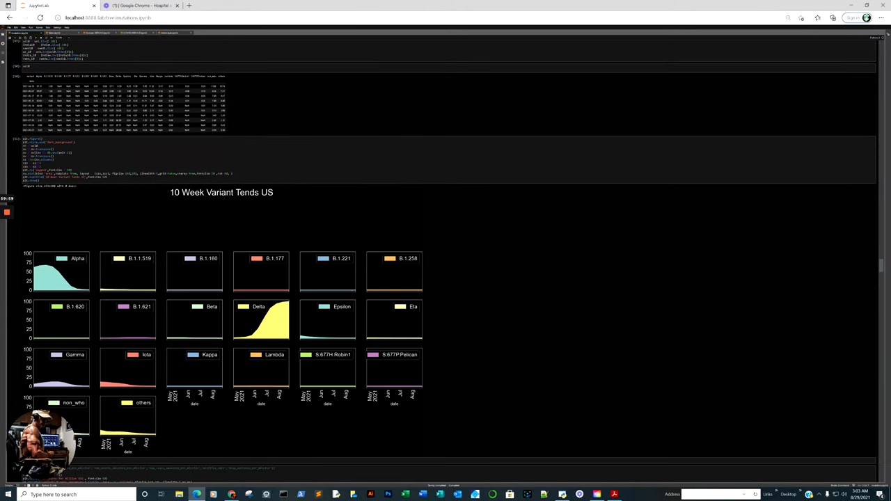
- Scroll past the 10 Week Variant Tends US plots to the India charts
scroll("down", 3)
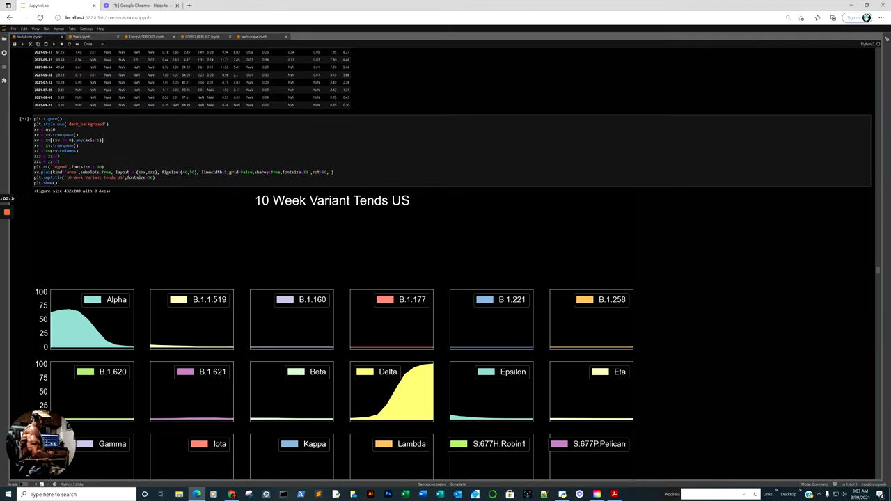
scroll("down", 3)
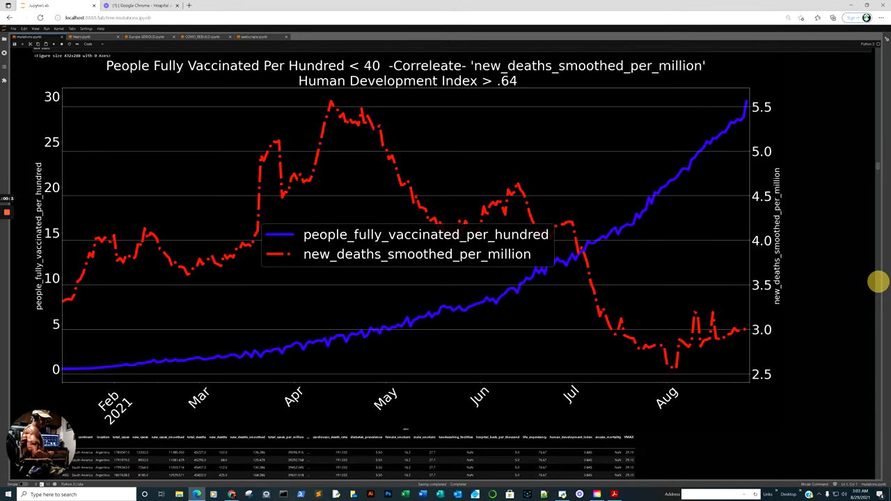
scroll("up", 3)
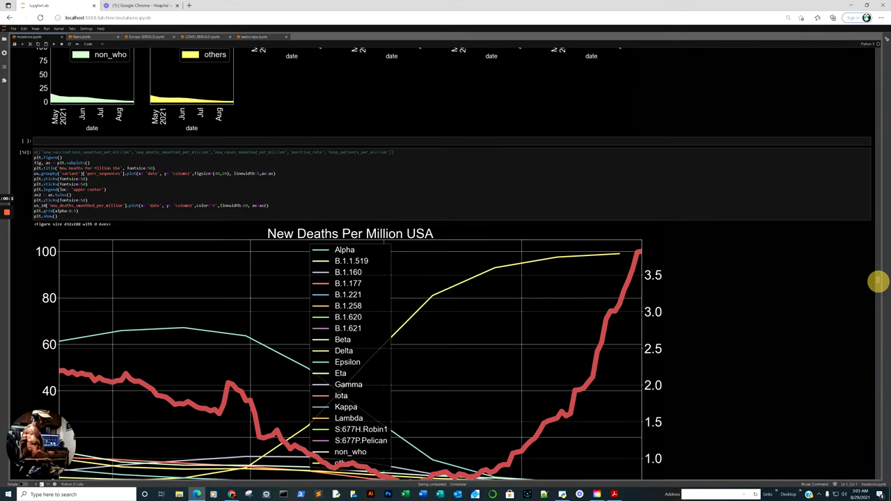
scroll("down", 3)
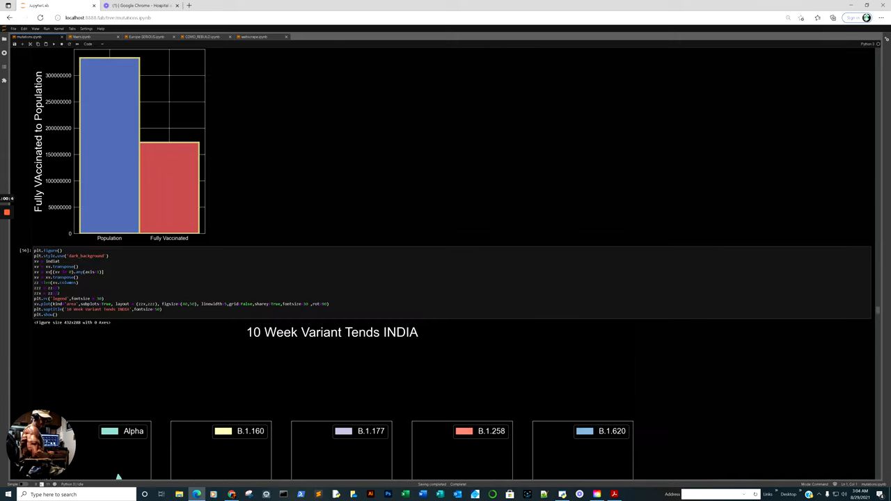
- Scroll through the India variant plots and bar chart to POSITIVE RATE INDIA
scroll("down", 3)
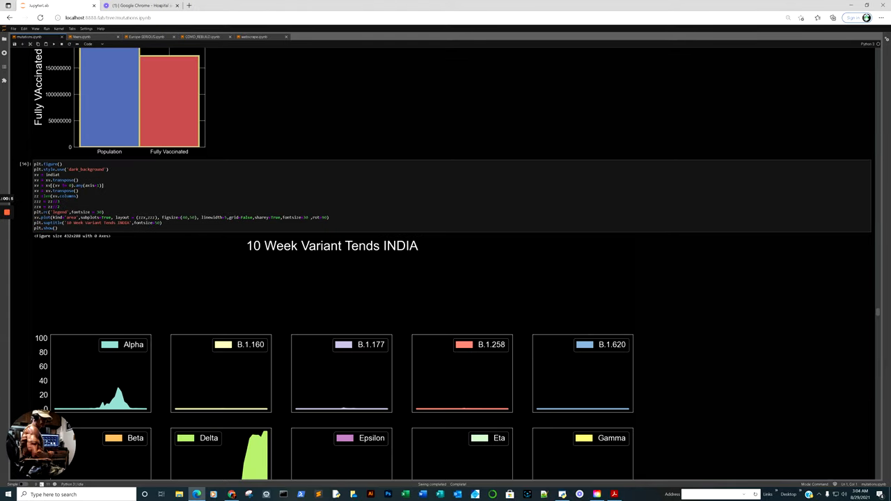
scroll("down", 3)
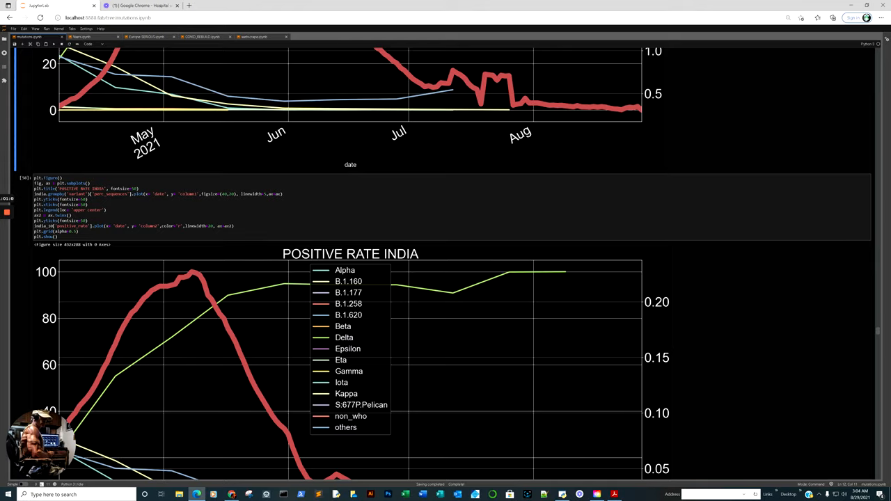
scroll("down", 3)
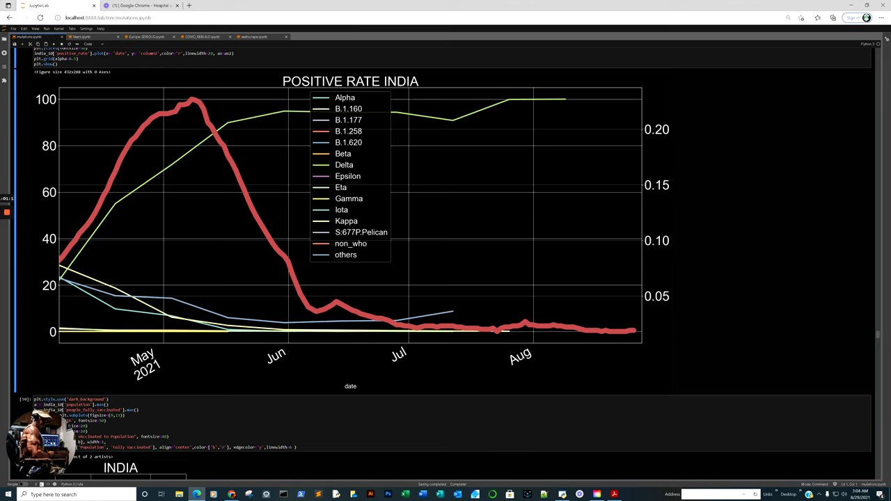
- Scroll across the Sweden, USA and India outputs, stopping at POSITIVE RATE SWEDEN
scroll("down", 3)
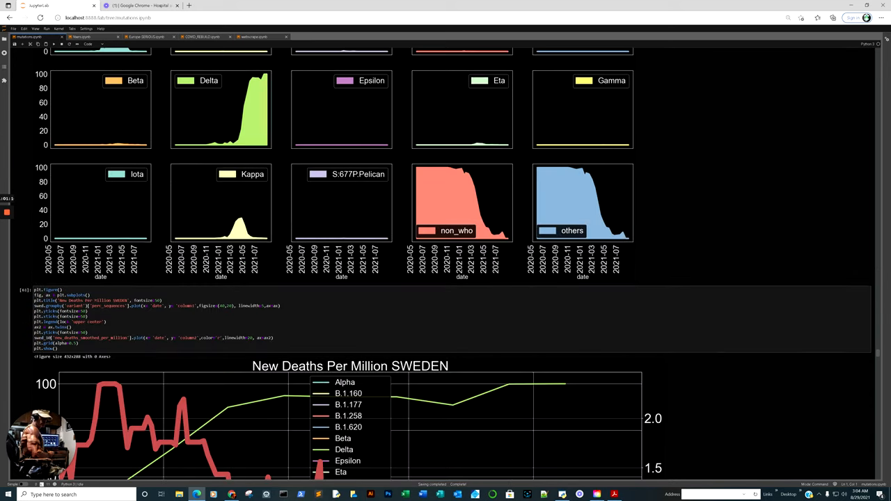
scroll("down", 3)
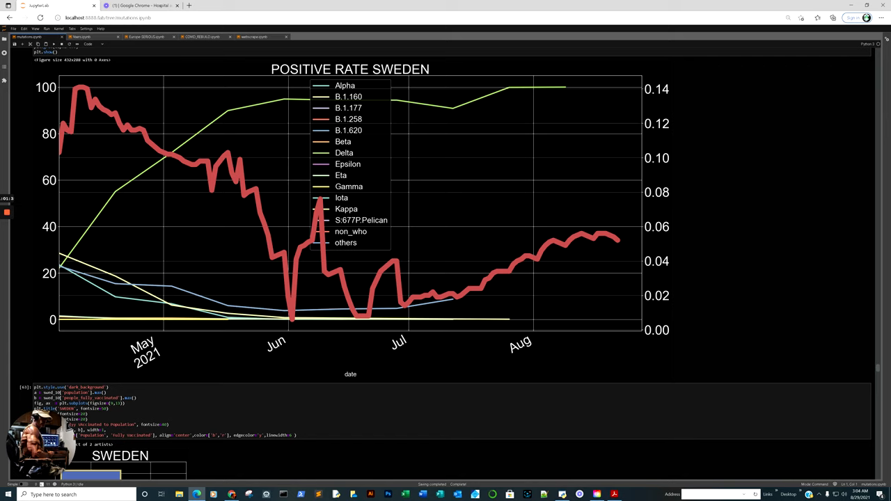
scroll("down", 3)
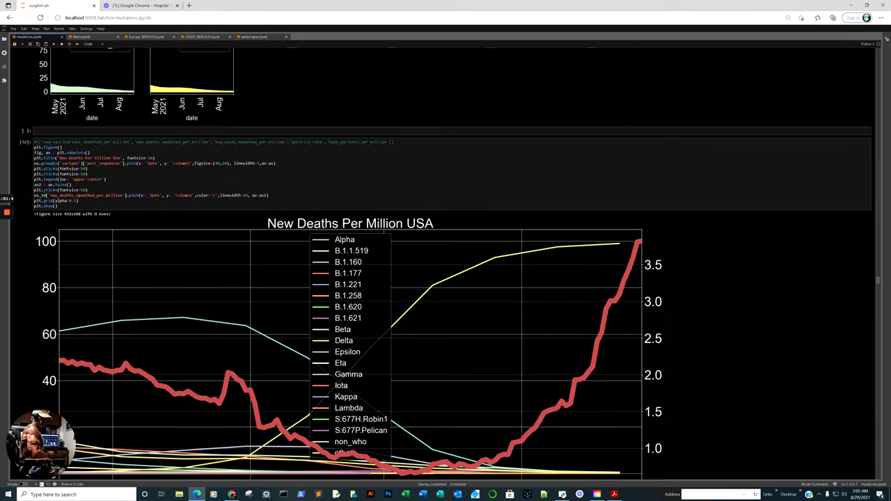
scroll("up", 3)
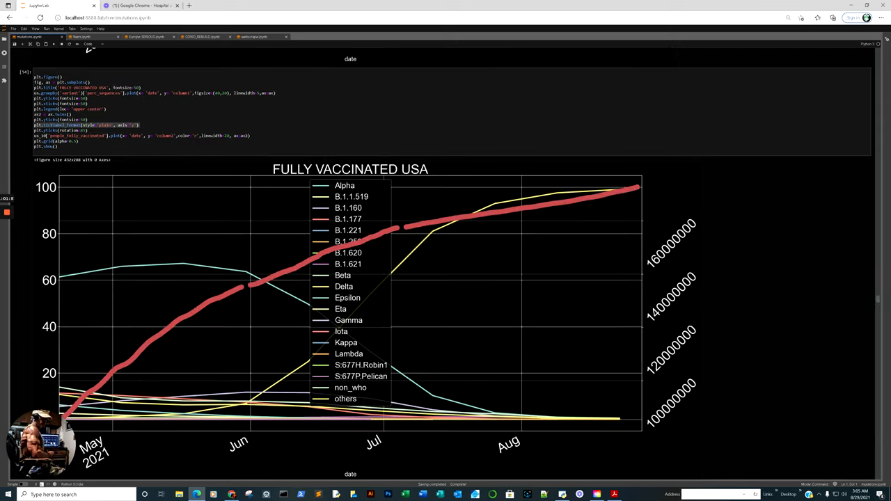
scroll("down", 3)
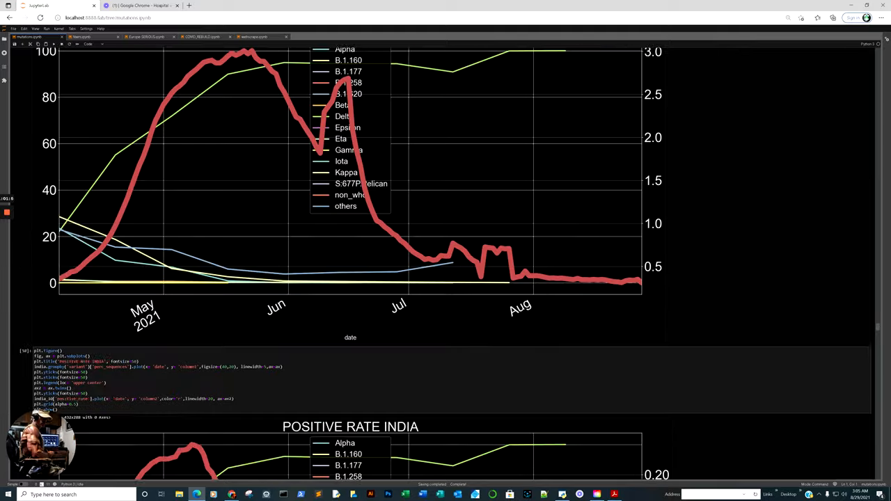
scroll("down", 3)
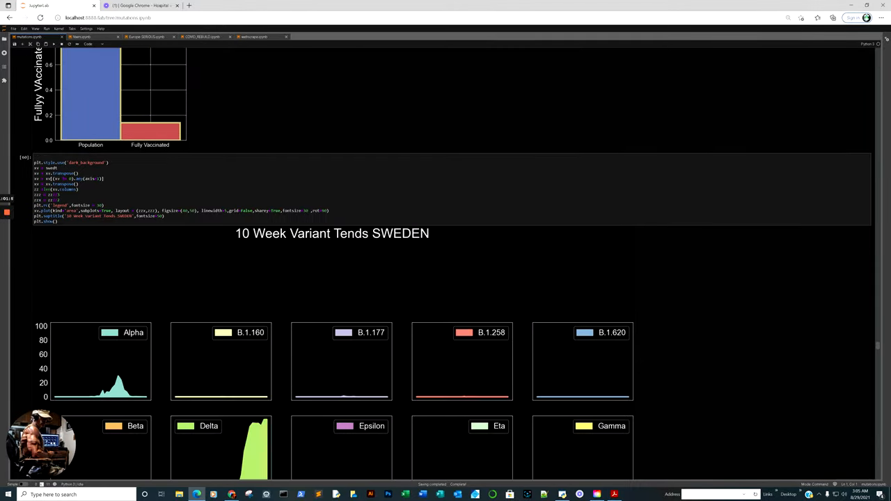
scroll("down", 3)
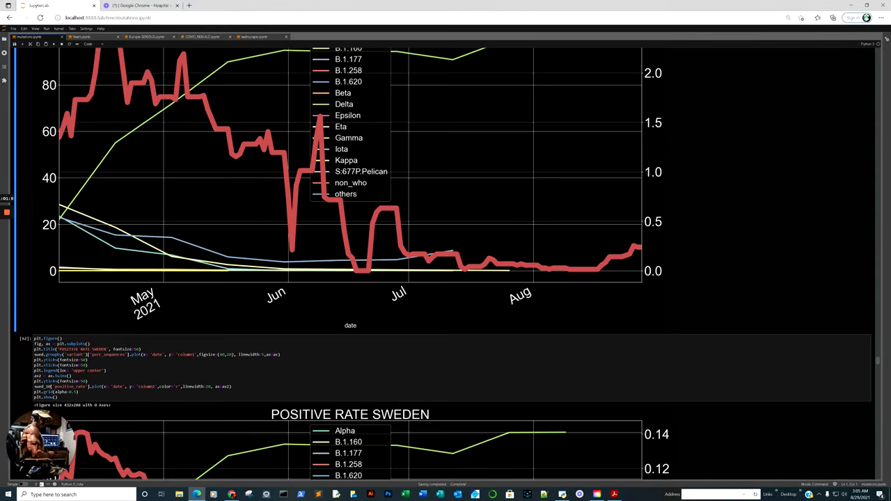
scroll("down", 3)
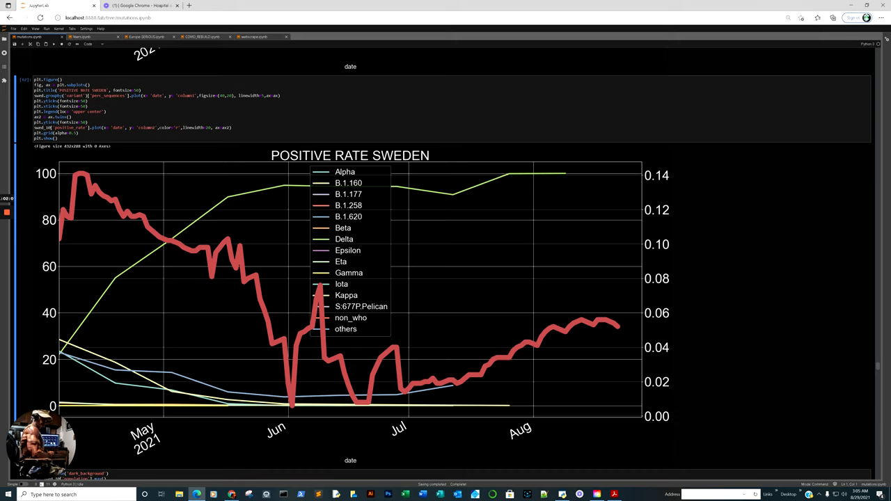
- Scroll past Sweden's bar chart and positive-rate ranking to the 2021-08-23 variant chart
scroll("down", 3)
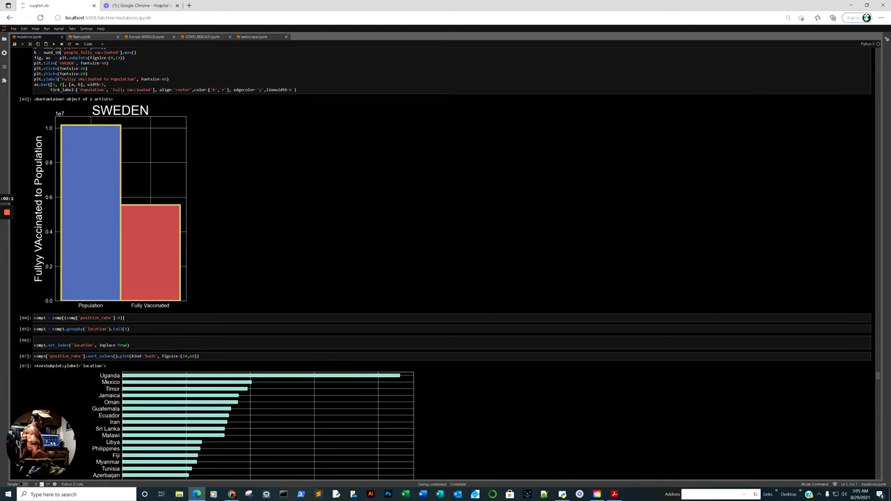
scroll("down", 3)
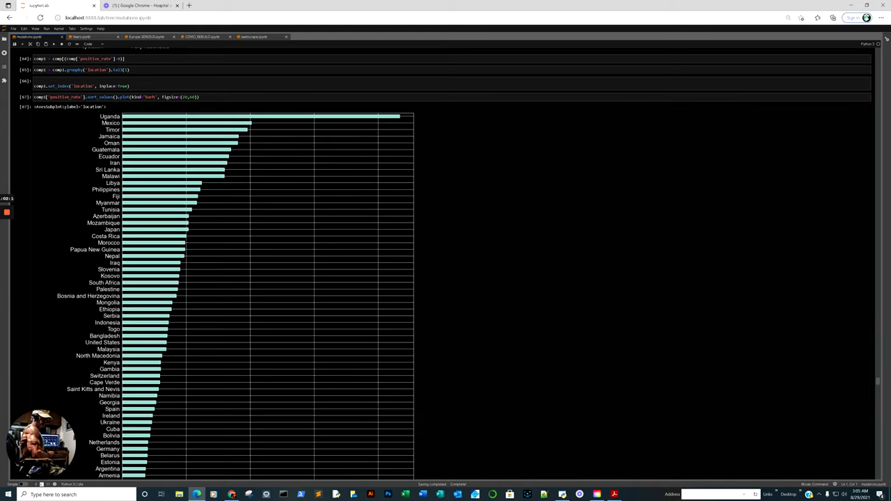
scroll("down", 3)
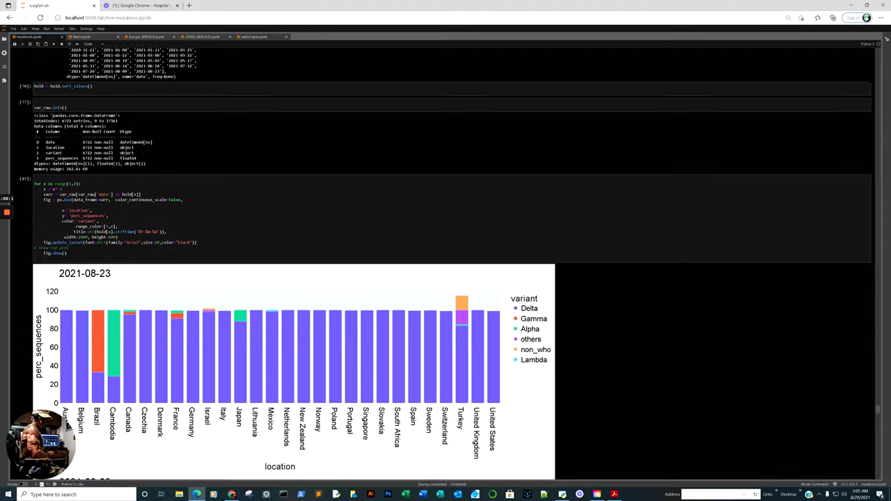
- Toggle the Delta trace off in the 2021-08-23 variant chart's legend
scroll("down", 3)
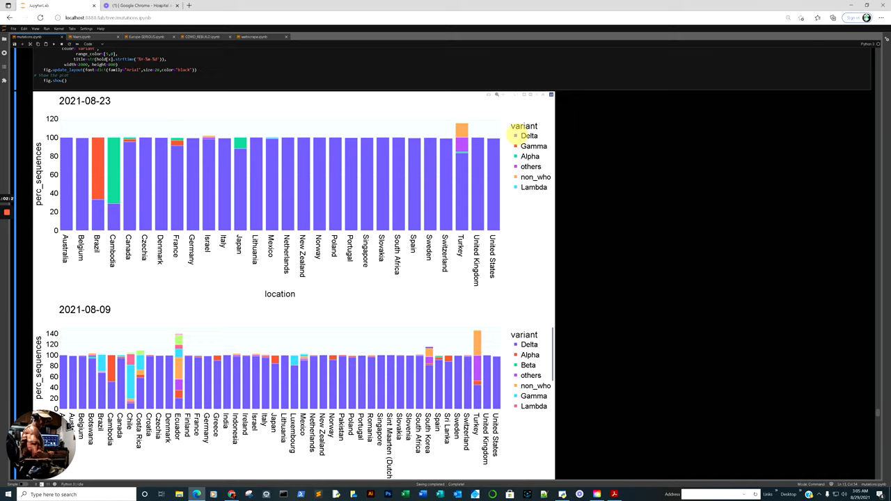
left_click(528, 136)
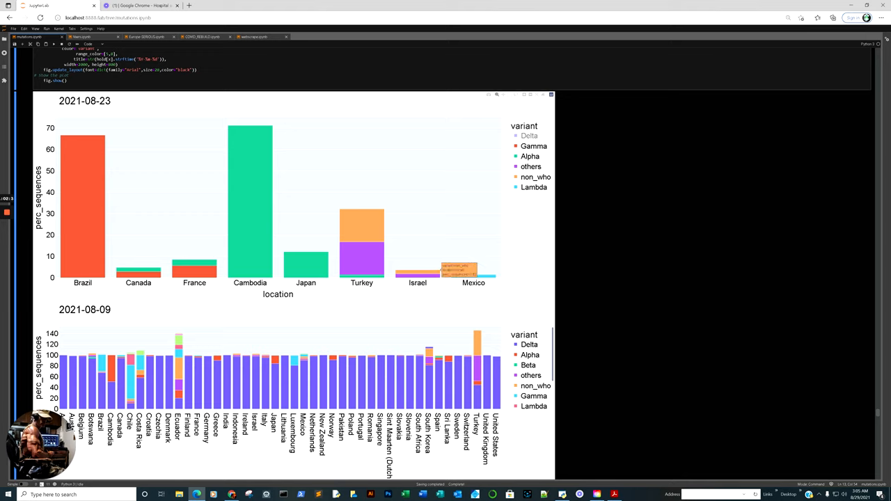
mouse_move(250, 128)
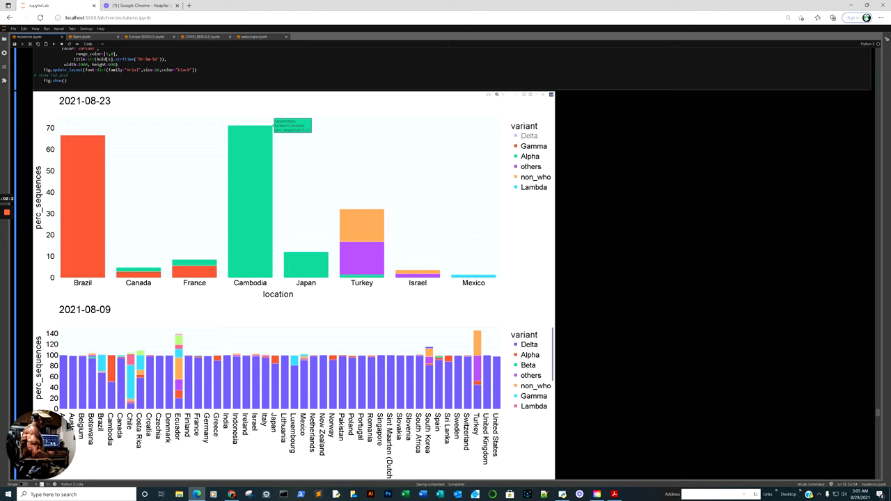
mouse_move(347, 250)
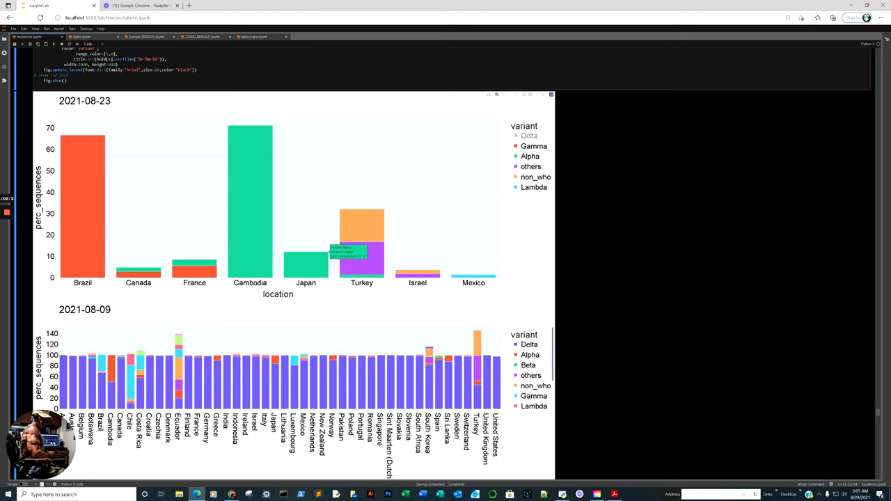
mouse_move(124, 136)
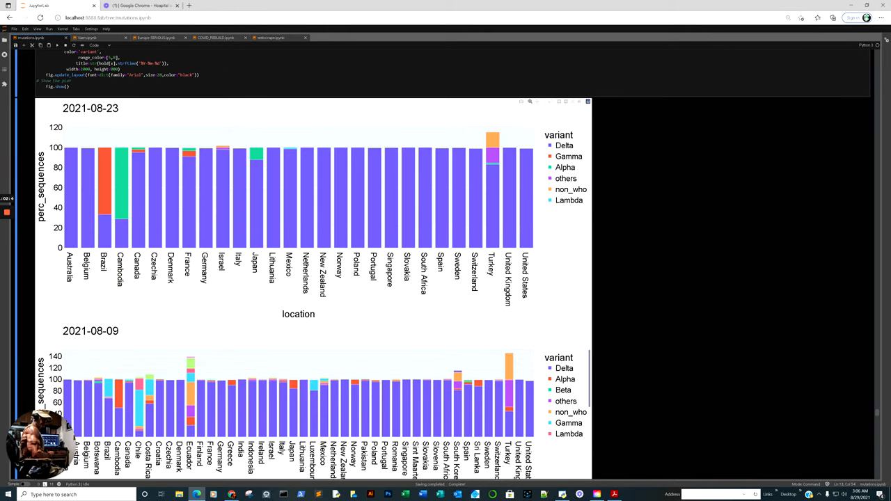
- Hide Delta in the 2021-08-09 chart, then scroll through July and June to 2021-05-31
scroll("down", 3)
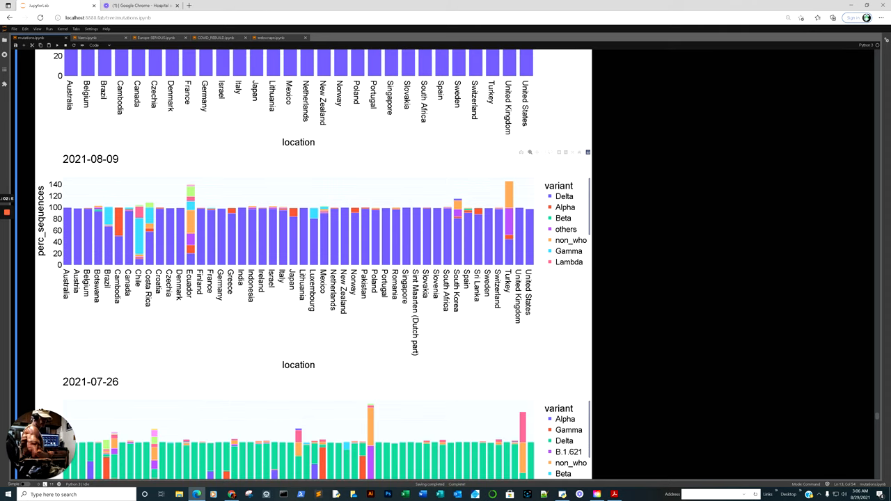
left_click(564, 195)
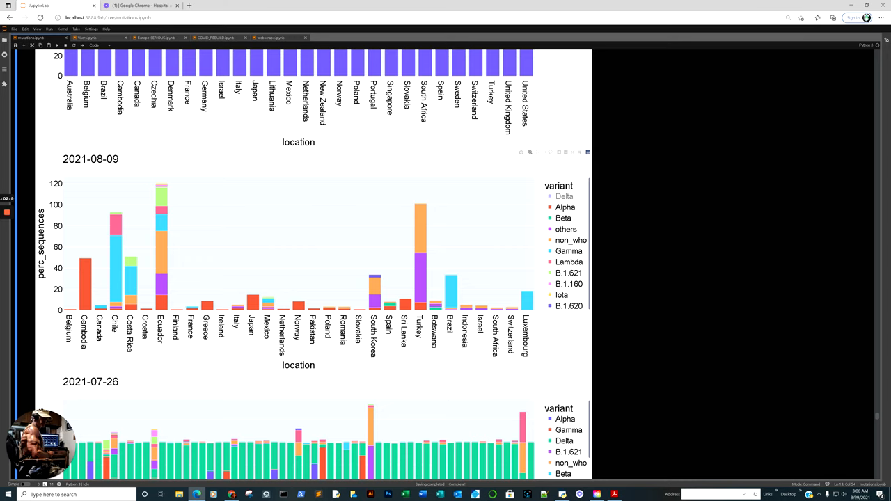
scroll("down", 3)
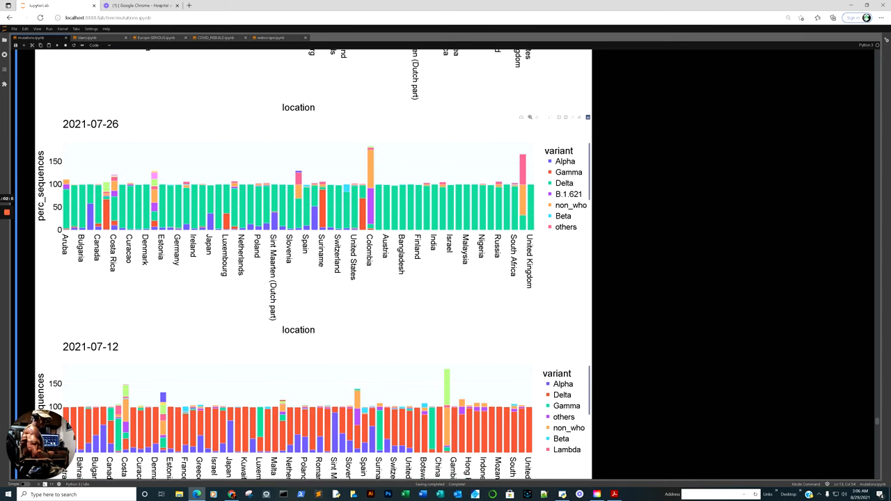
scroll("down", 3)
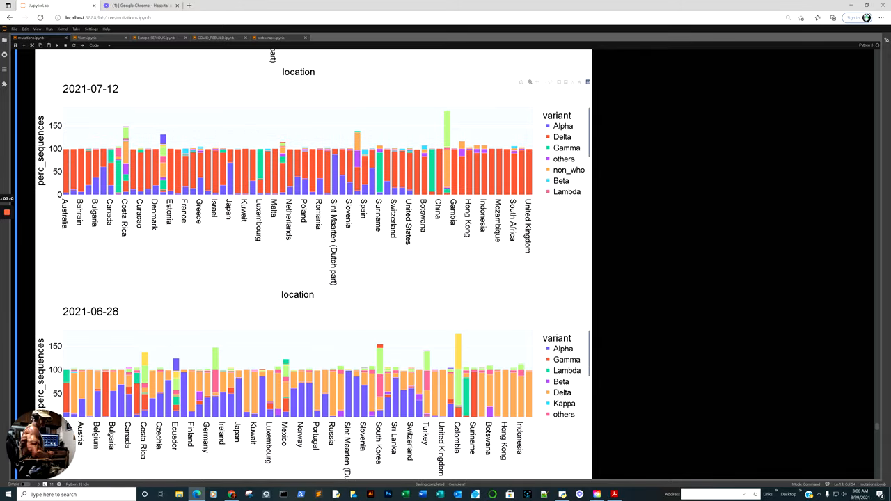
scroll("down", 3)
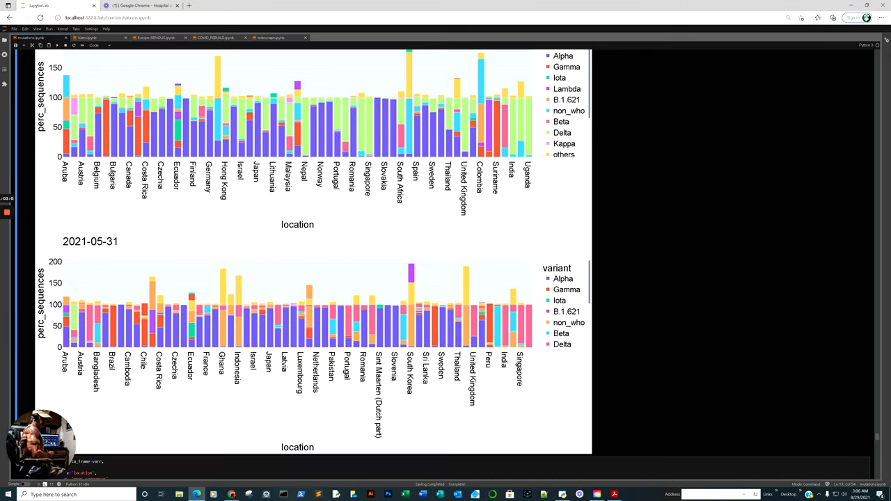
scroll("down", 3)
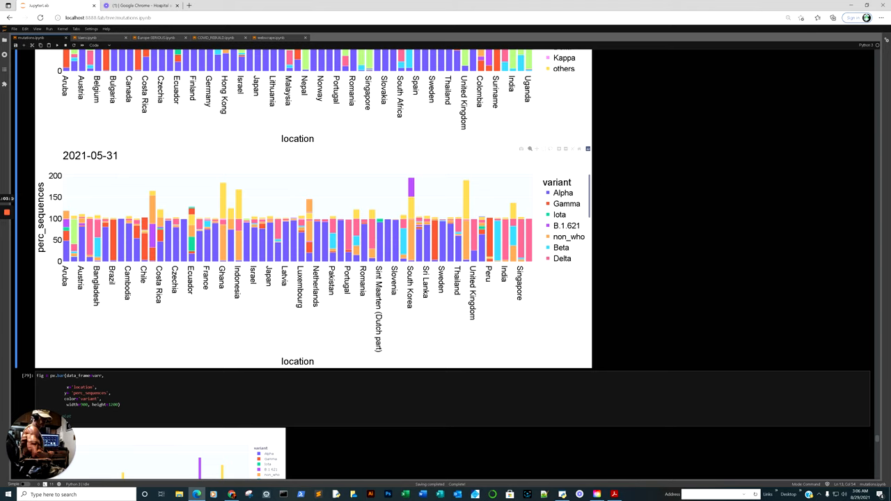
mouse_move(459, 219)
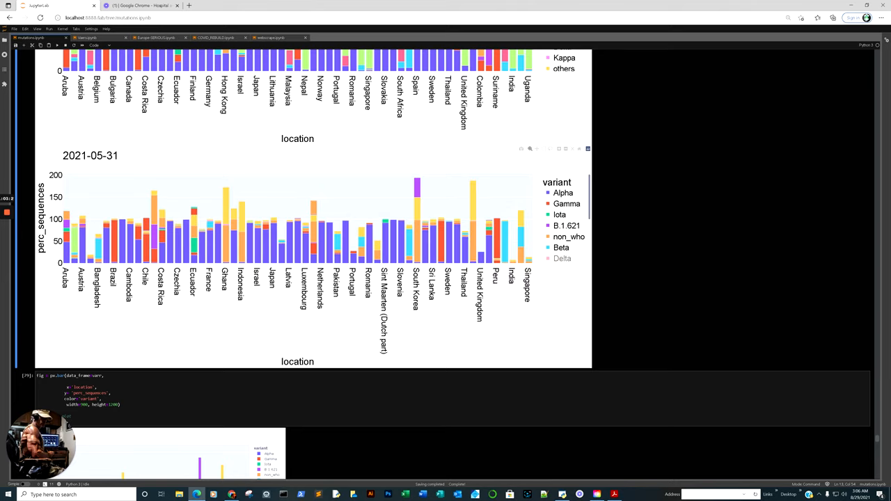
scroll("down", 3)
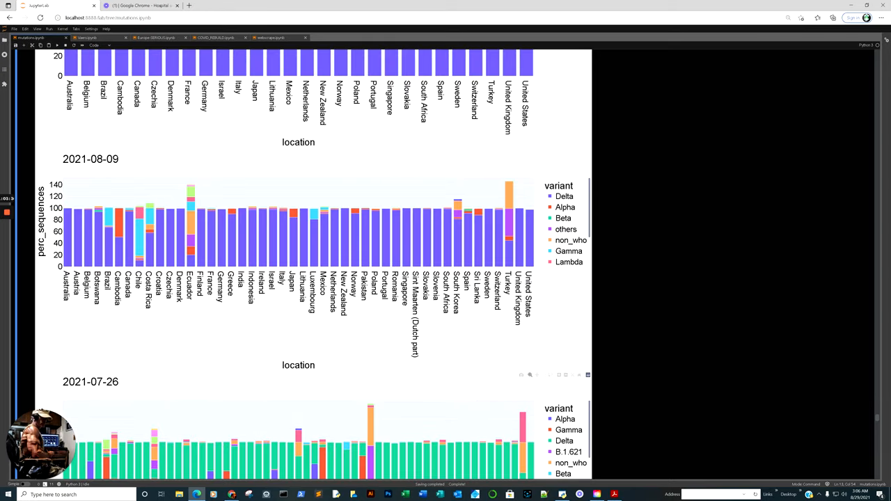
scroll("up", 3)
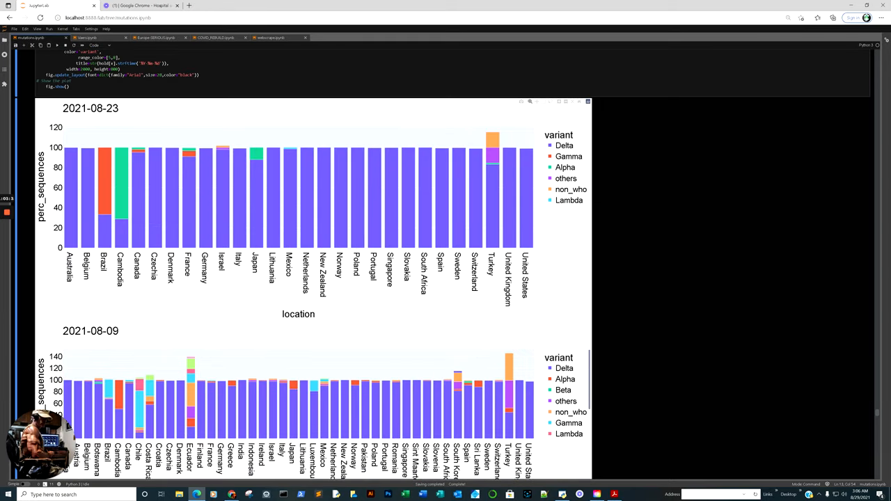
left_click(563, 145)
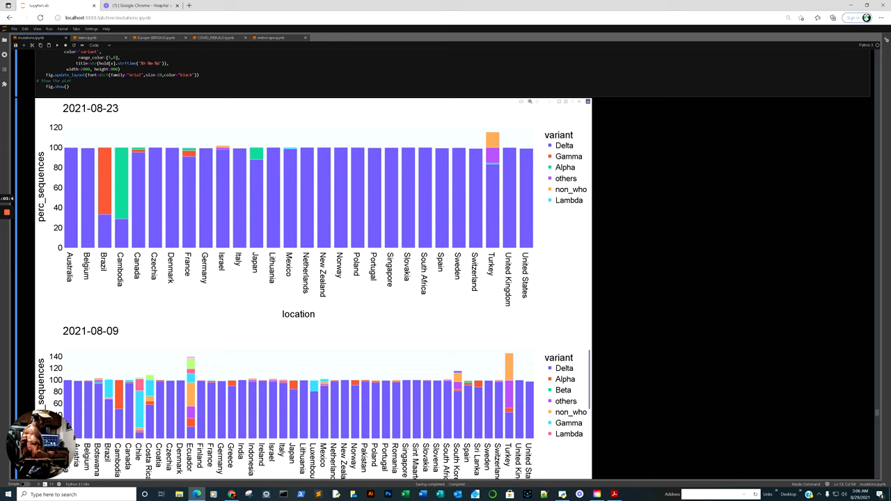
mouse_move(549, 146)
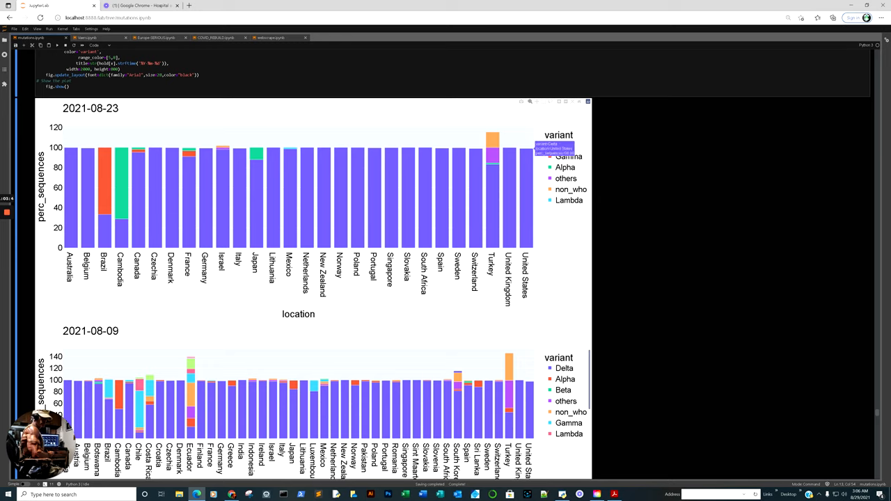
scroll("down", 3)
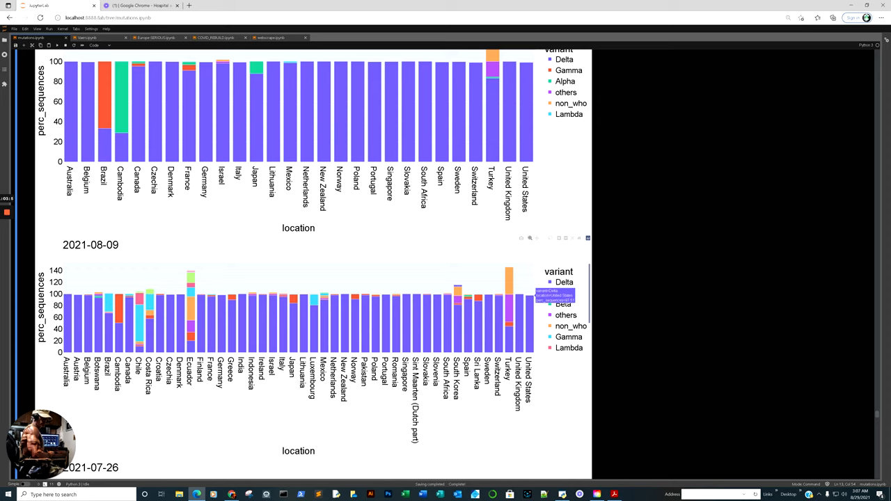
mouse_move(458, 288)
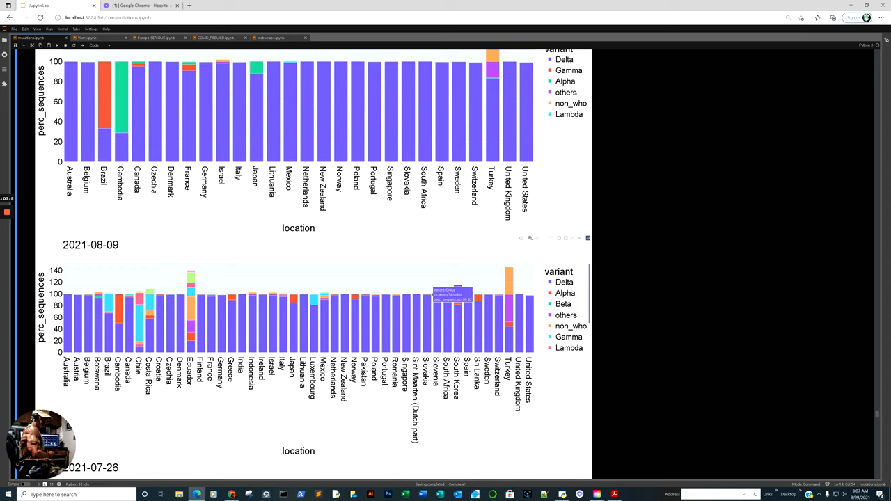
mouse_move(191, 295)
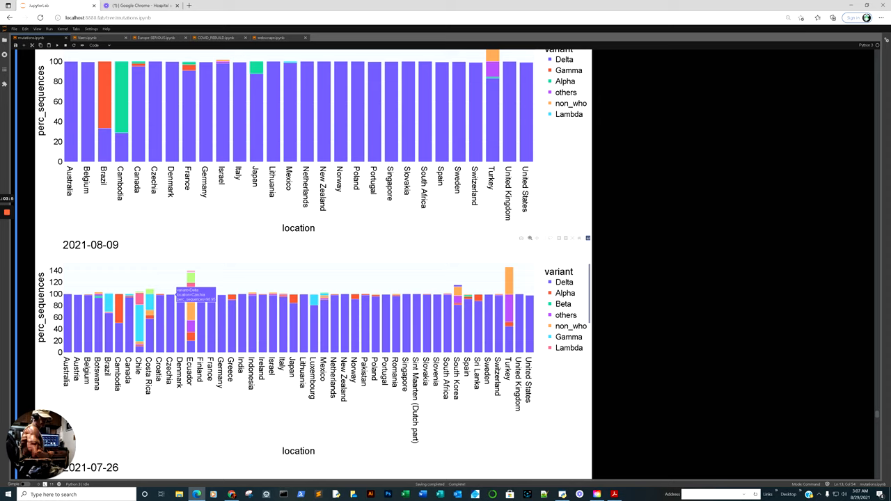
mouse_move(431, 292)
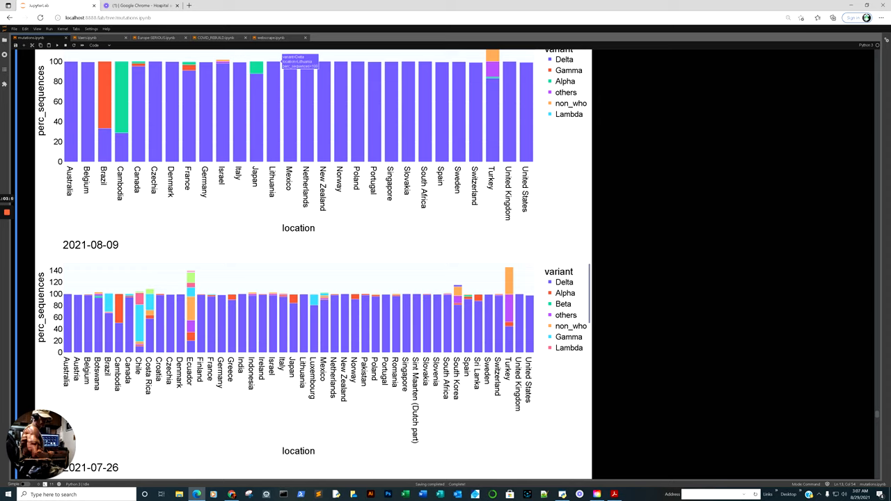
mouse_move(215, 36)
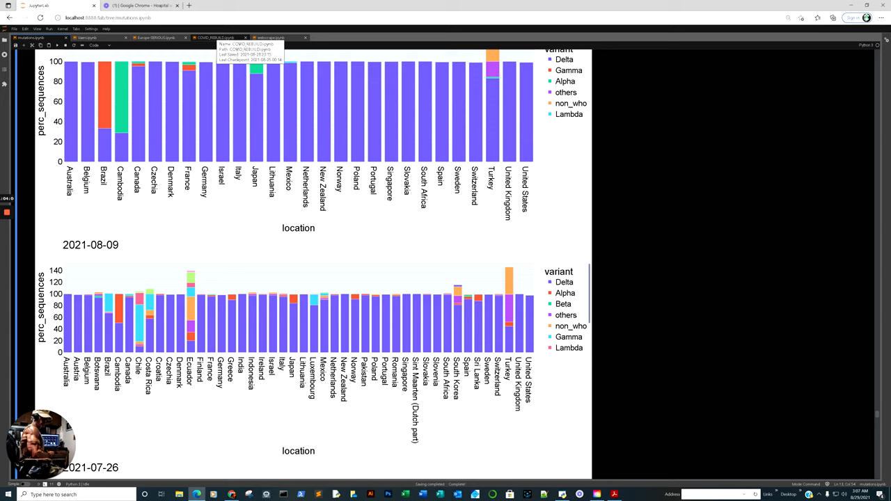
left_click(216, 37)
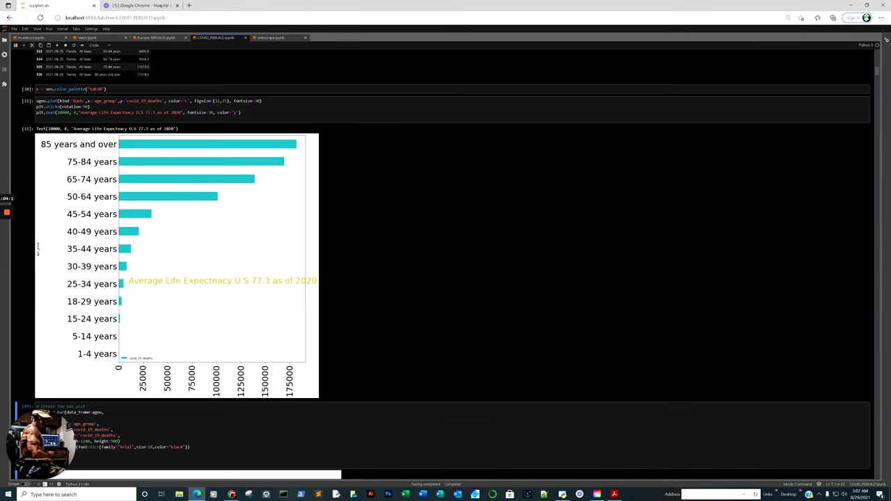
scroll("up", 3)
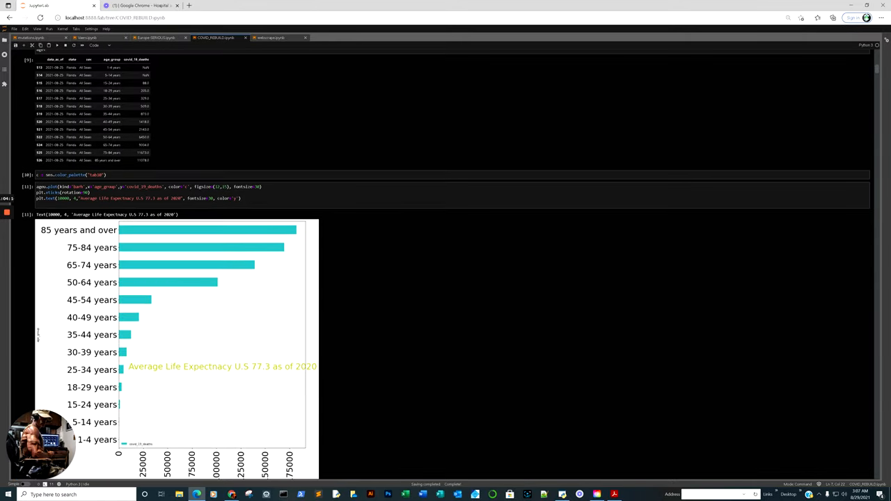
scroll("down", 3)
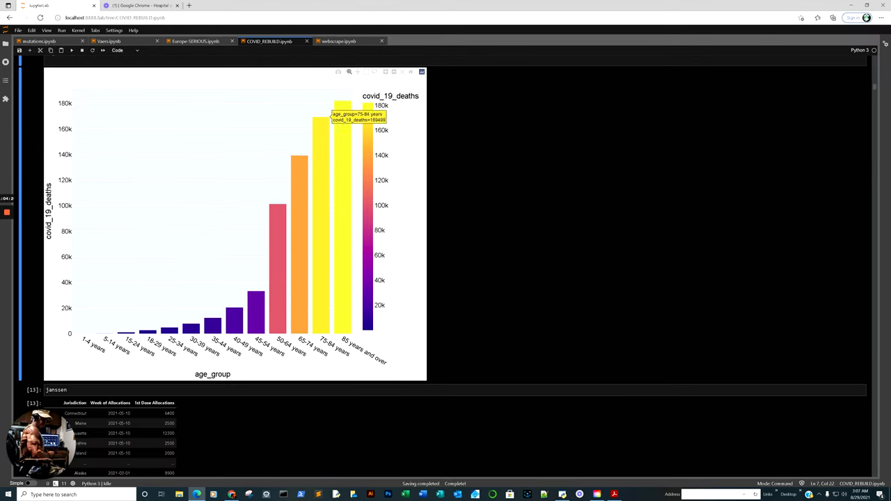
mouse_move(366, 111)
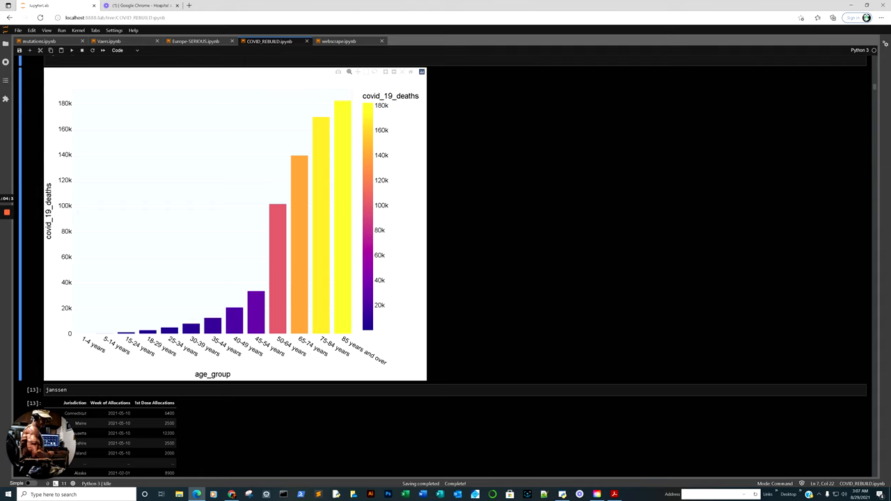
mouse_move(361, 104)
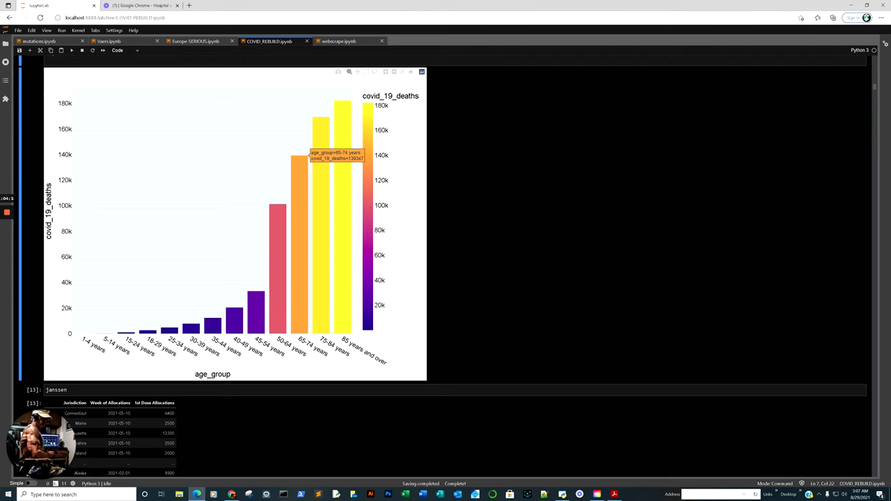
mouse_move(300, 201)
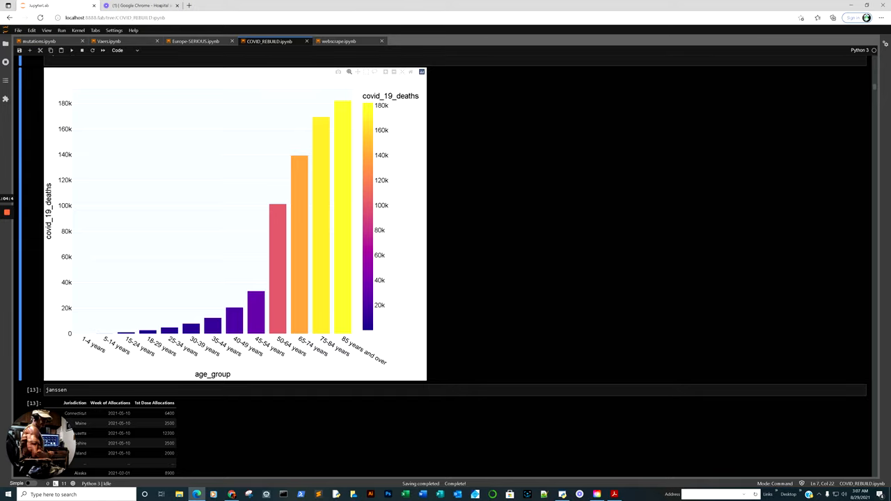
mouse_move(368, 104)
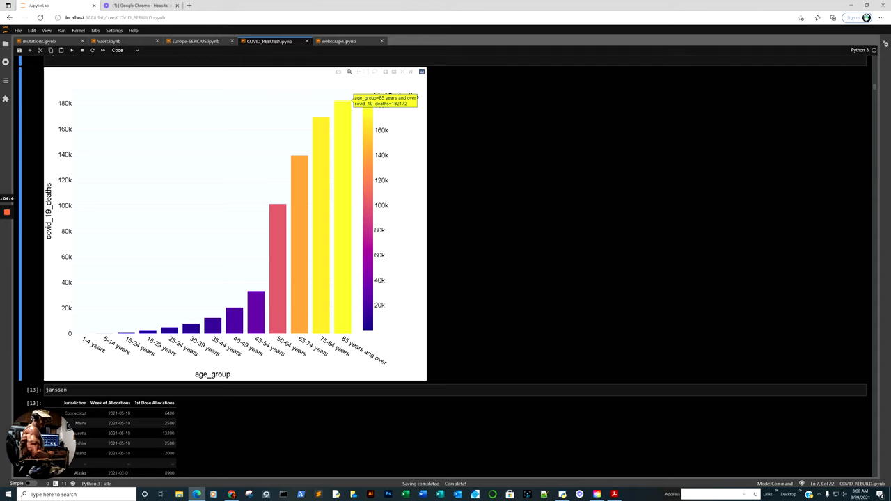
mouse_move(299, 206)
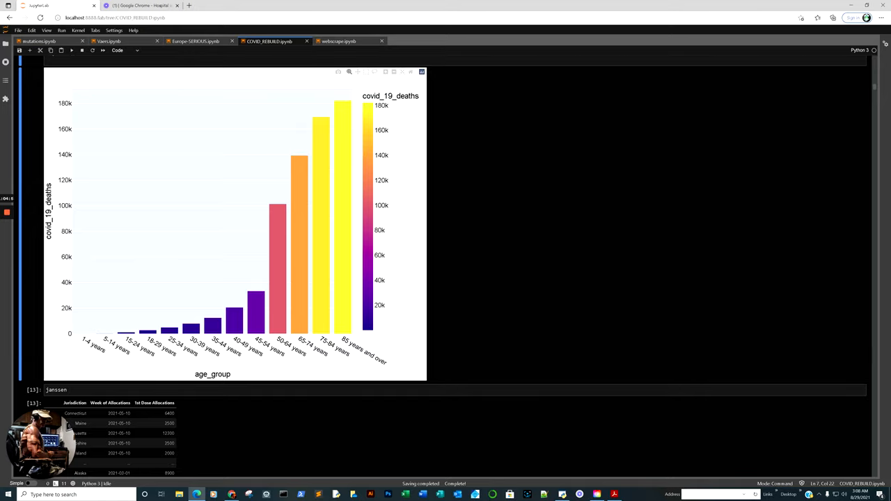
mouse_move(368, 112)
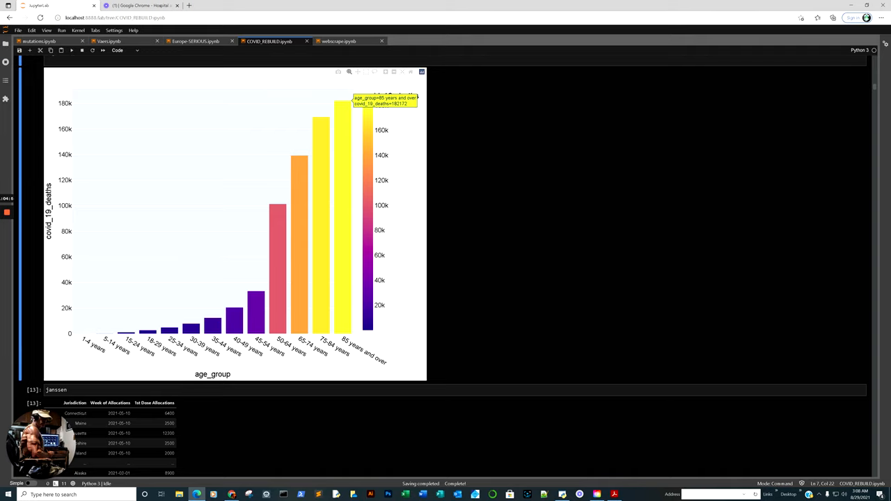
scroll("up", 3)
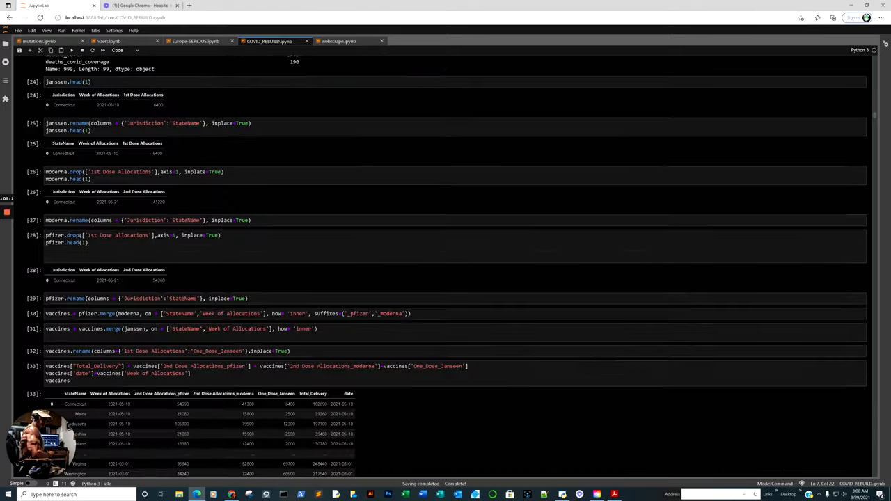
scroll("down", 3)
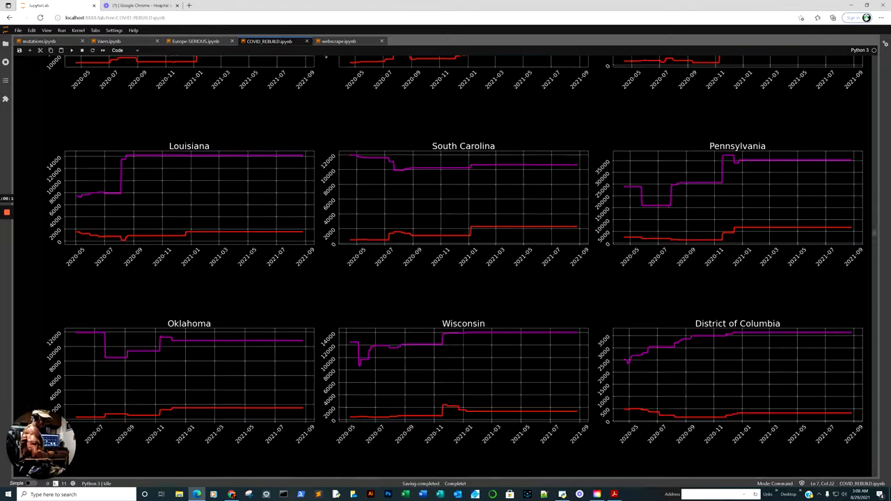
scroll("up", 3)
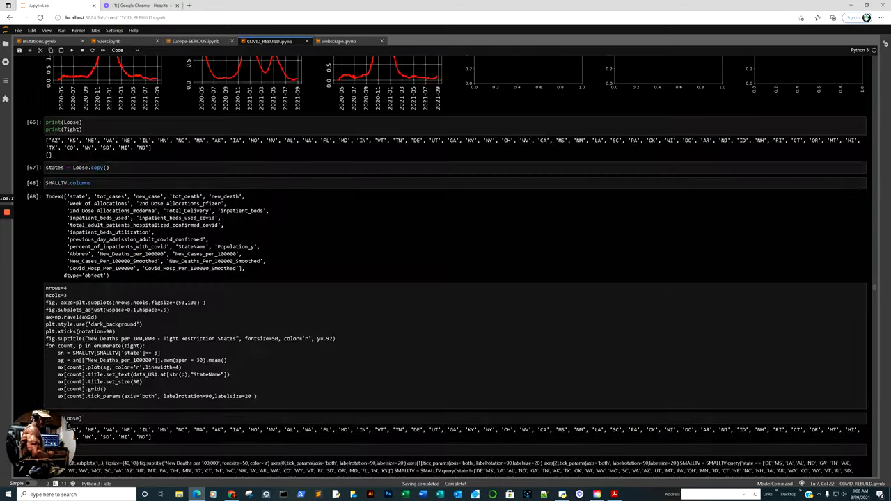
scroll("down", 3)
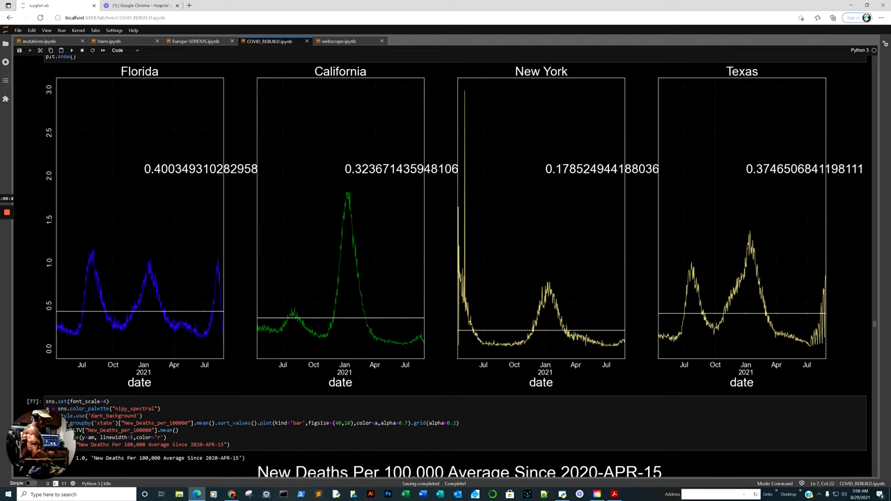
scroll("up", 3)
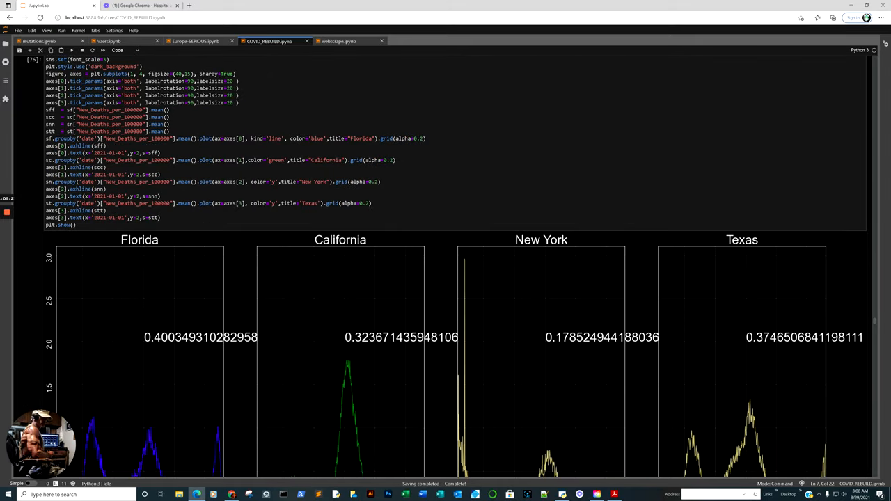
scroll("down", 3)
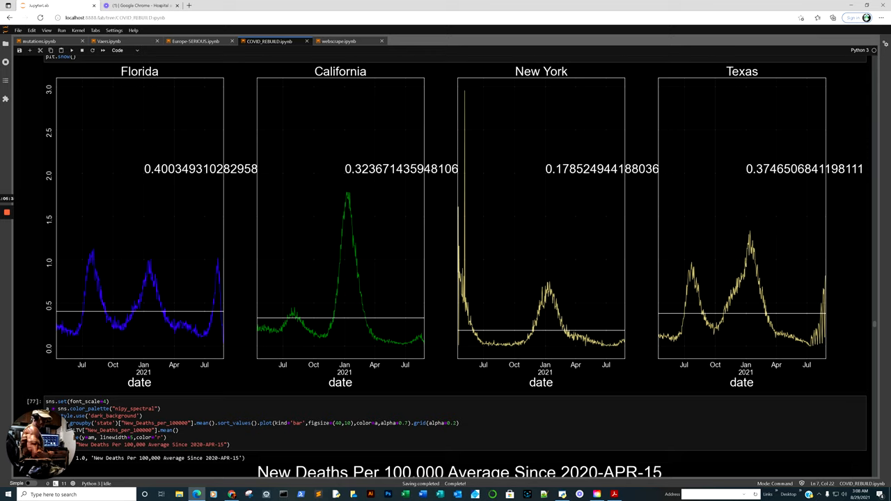
scroll("down", 3)
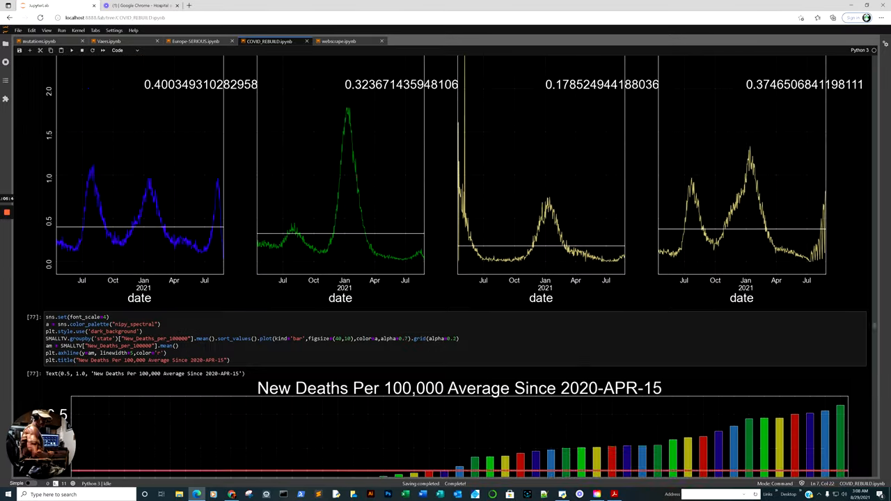
scroll("down", 3)
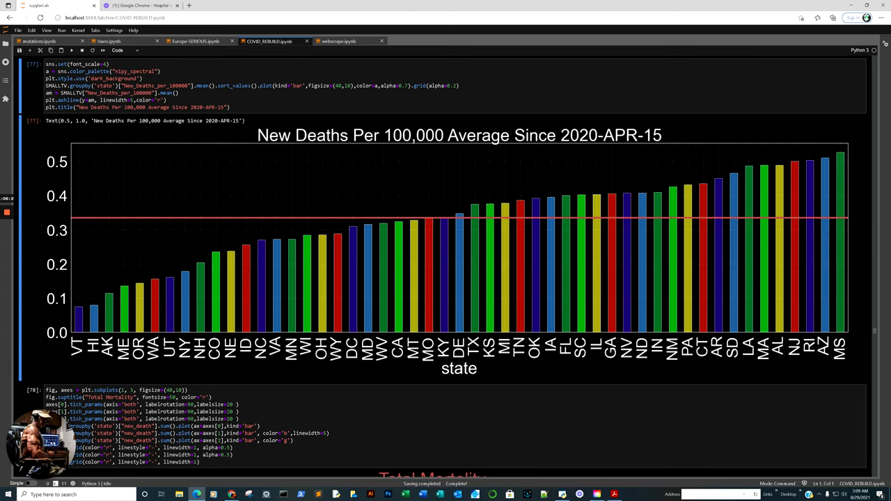
mouse_move(723, 209)
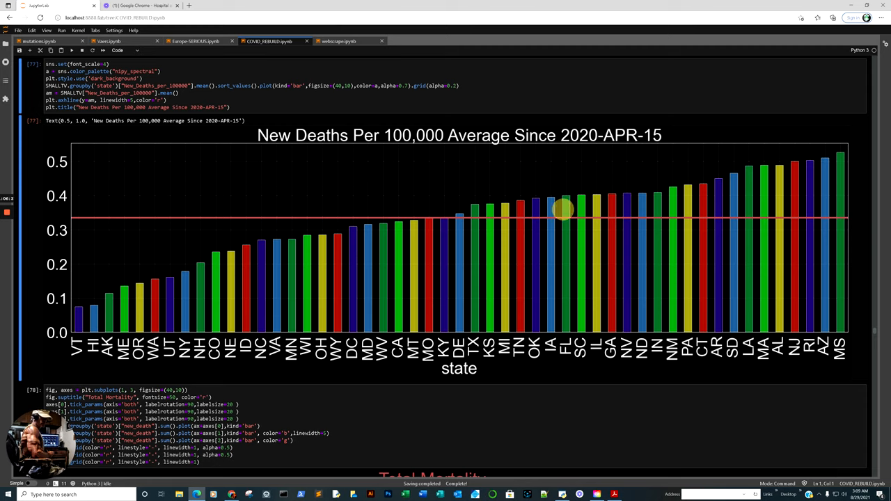
mouse_move(479, 210)
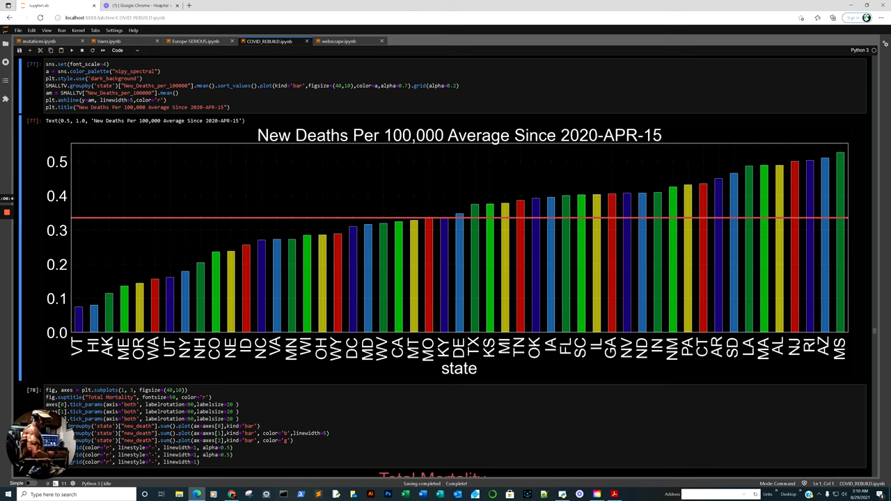
scroll("down", 3)
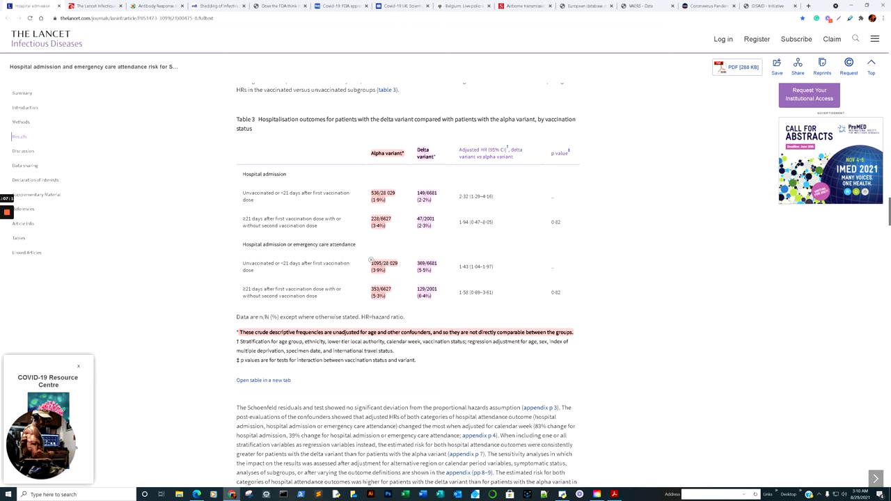
mouse_move(417, 260)
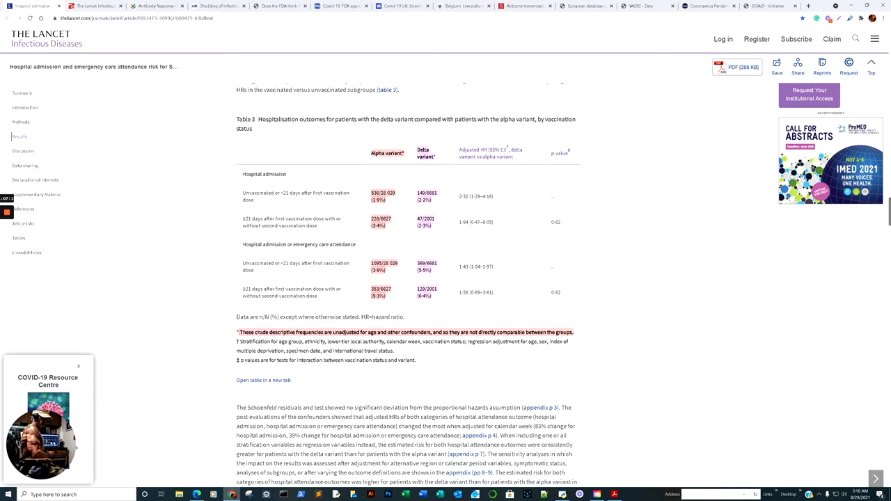
- Step through the medRxiv shedding and Daily Mail tabs to Science's airborne-transmission Discussion section
left_click(156, 5)
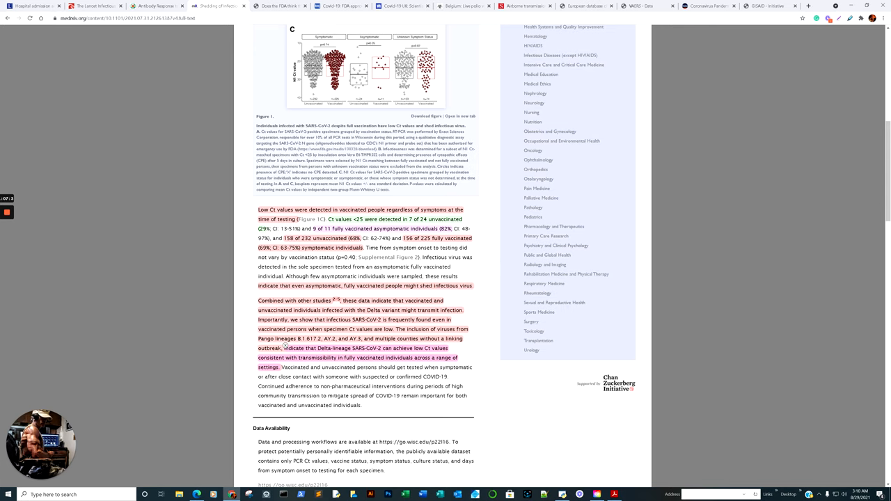
left_click(278, 6)
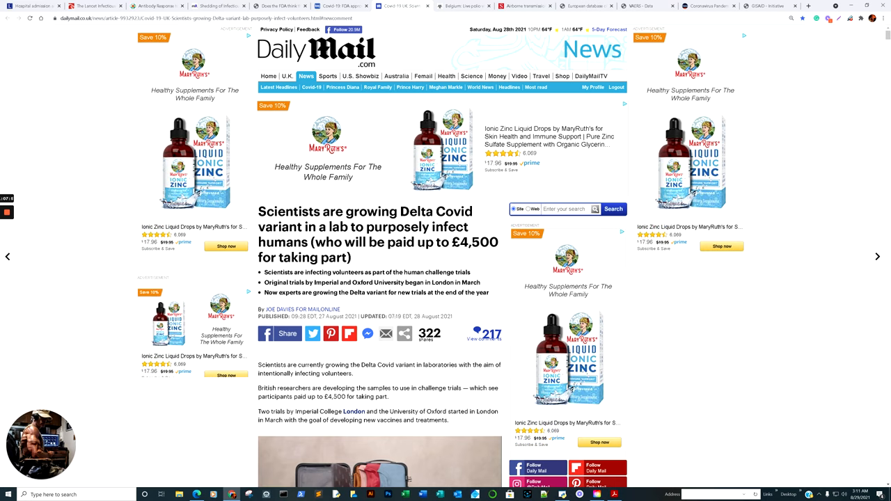
left_click(523, 6)
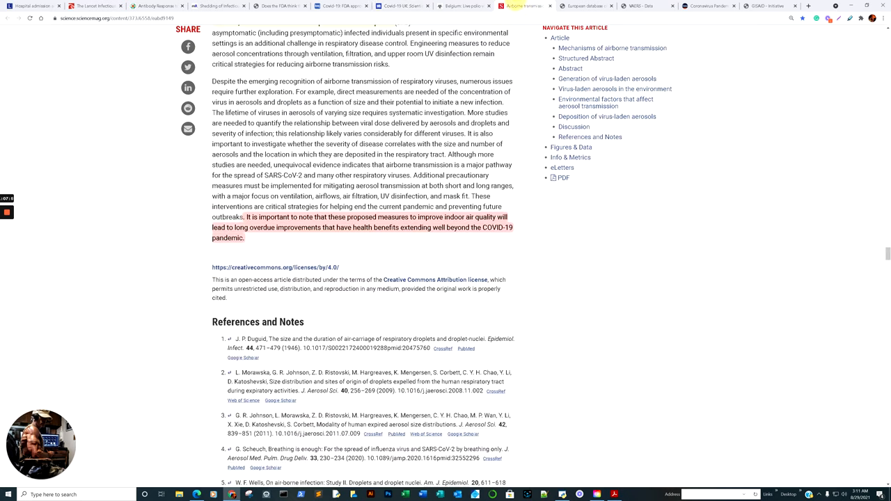
scroll("up", 3)
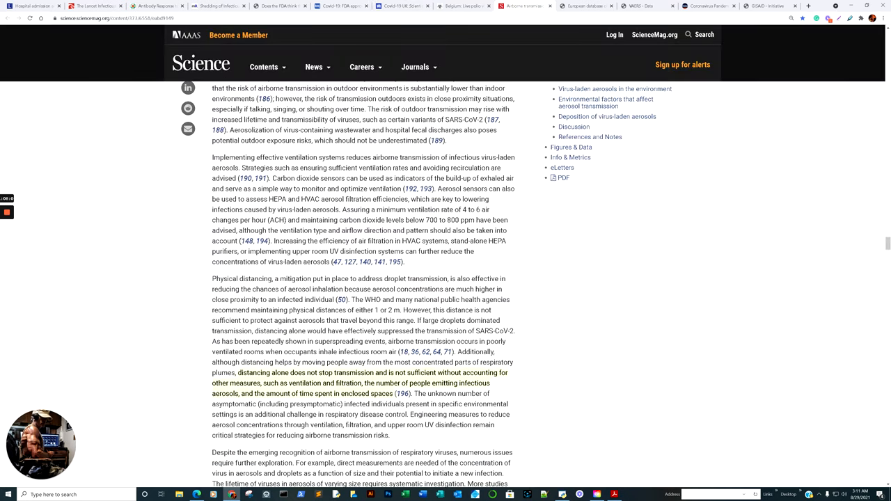
scroll("up", 3)
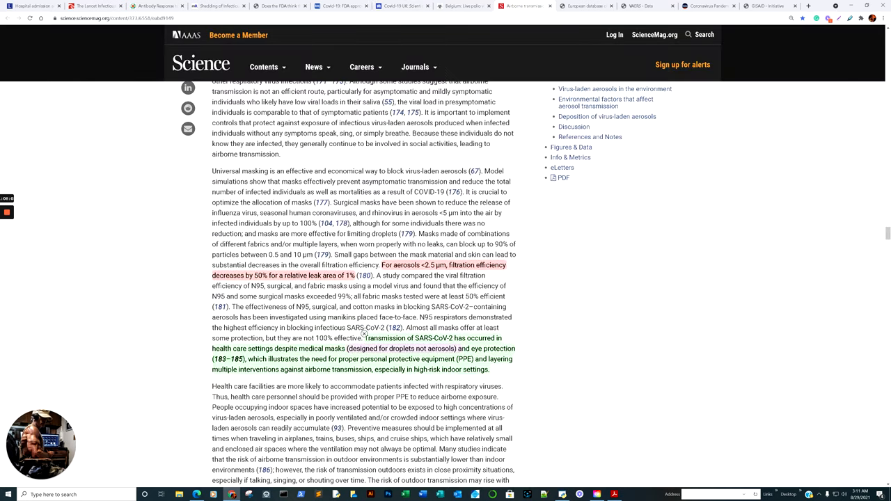
scroll("down", 3)
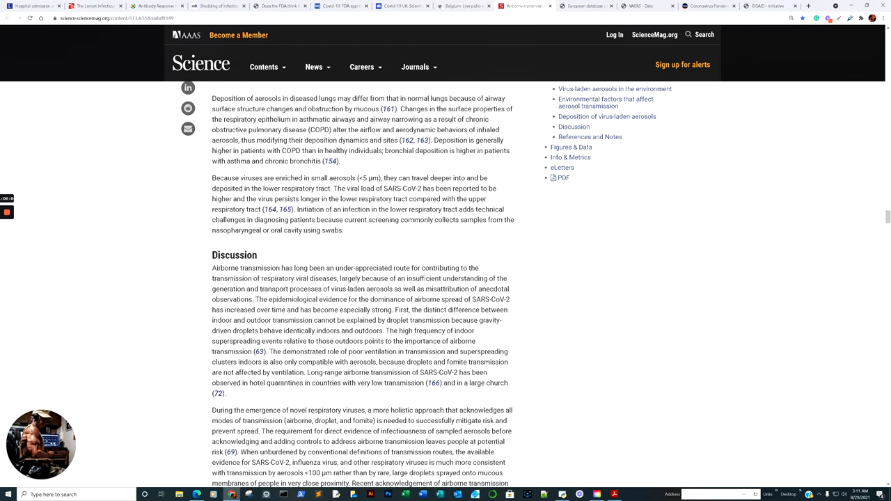